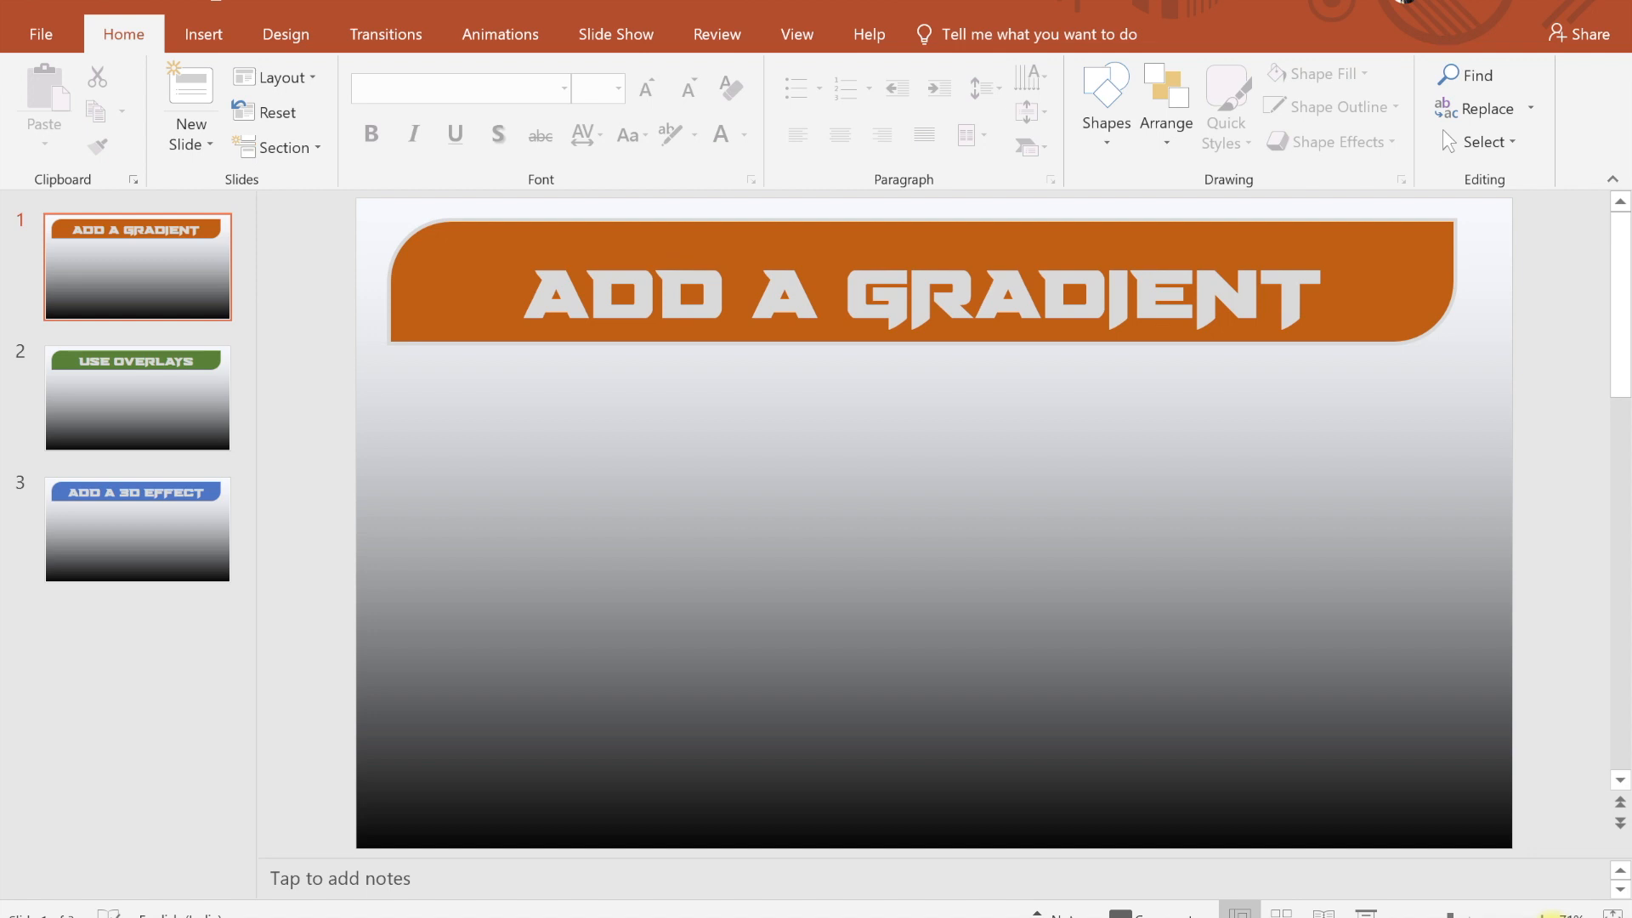
{"action": "mouse_move", "coordinate": [340, 22]}
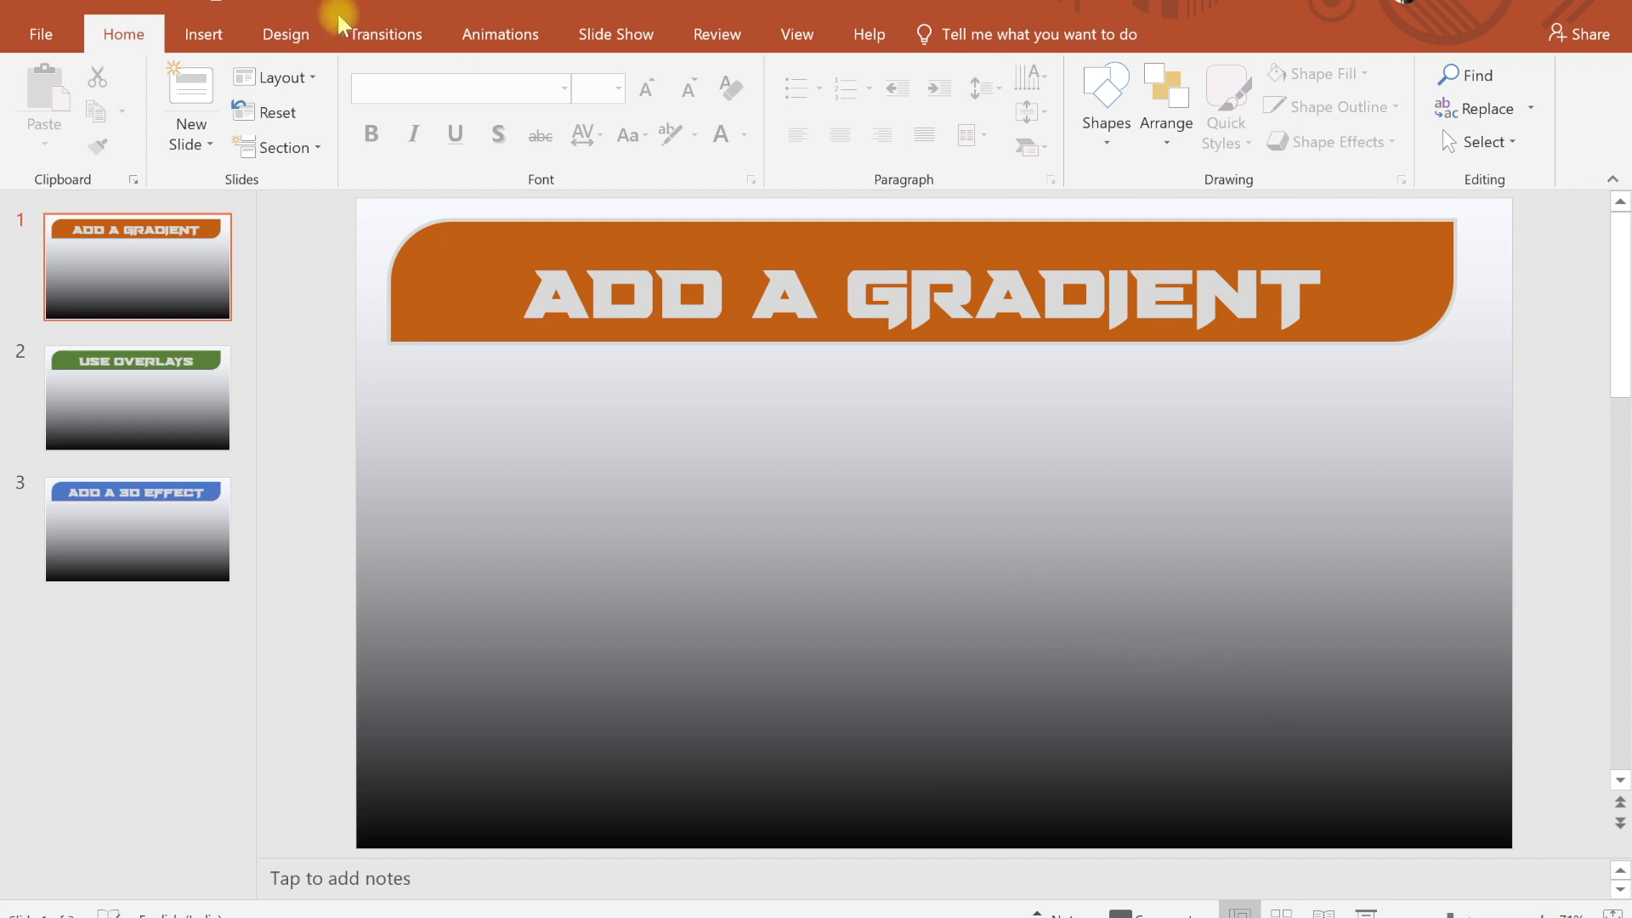
Draw a blue oval, a blue rounded rectangle and a tall blue triangle on slide 1.
{"action": "left_click", "coordinate": [454, 99]}
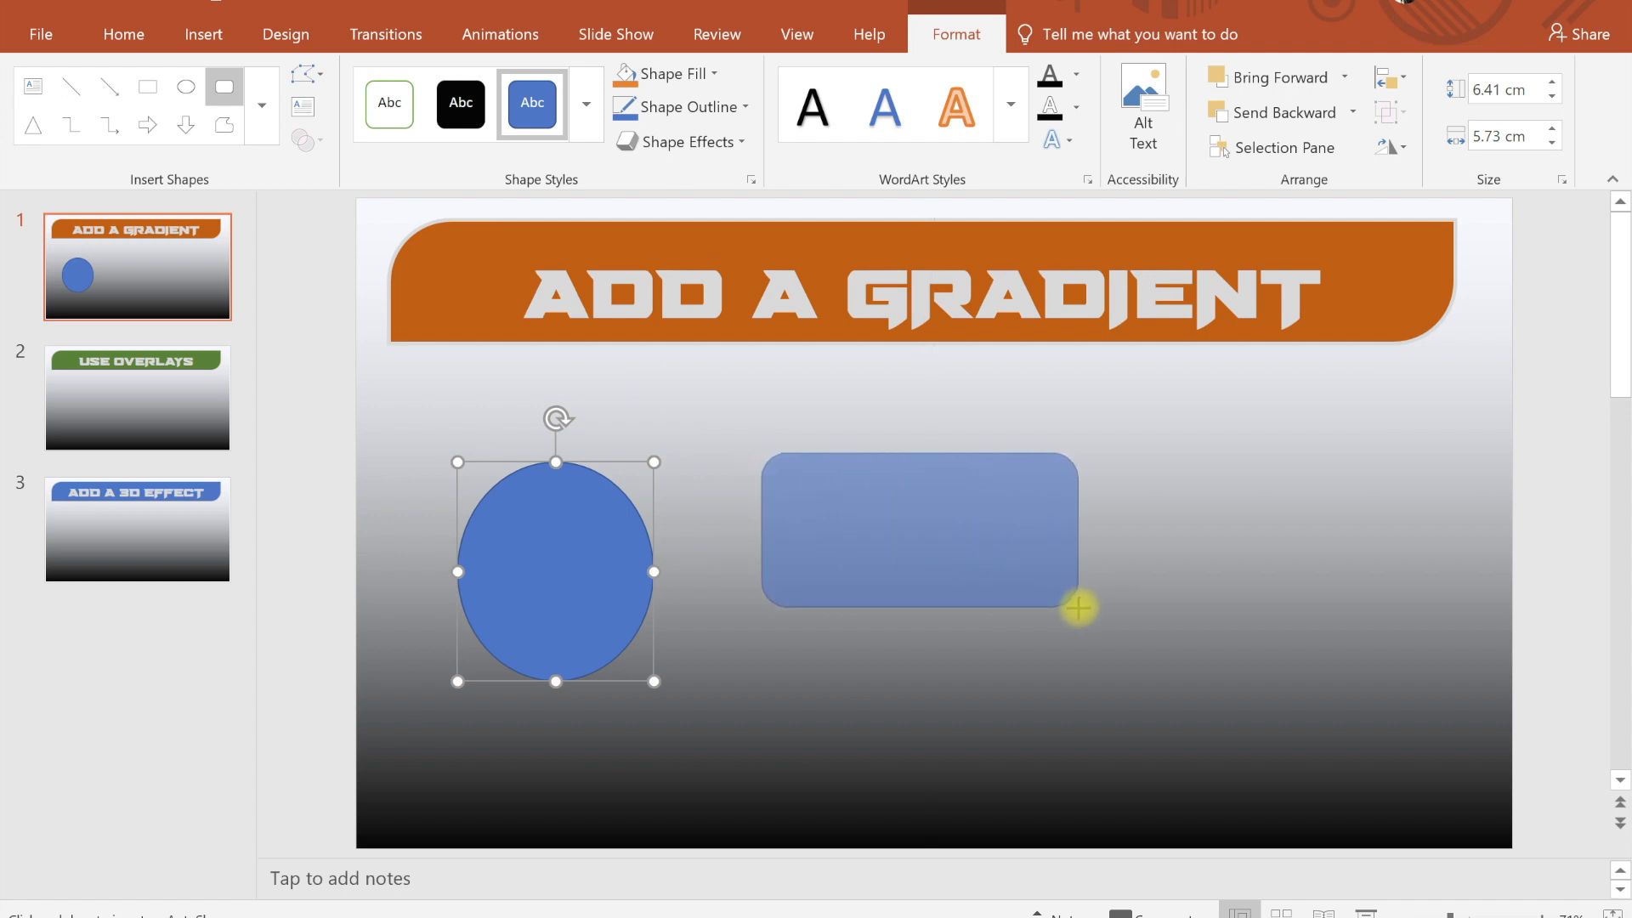
{"action": "left_click", "coordinate": [920, 530]}
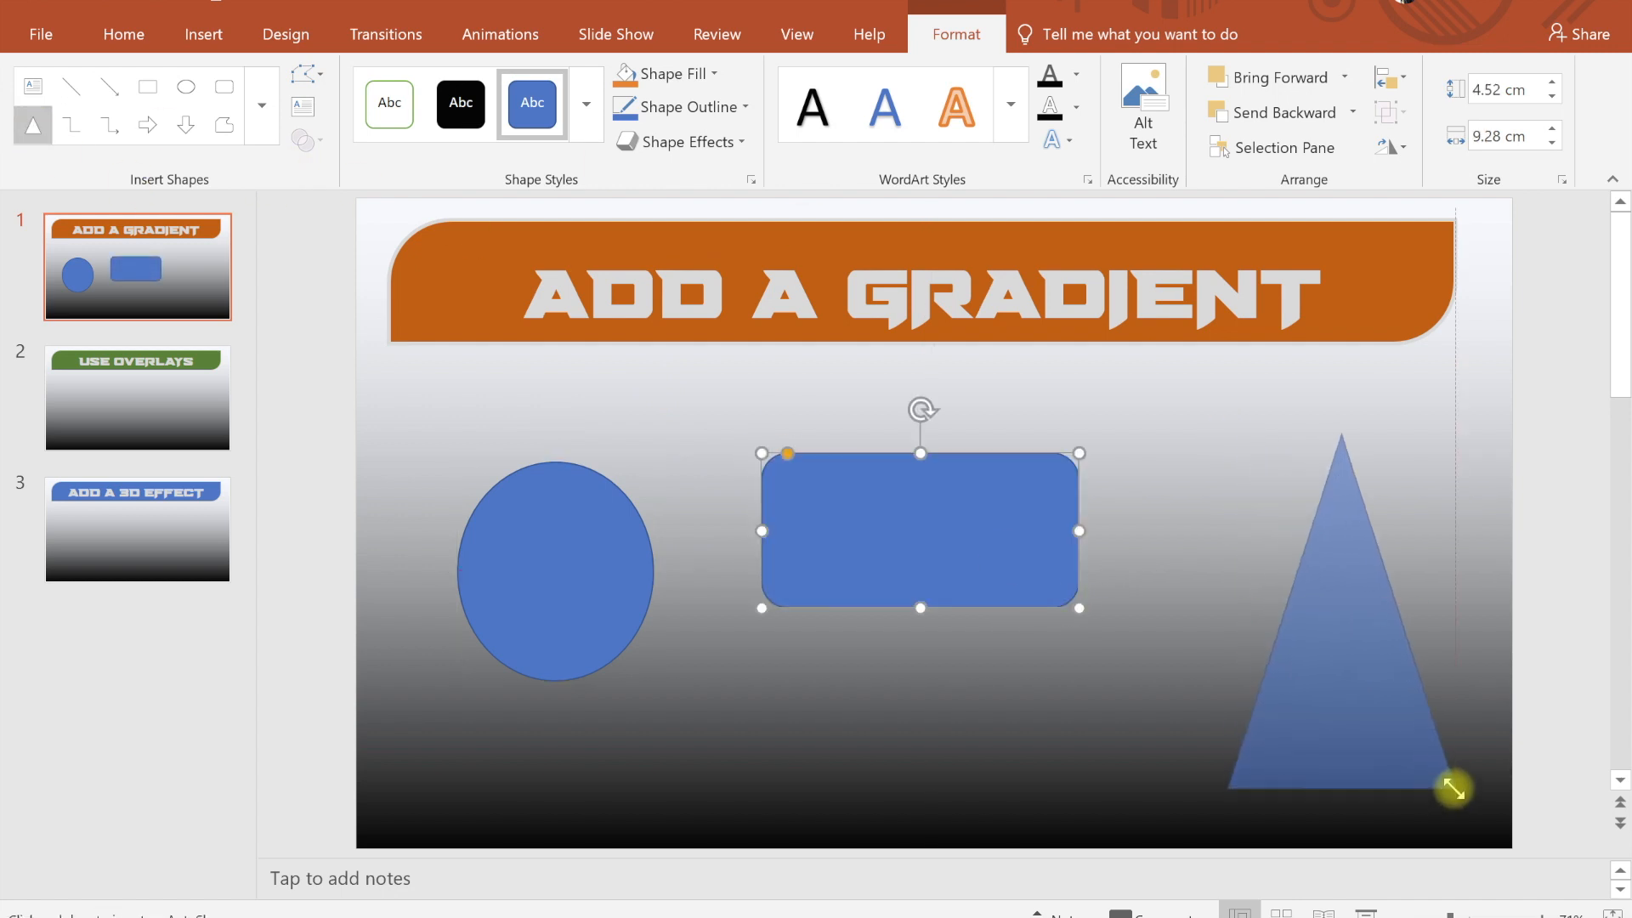
{"action": "left_click", "coordinate": [556, 571]}
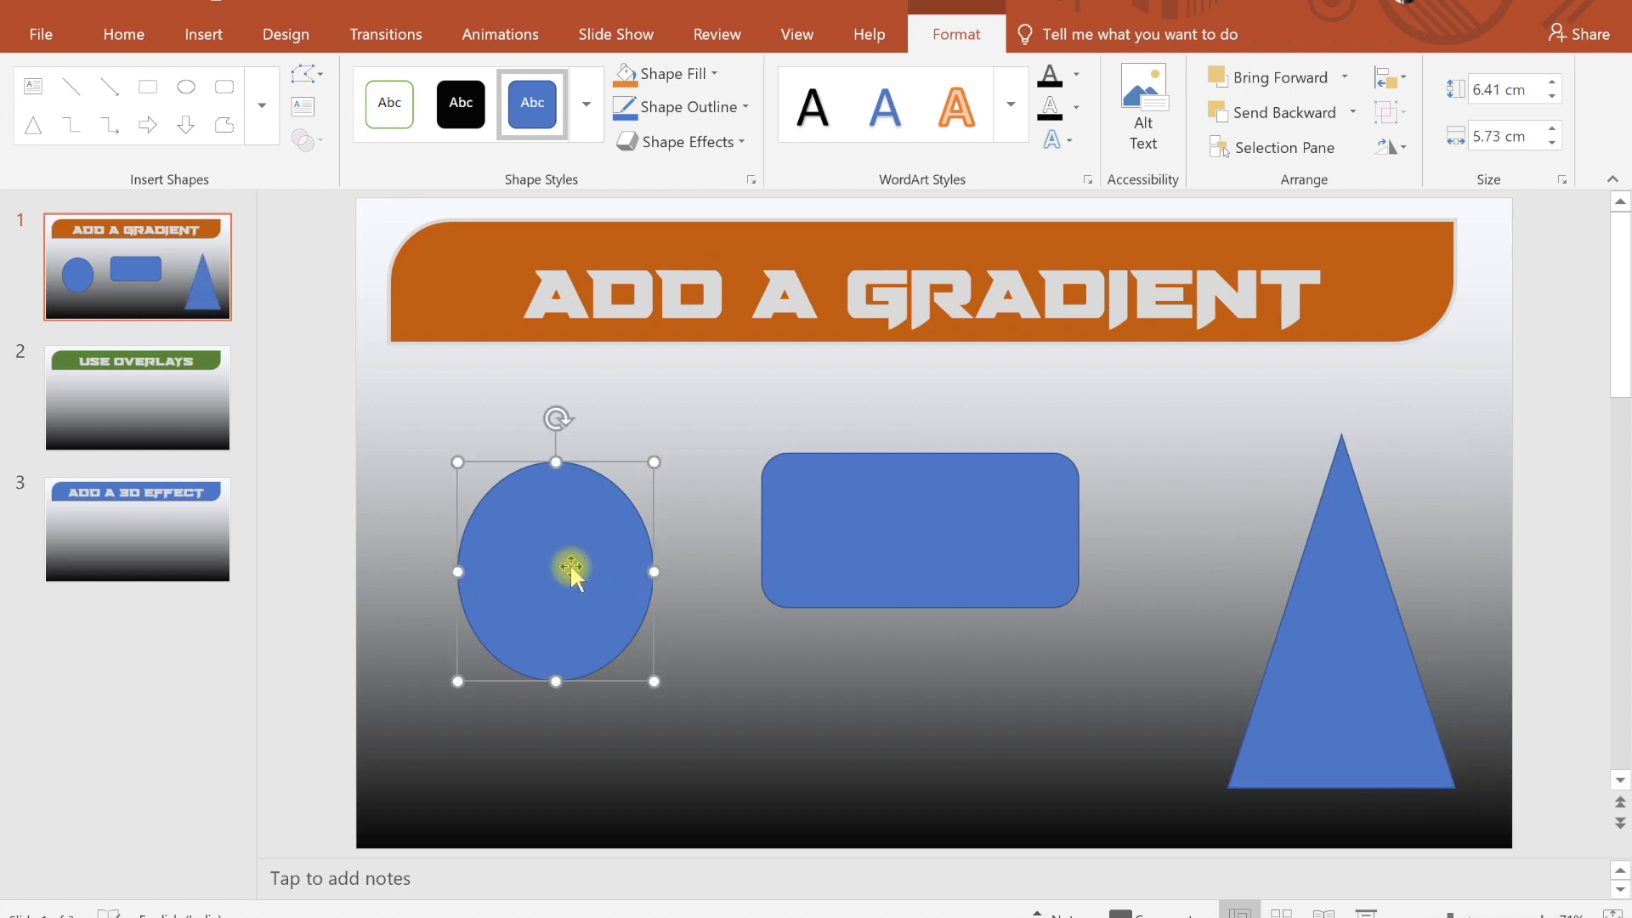
Give the oval a gradient fill in Format Shape with a green colour stop.
{"action": "left_click", "coordinate": [1555, 180]}
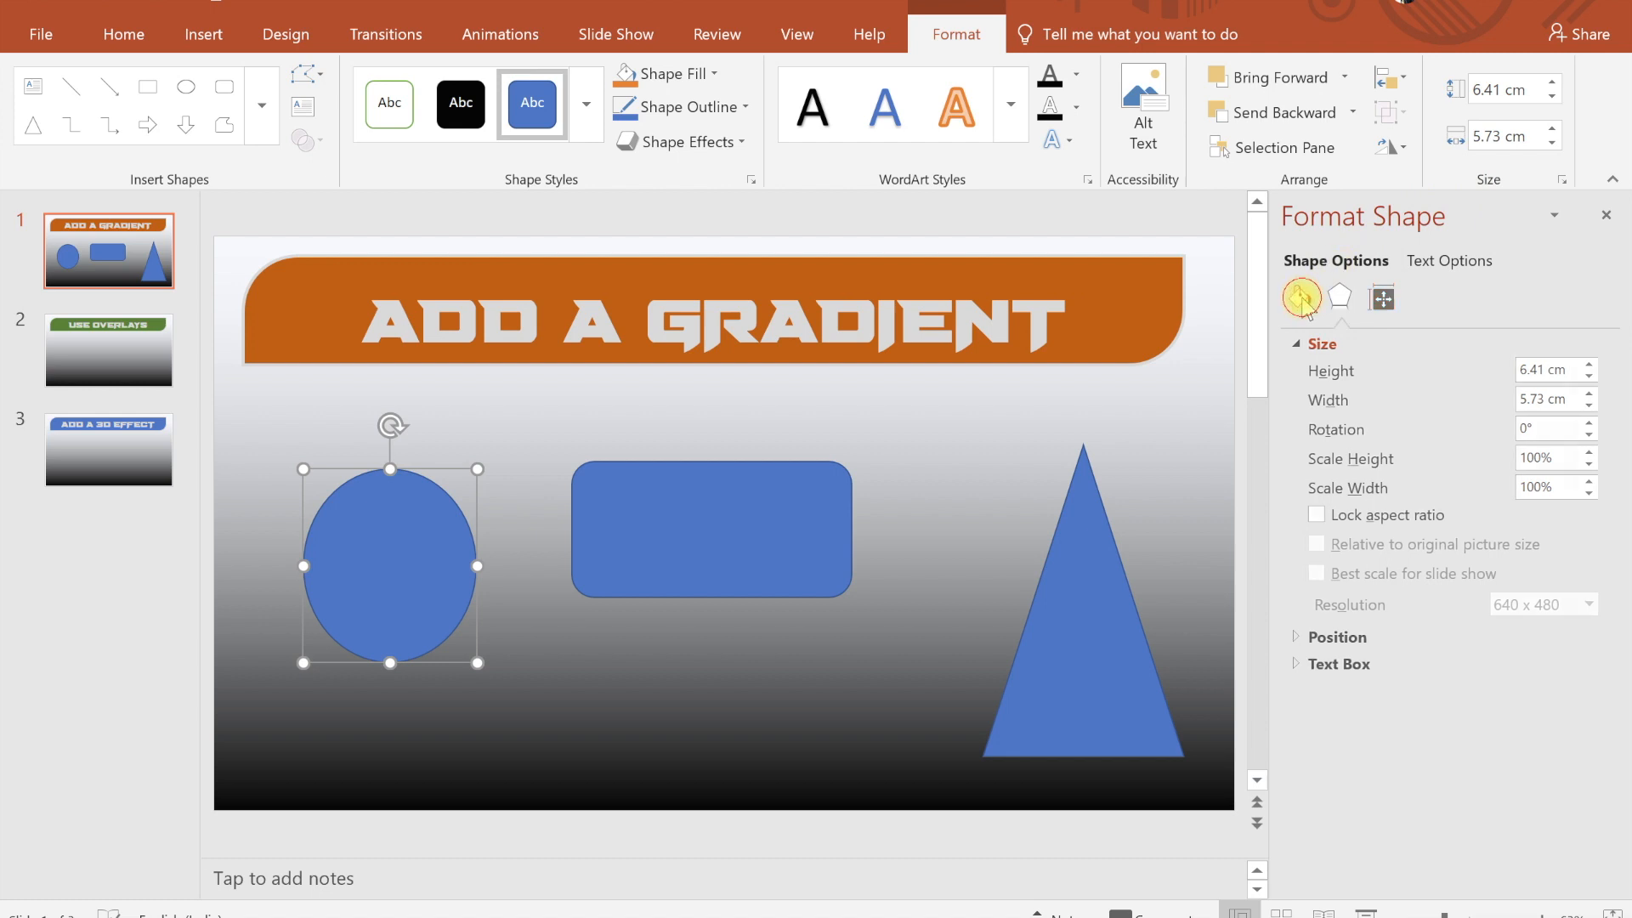
{"action": "left_click", "coordinate": [1300, 297]}
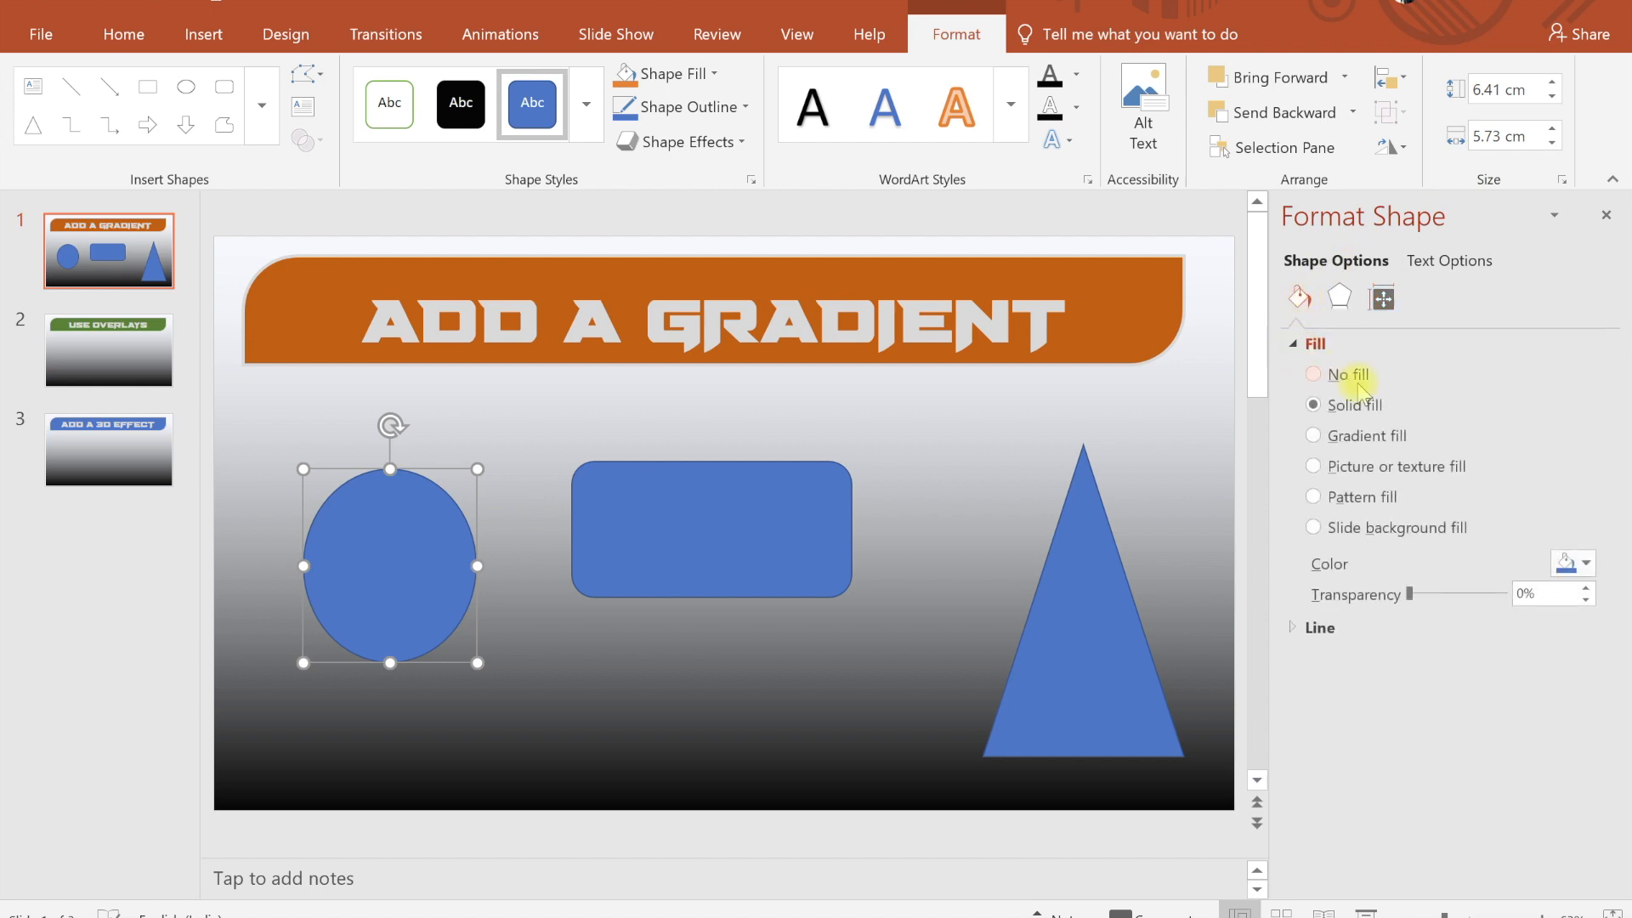
{"action": "mouse_move", "coordinate": [1348, 404]}
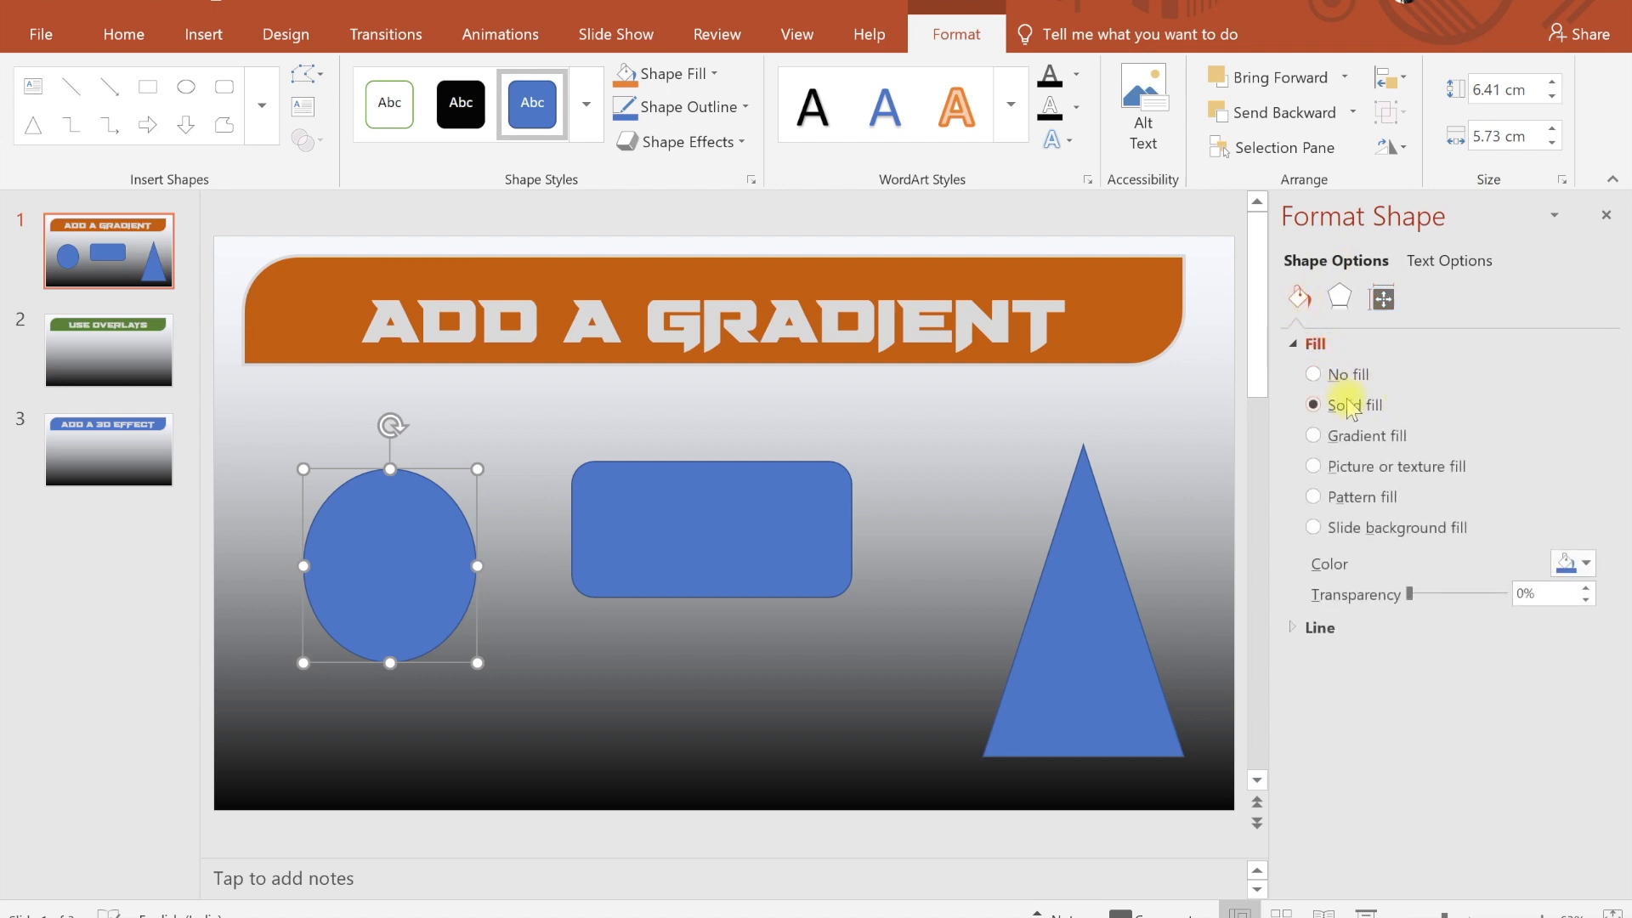
{"action": "mouse_move", "coordinate": [437, 563]}
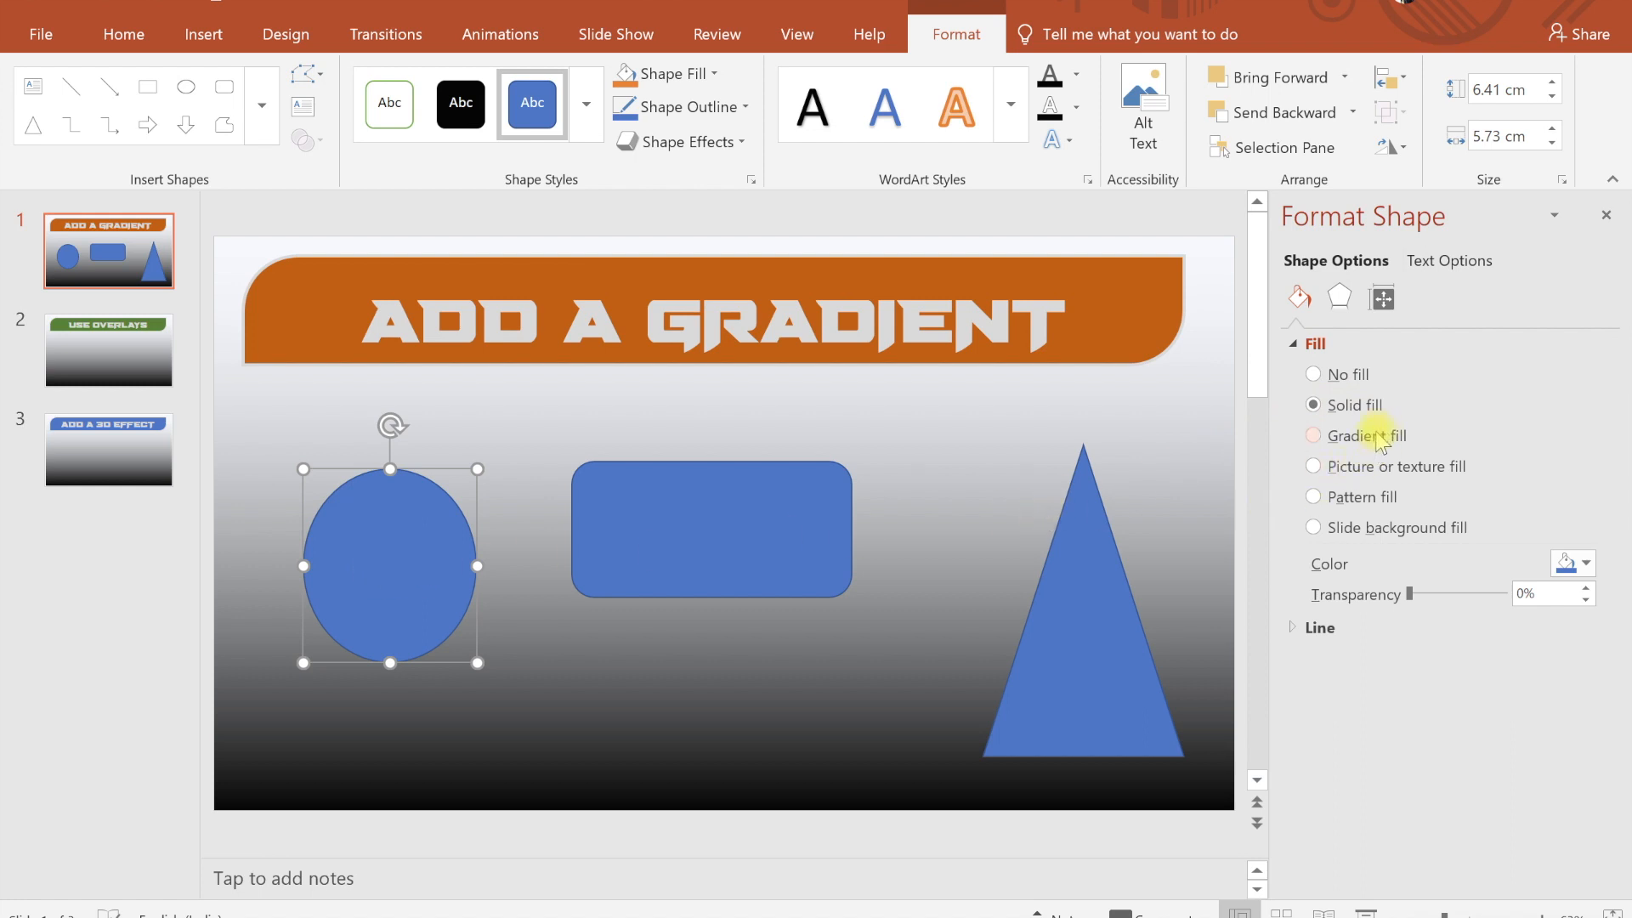
{"action": "left_click", "coordinate": [1314, 435]}
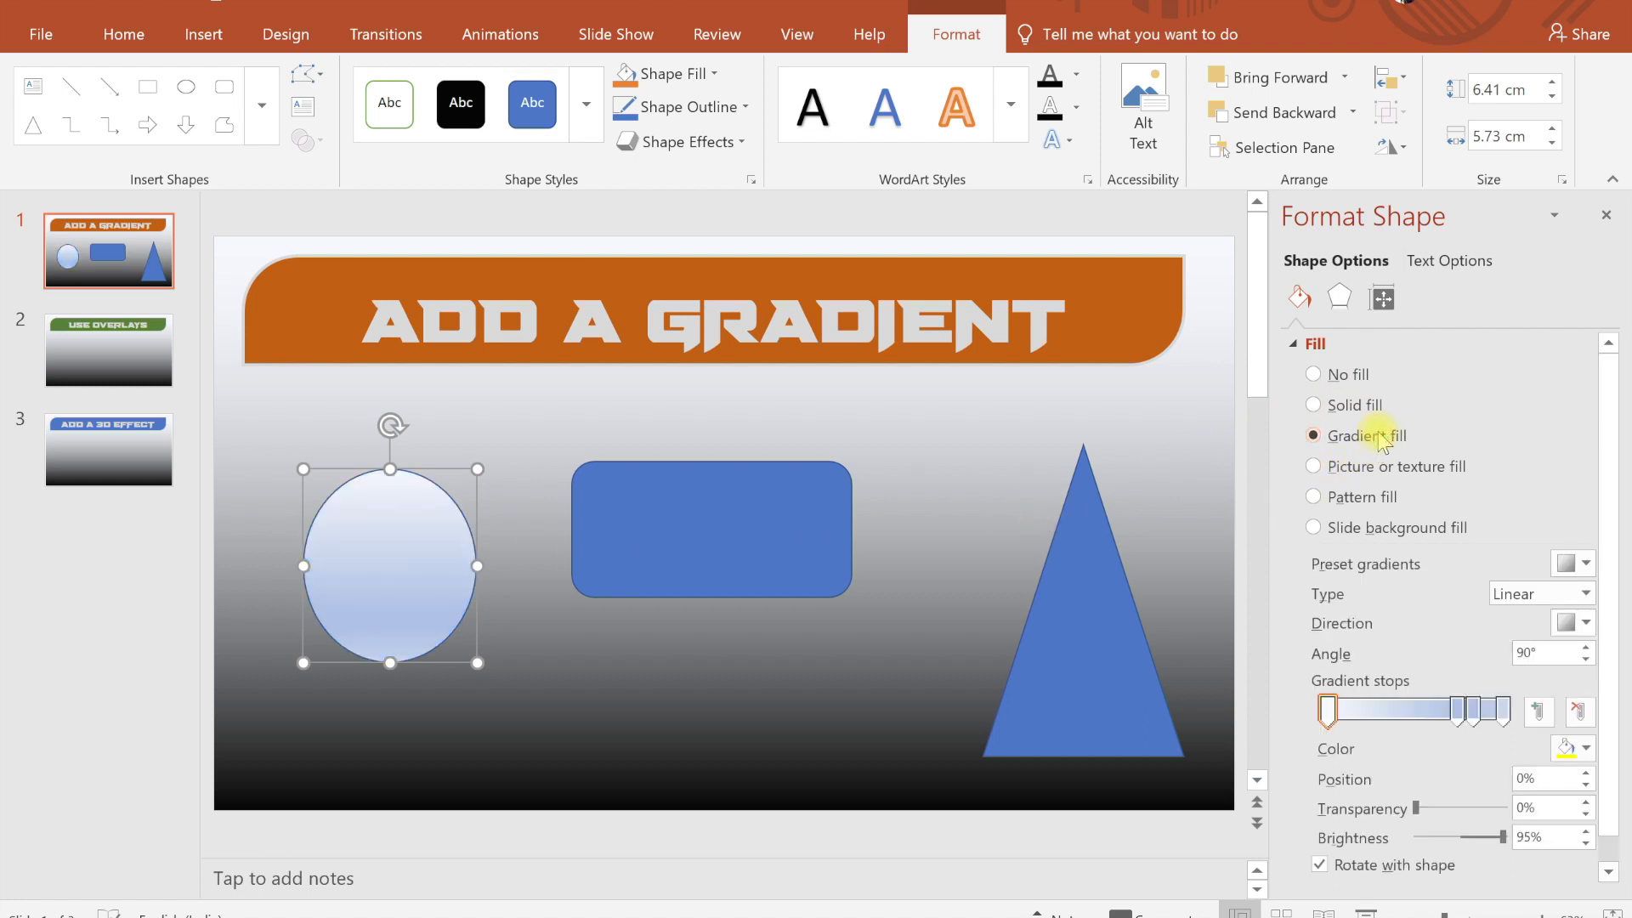
{"action": "mouse_move", "coordinate": [1499, 768]}
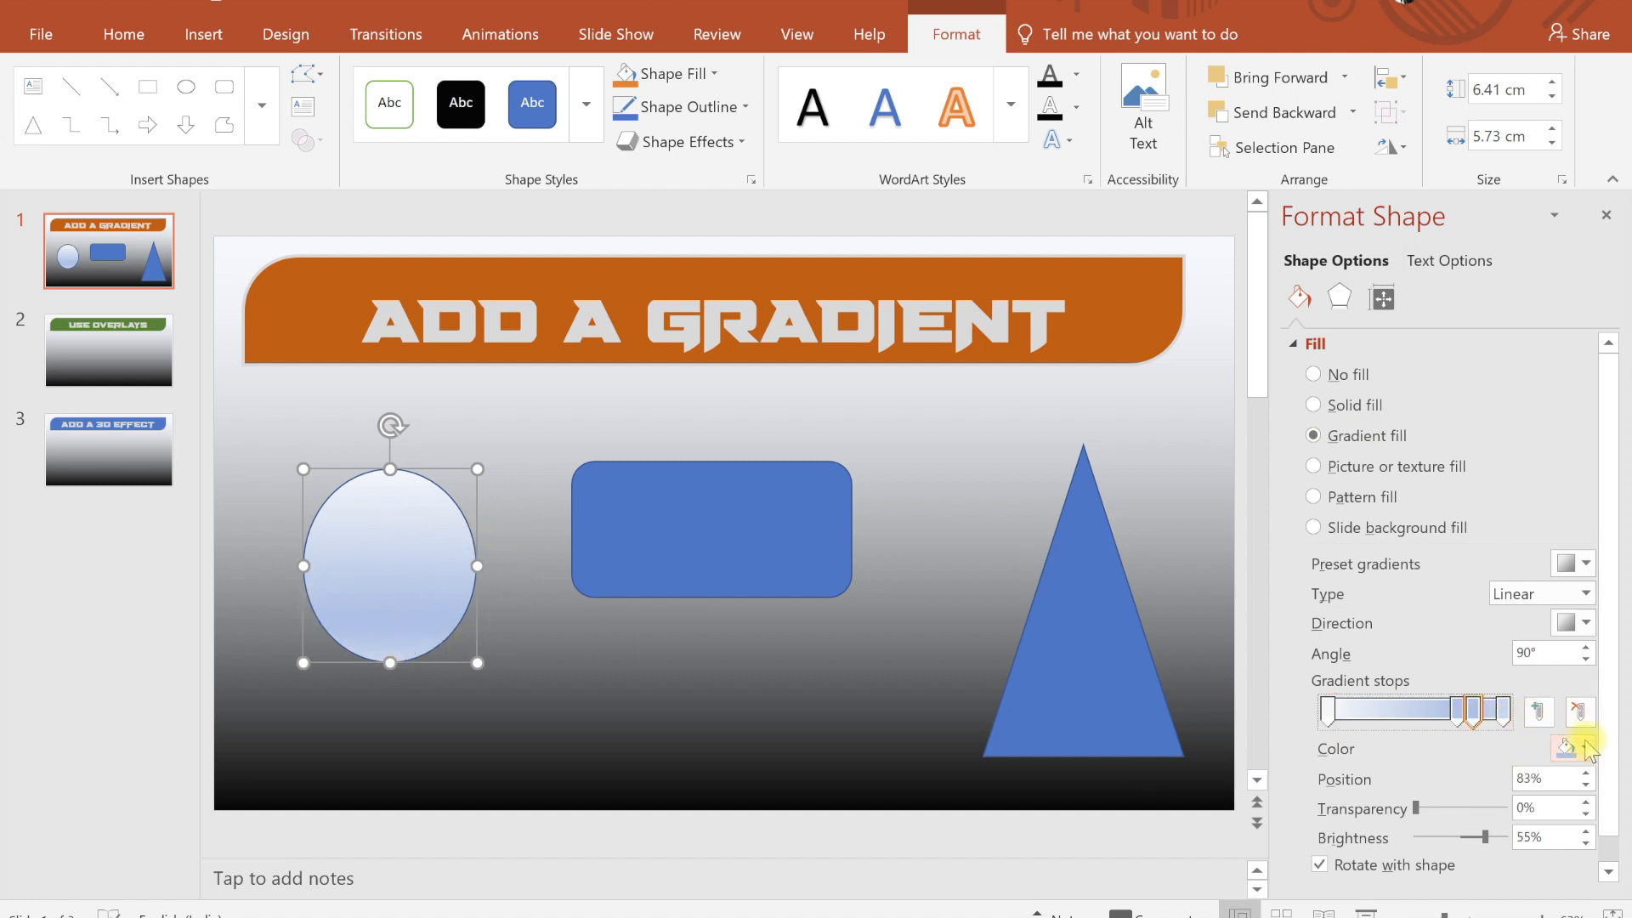
{"action": "left_click", "coordinate": [1572, 748]}
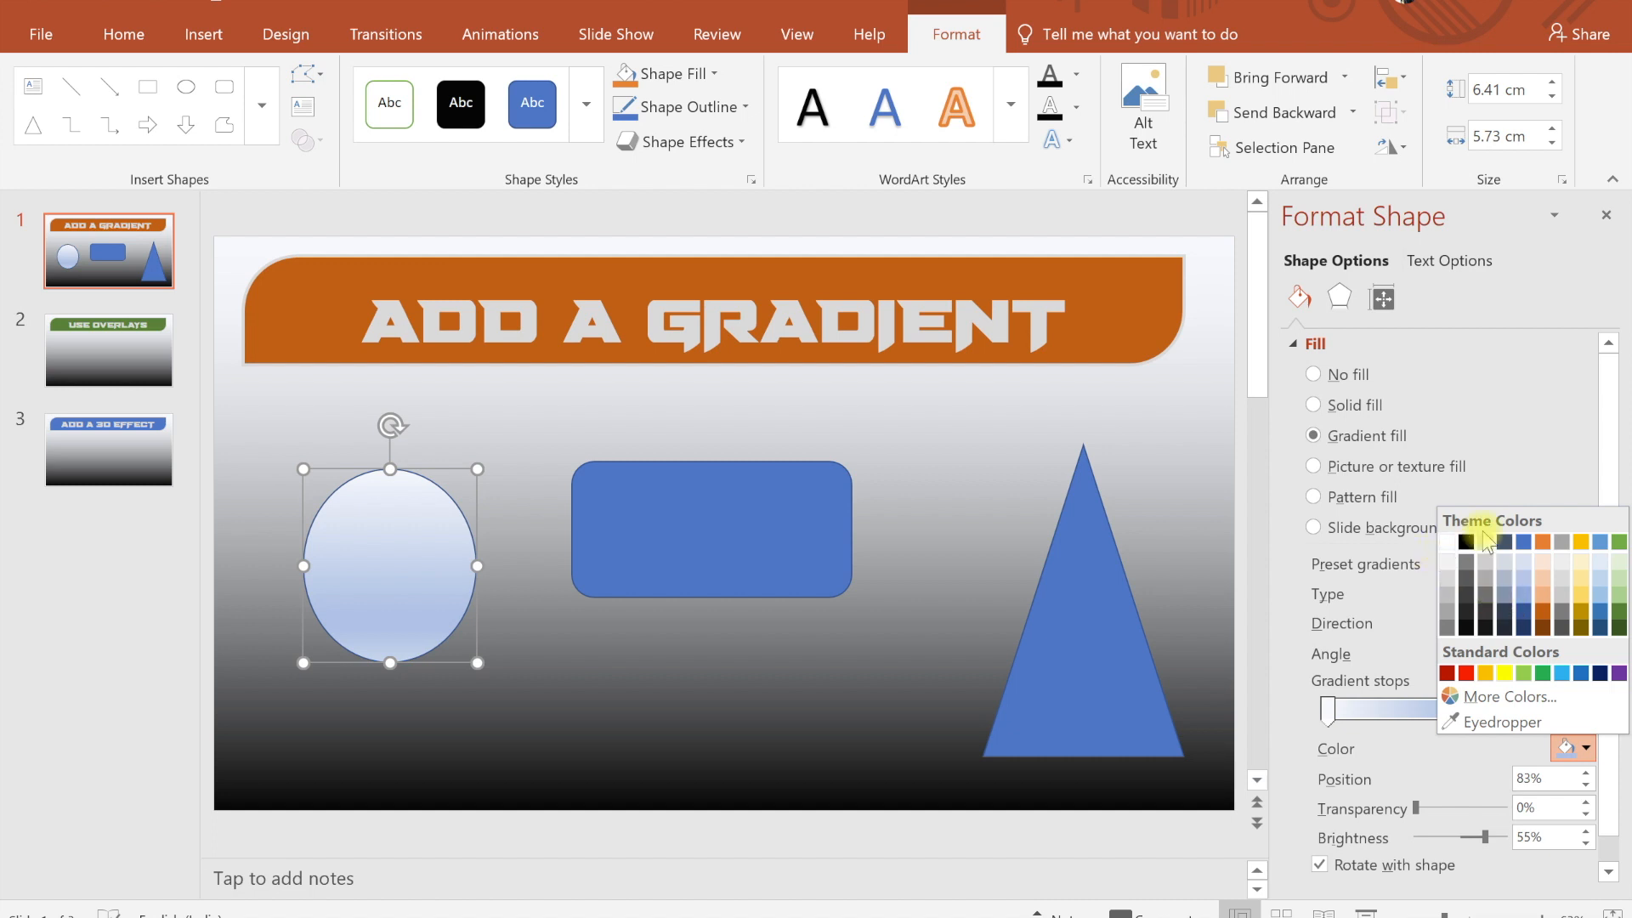
{"action": "left_click", "coordinate": [1465, 540]}
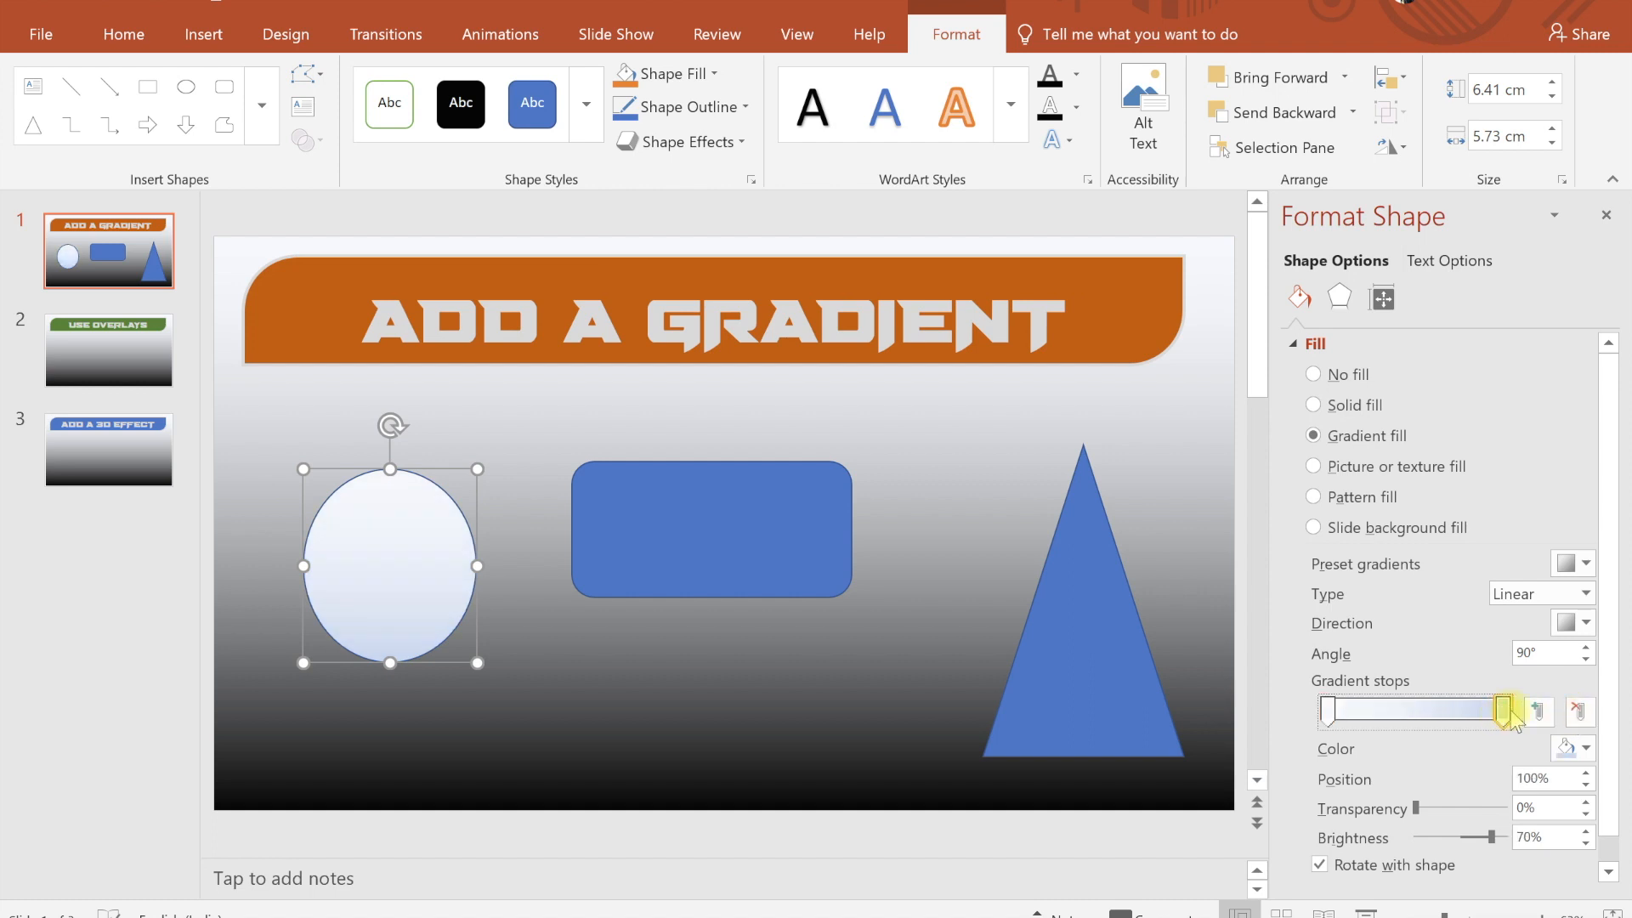
Set the remaining gradient stop to black and remove the oval's outline.
{"action": "left_click", "coordinate": [1585, 748]}
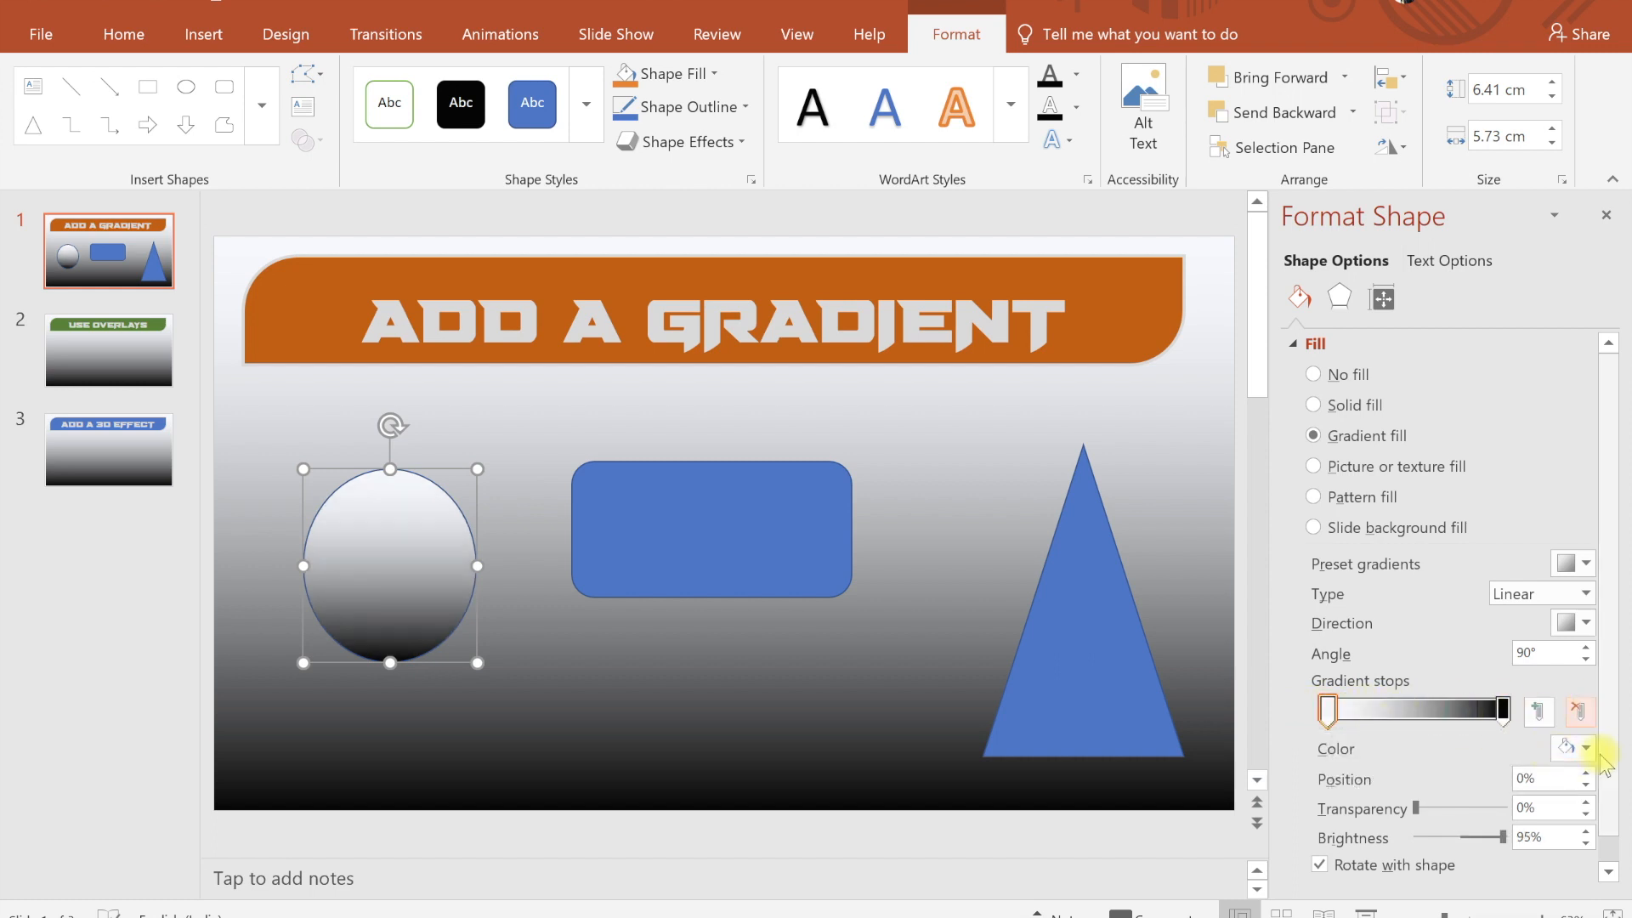
{"action": "left_click", "coordinate": [1581, 749]}
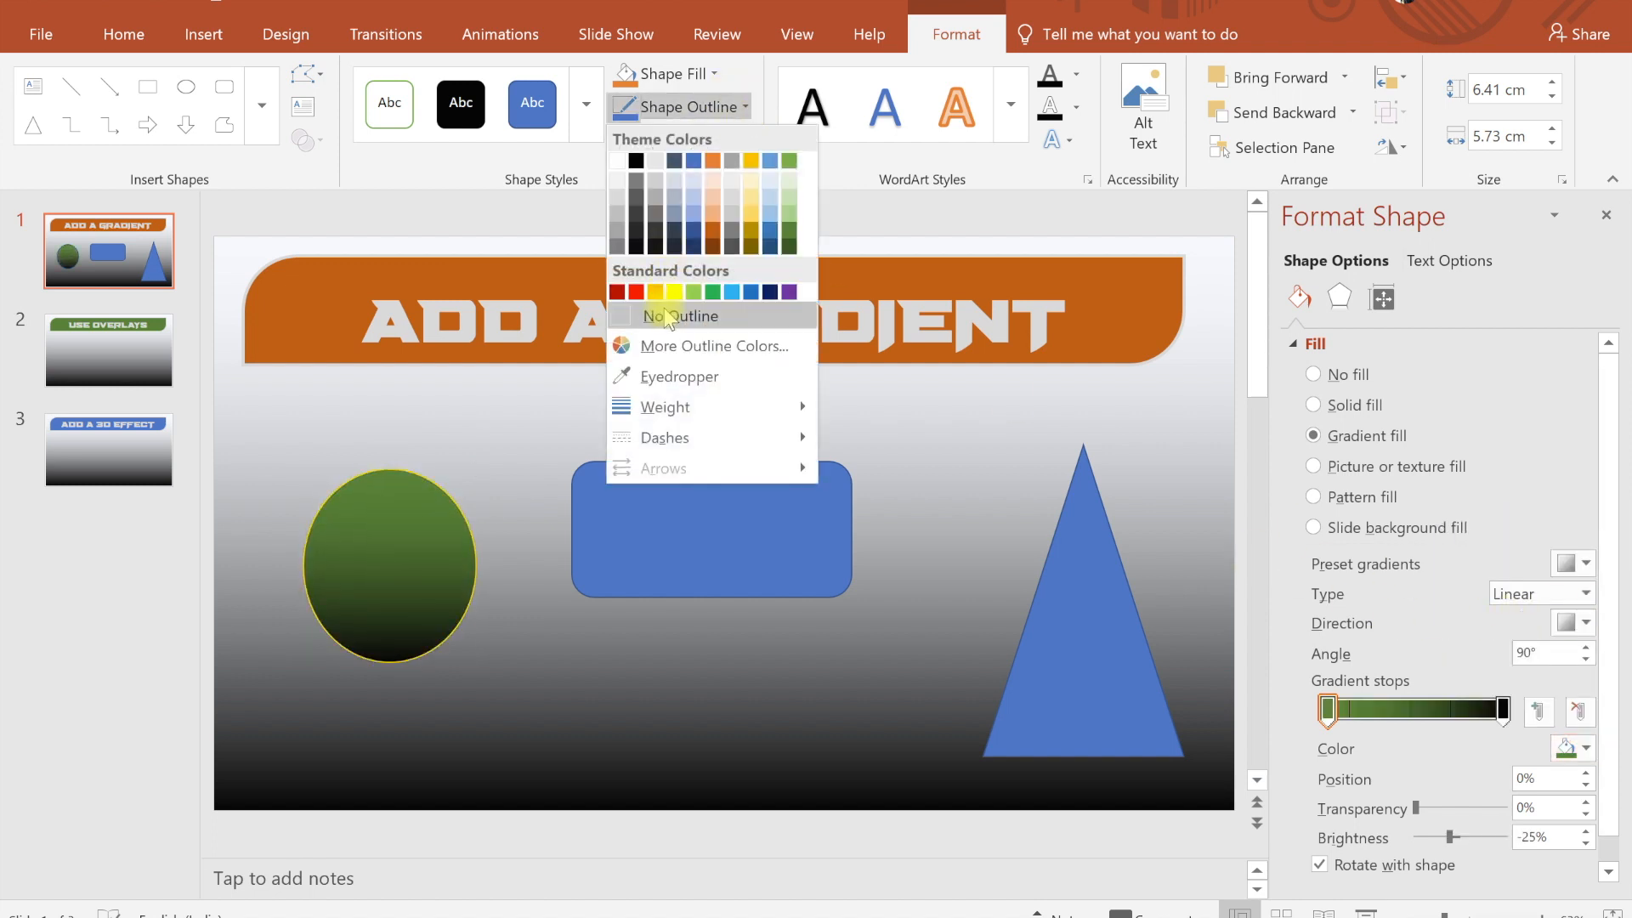
{"action": "left_click", "coordinate": [678, 317]}
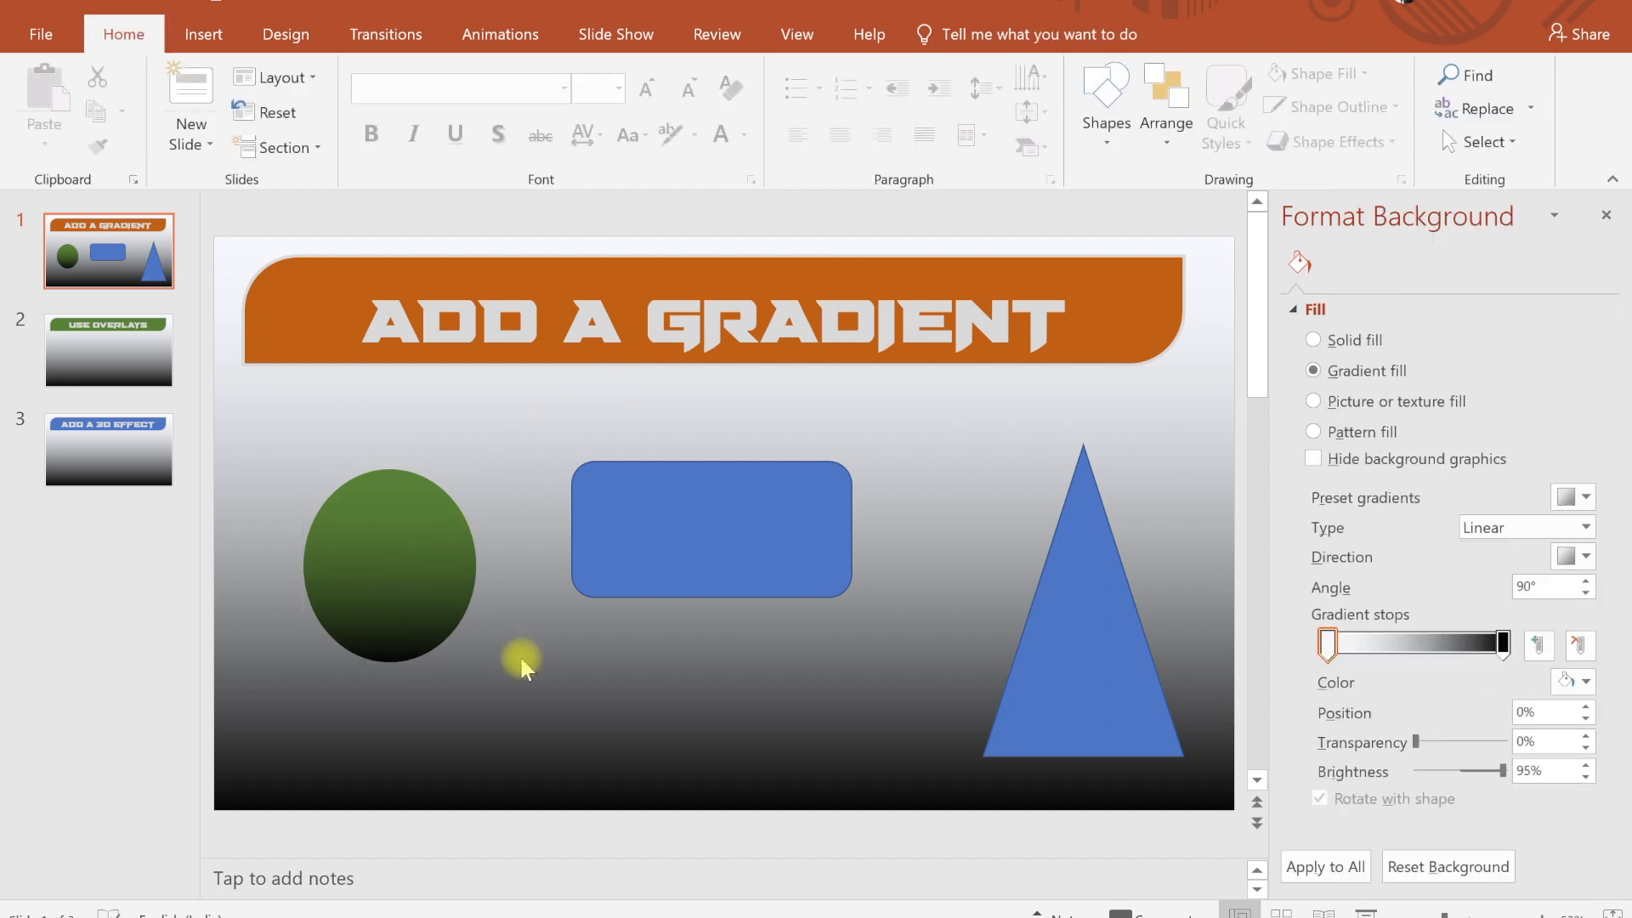
{"action": "mouse_move", "coordinate": [391, 568]}
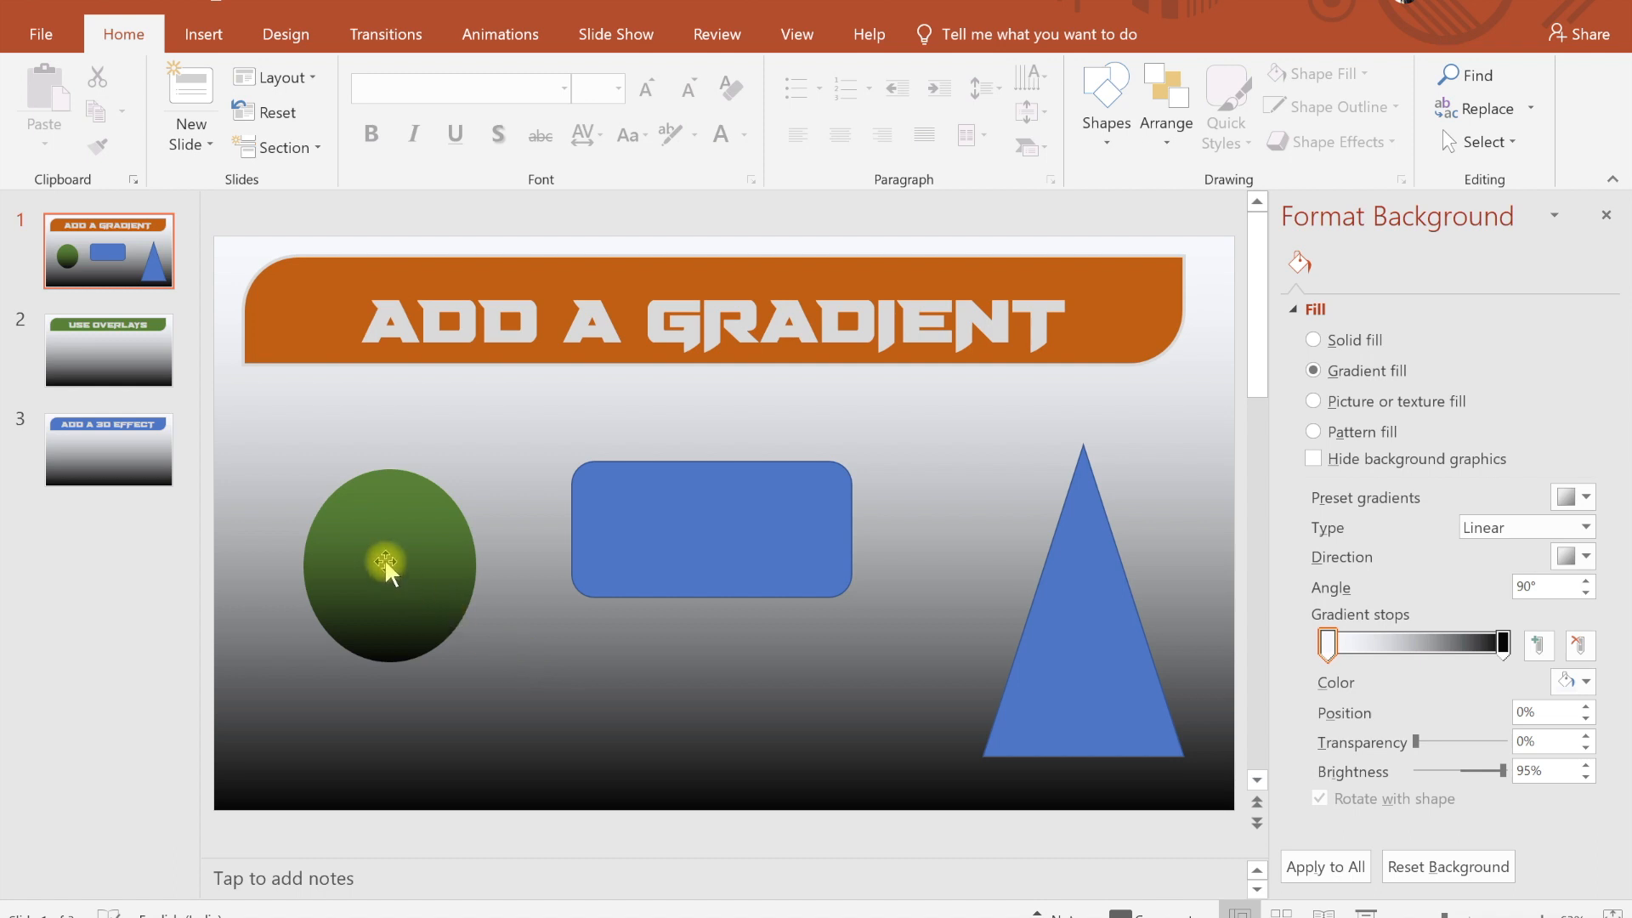
Switch the oval's green-to-black gradient from linear to radial.
{"action": "left_click", "coordinate": [391, 563]}
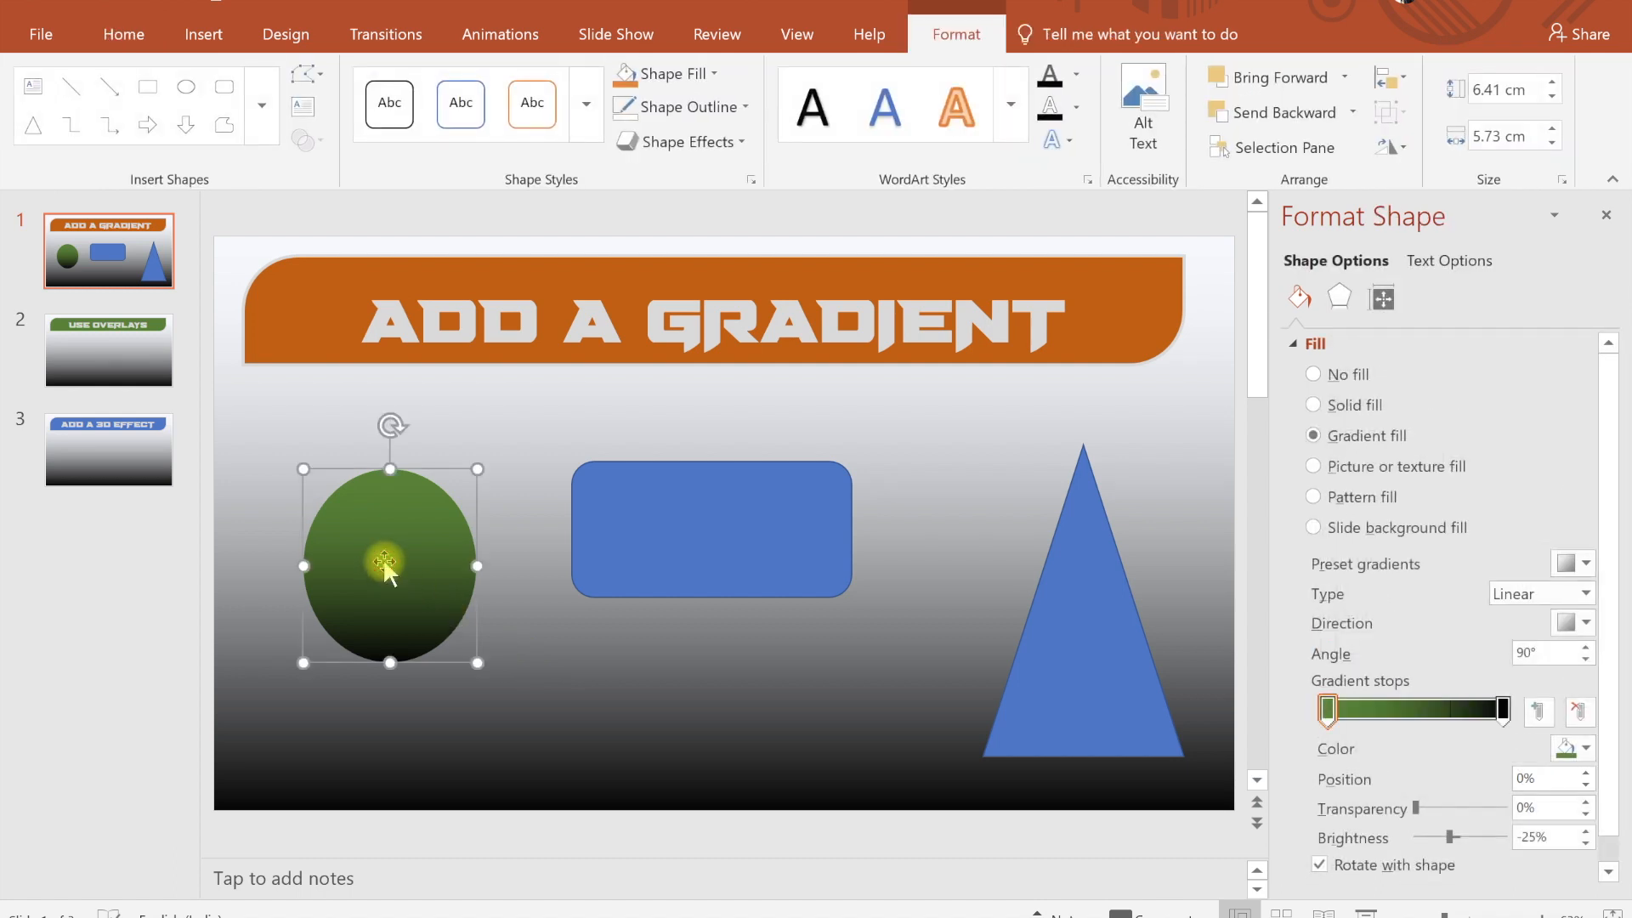
{"action": "mouse_move", "coordinate": [1392, 578]}
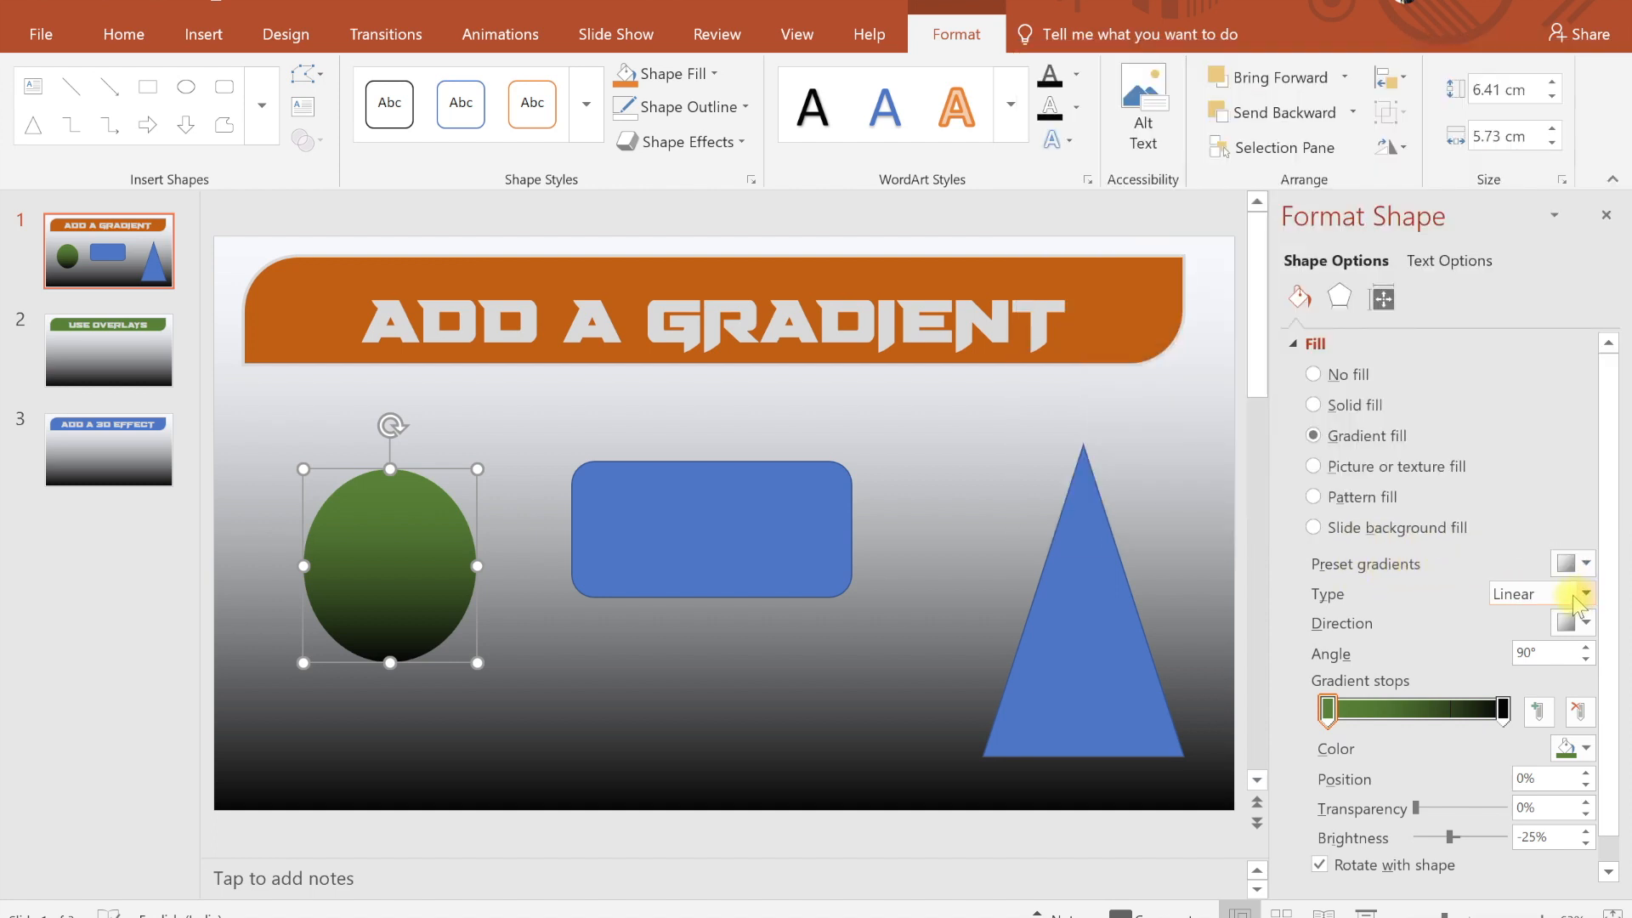
{"action": "left_click", "coordinate": [1577, 593]}
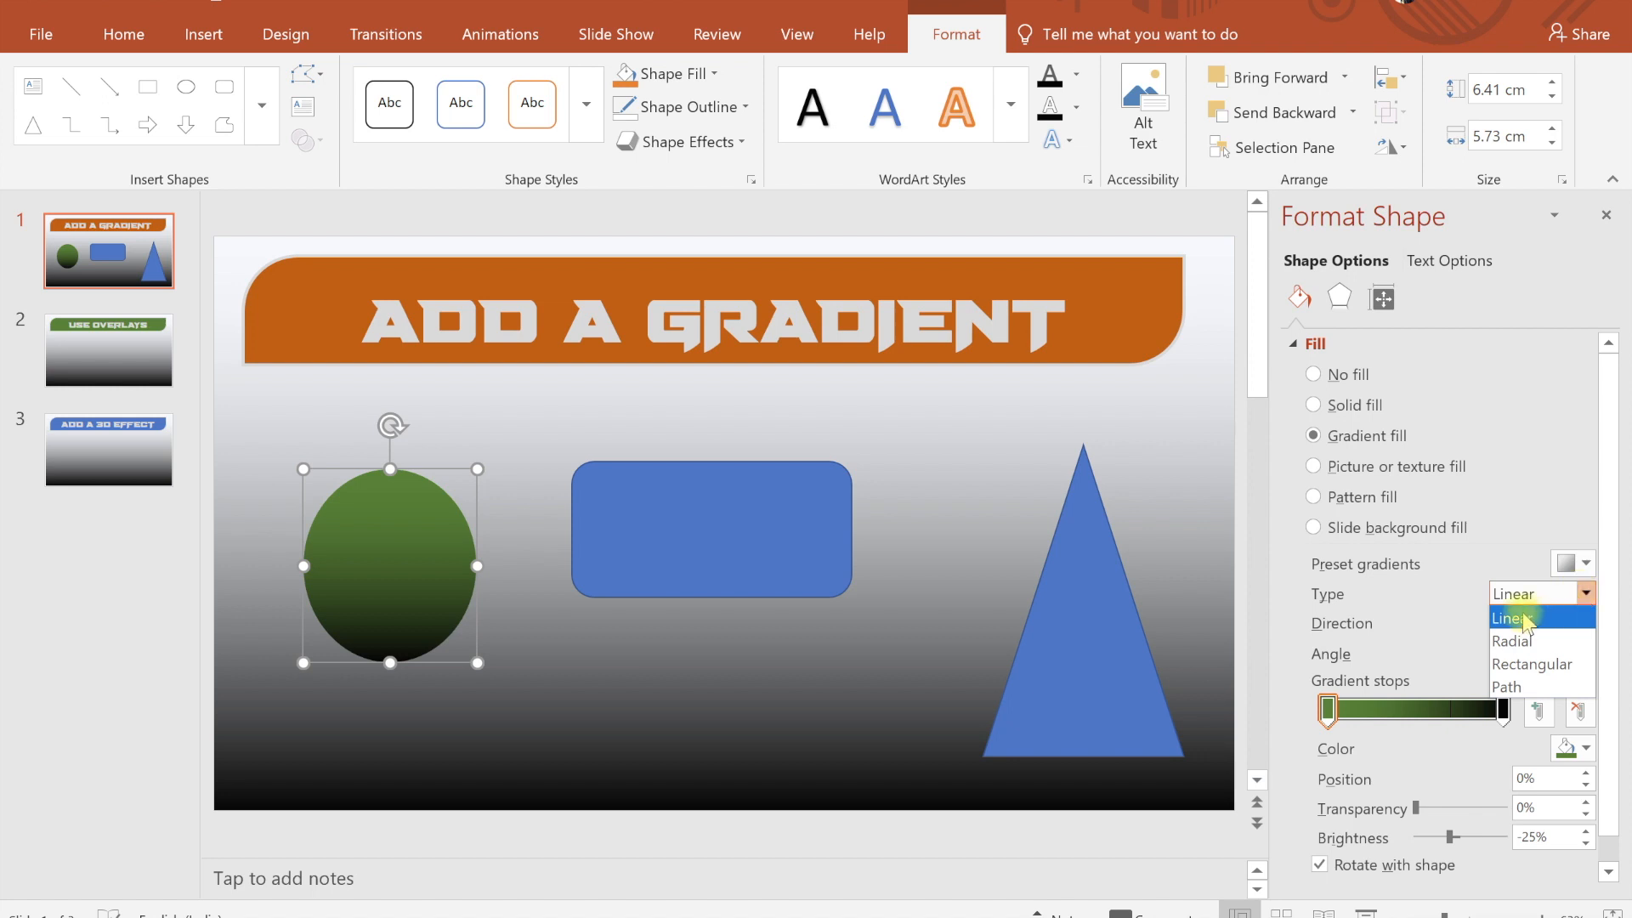
{"action": "mouse_move", "coordinate": [1532, 665]}
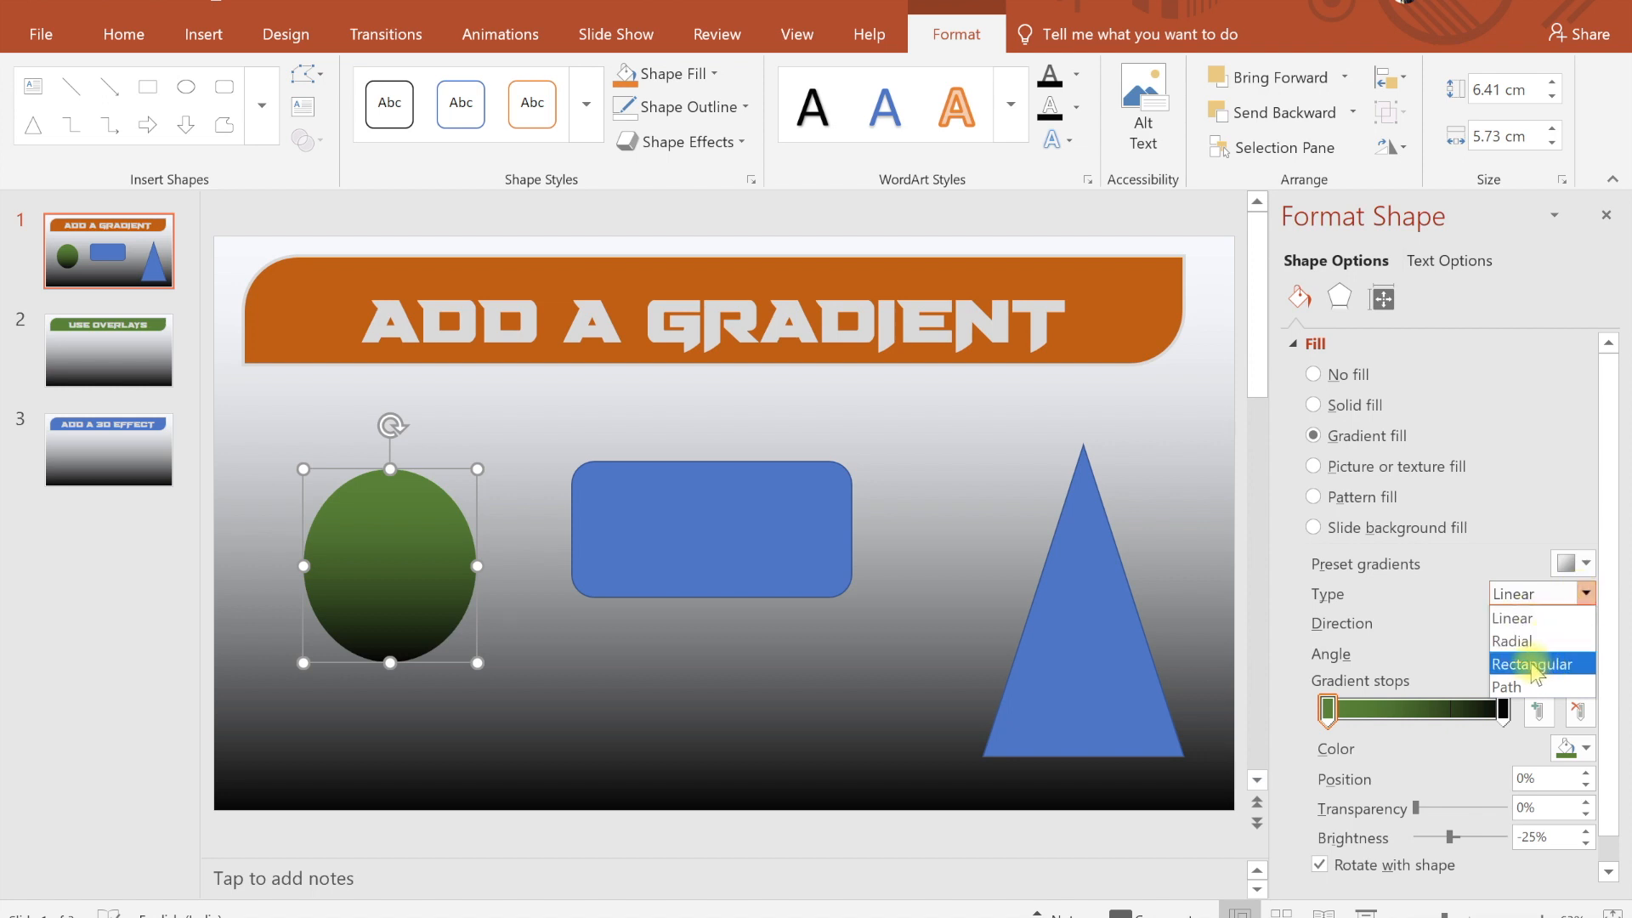
{"action": "left_click", "coordinate": [1513, 641]}
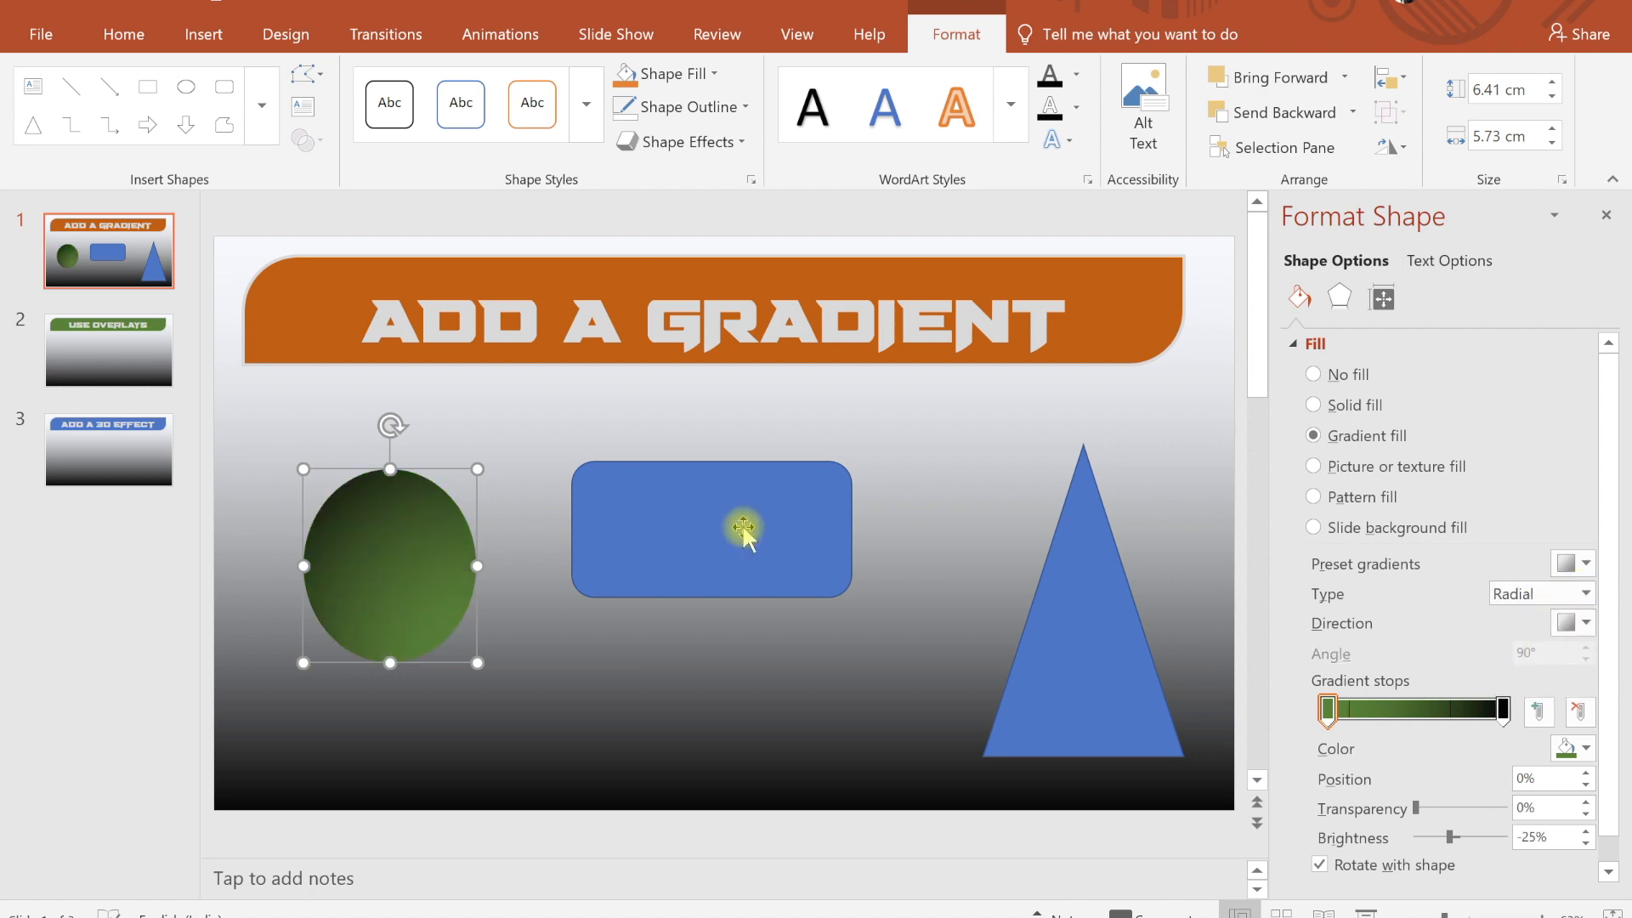
{"action": "left_click", "coordinate": [1586, 624]}
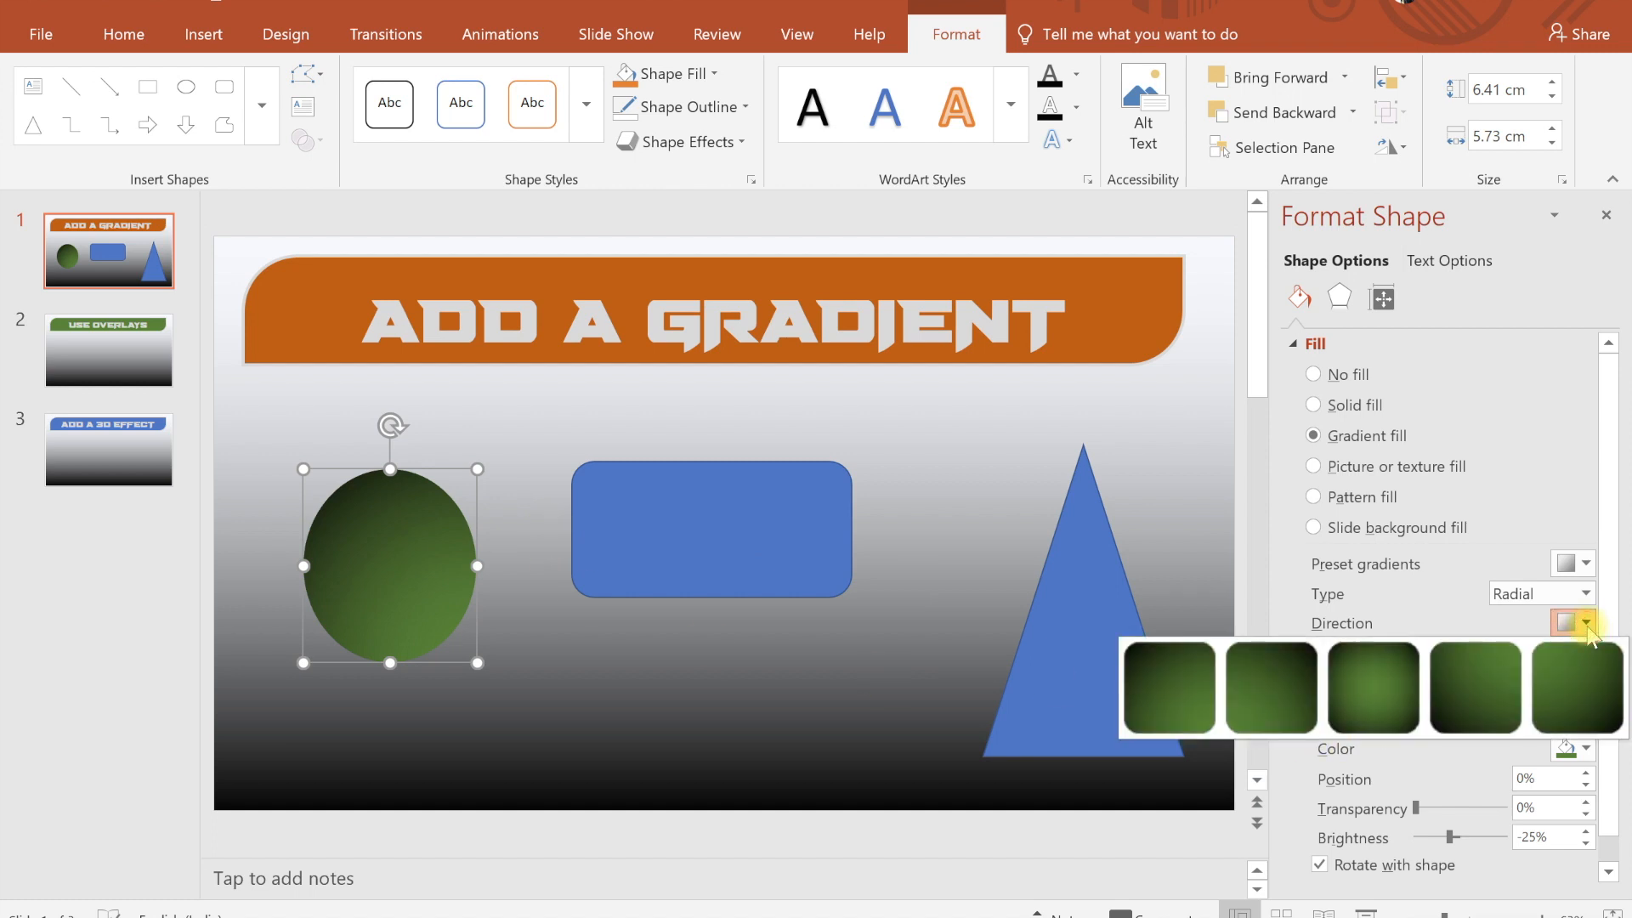
Choose a different light-spot direction preset for the oval's radial gradient.
{"action": "left_click", "coordinate": [1164, 689]}
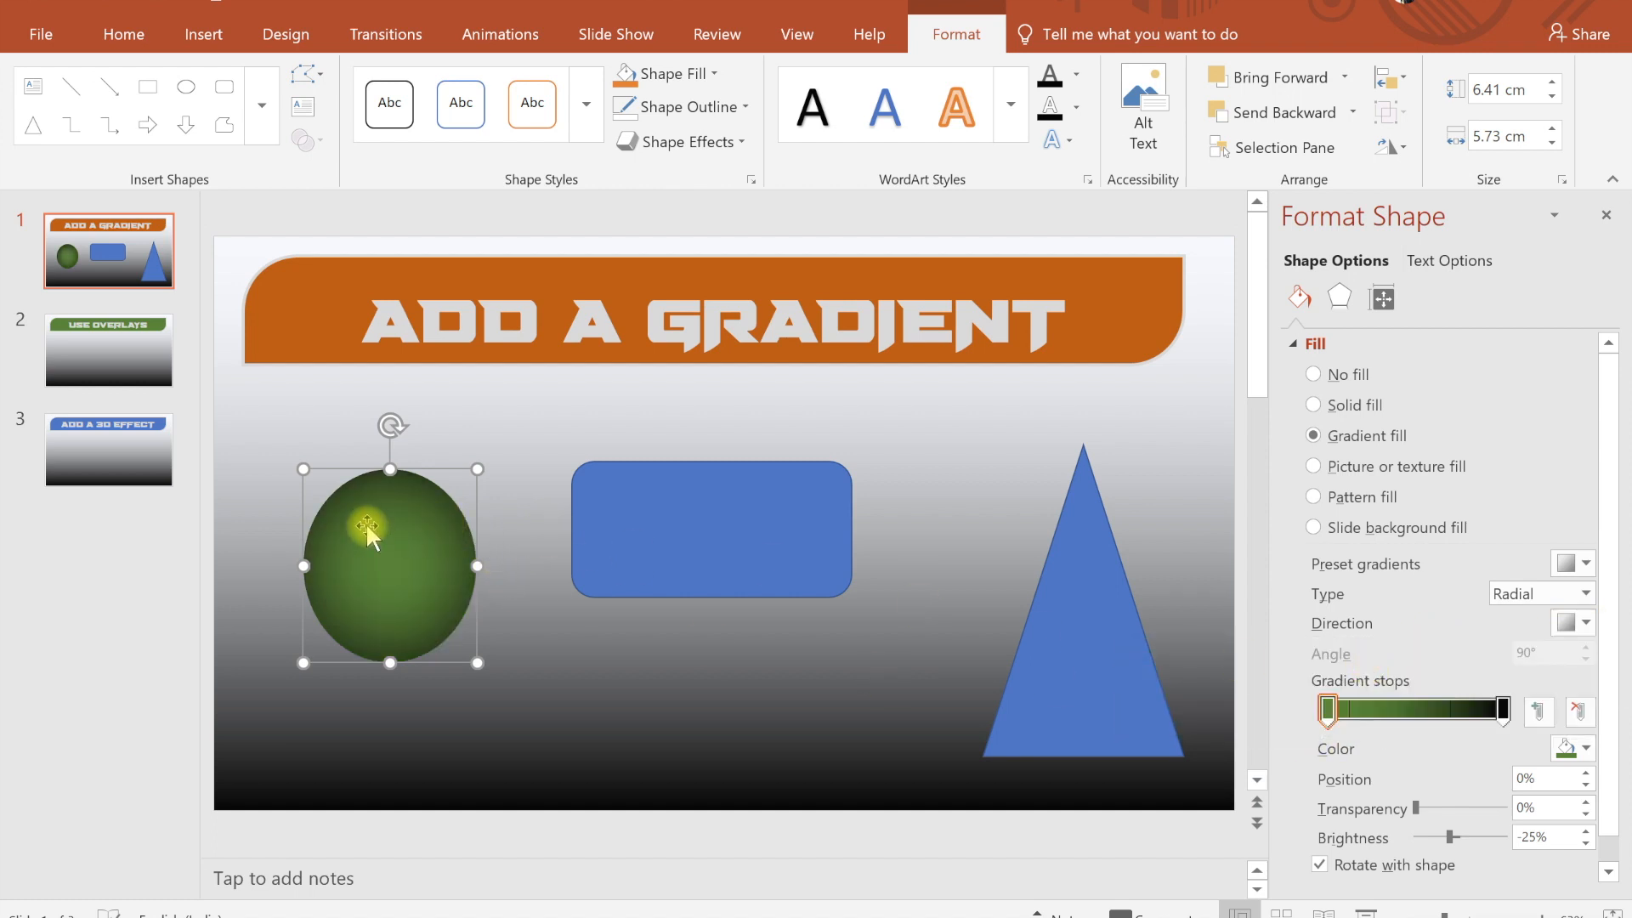
{"action": "left_click", "coordinate": [1574, 622]}
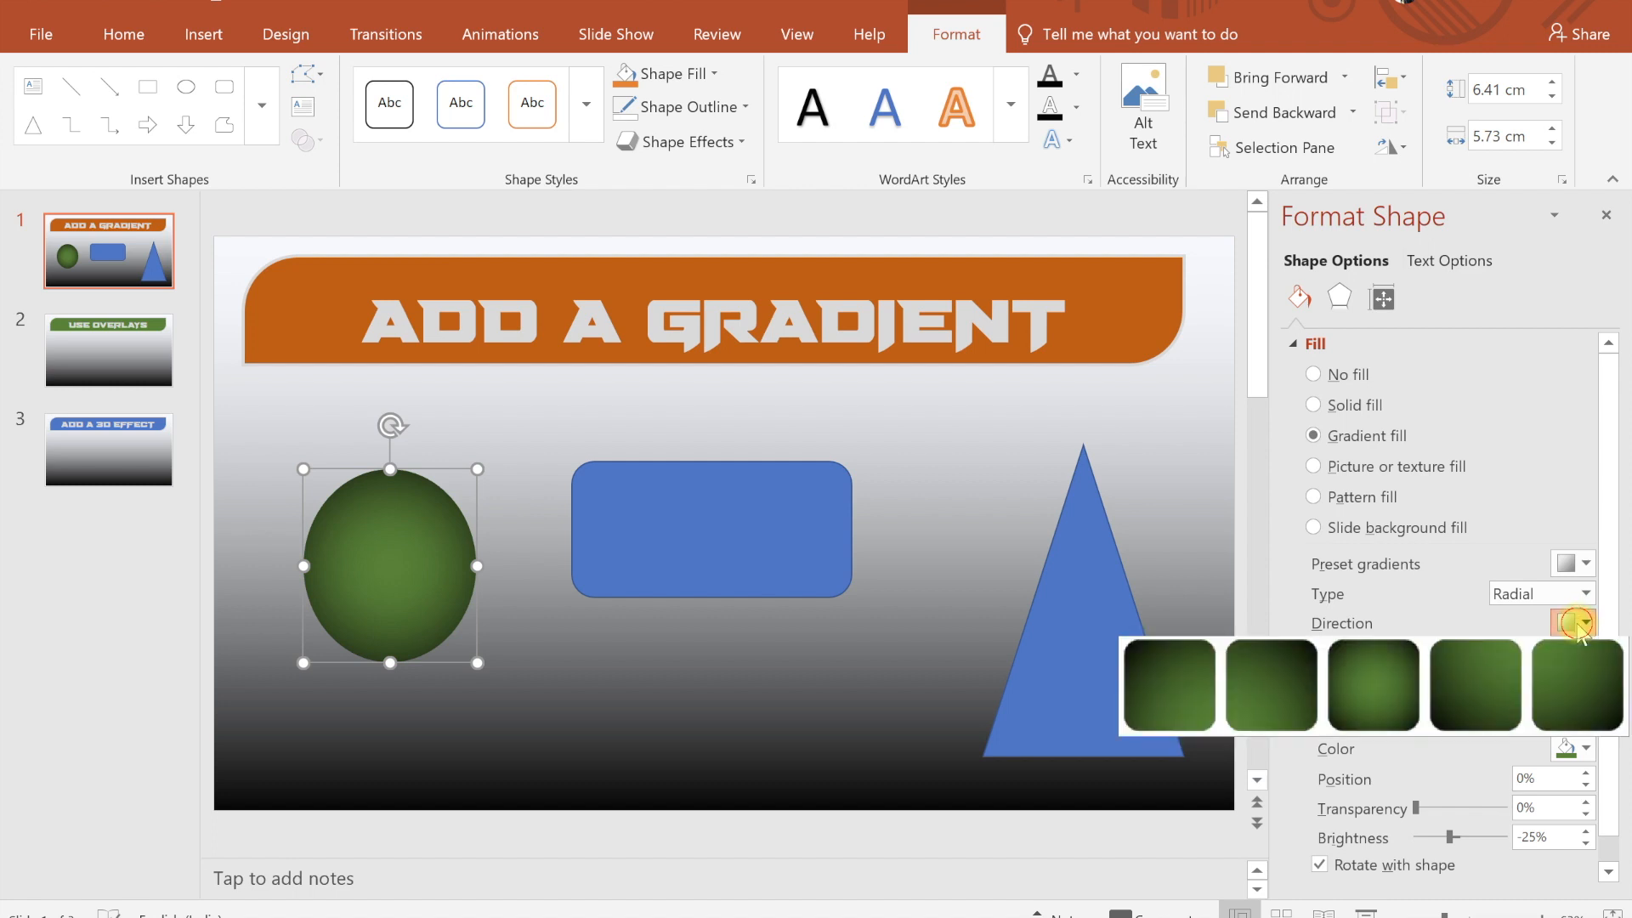
{"action": "left_click", "coordinate": [1584, 624]}
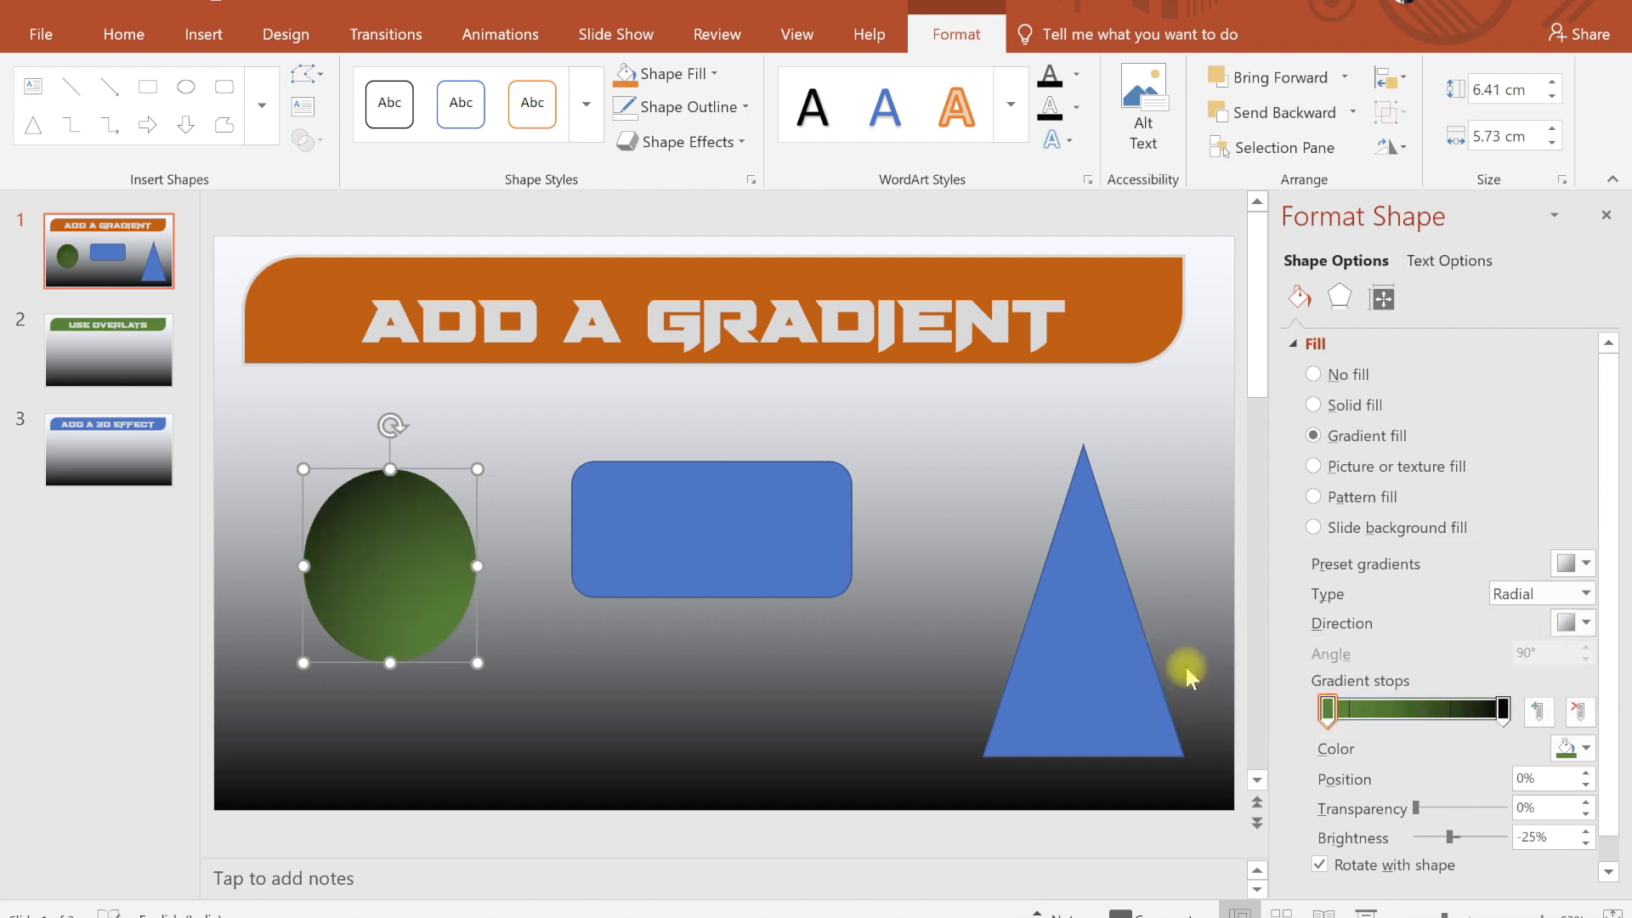
{"action": "left_click", "coordinate": [1540, 593]}
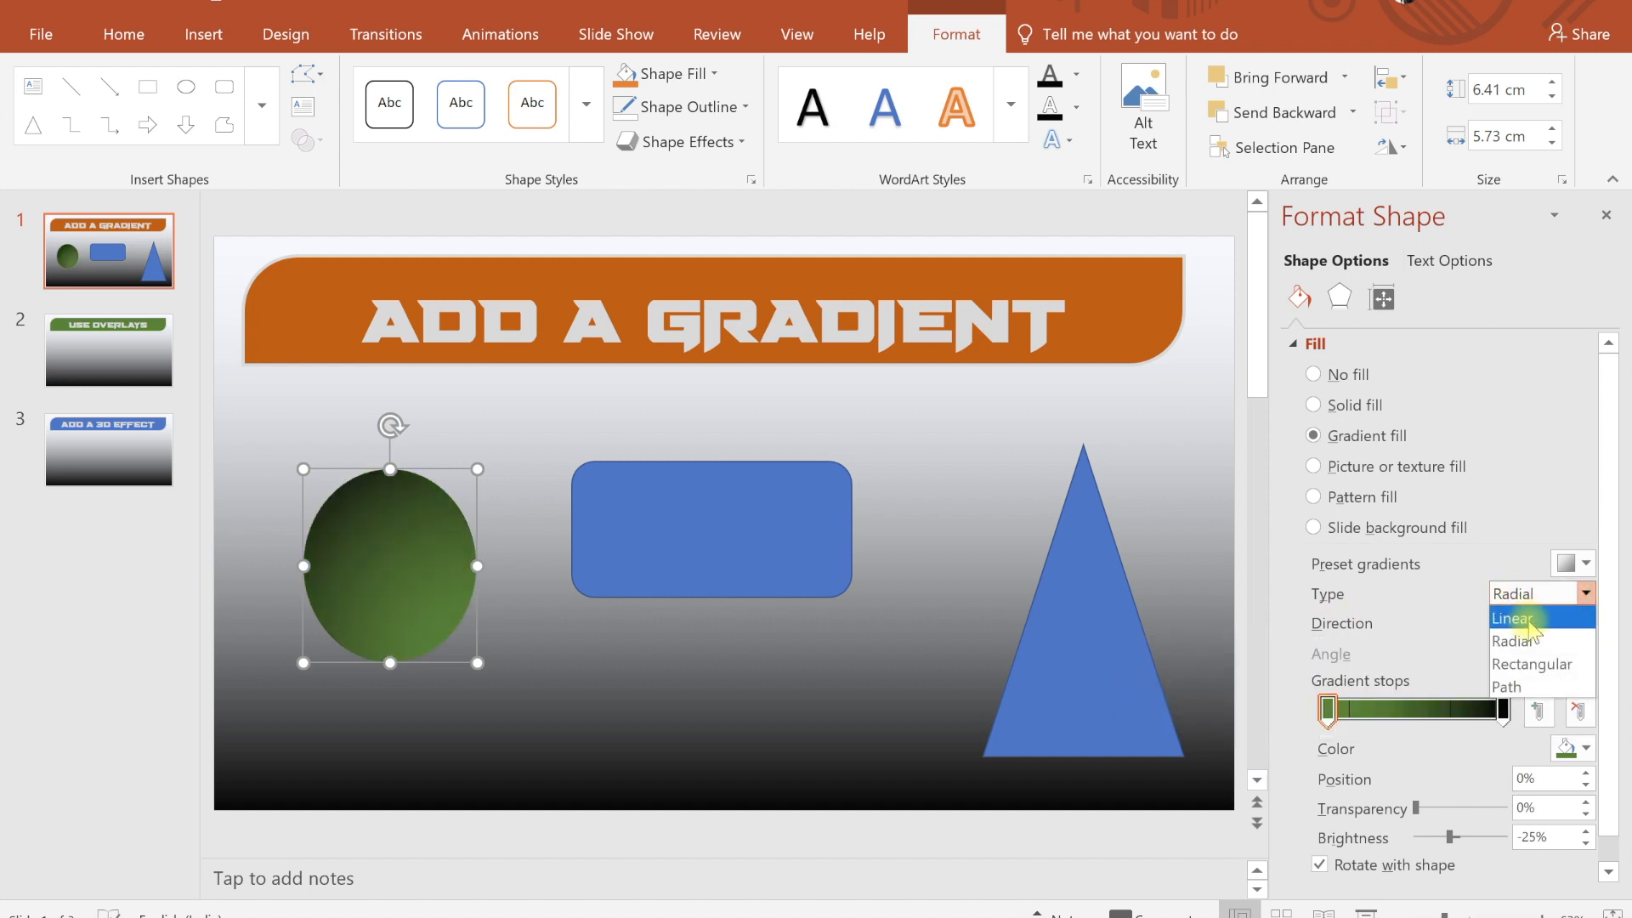
Give the rounded rectangle a green-to-black gradient fill and rotate its angle.
{"action": "left_click", "coordinate": [712, 530]}
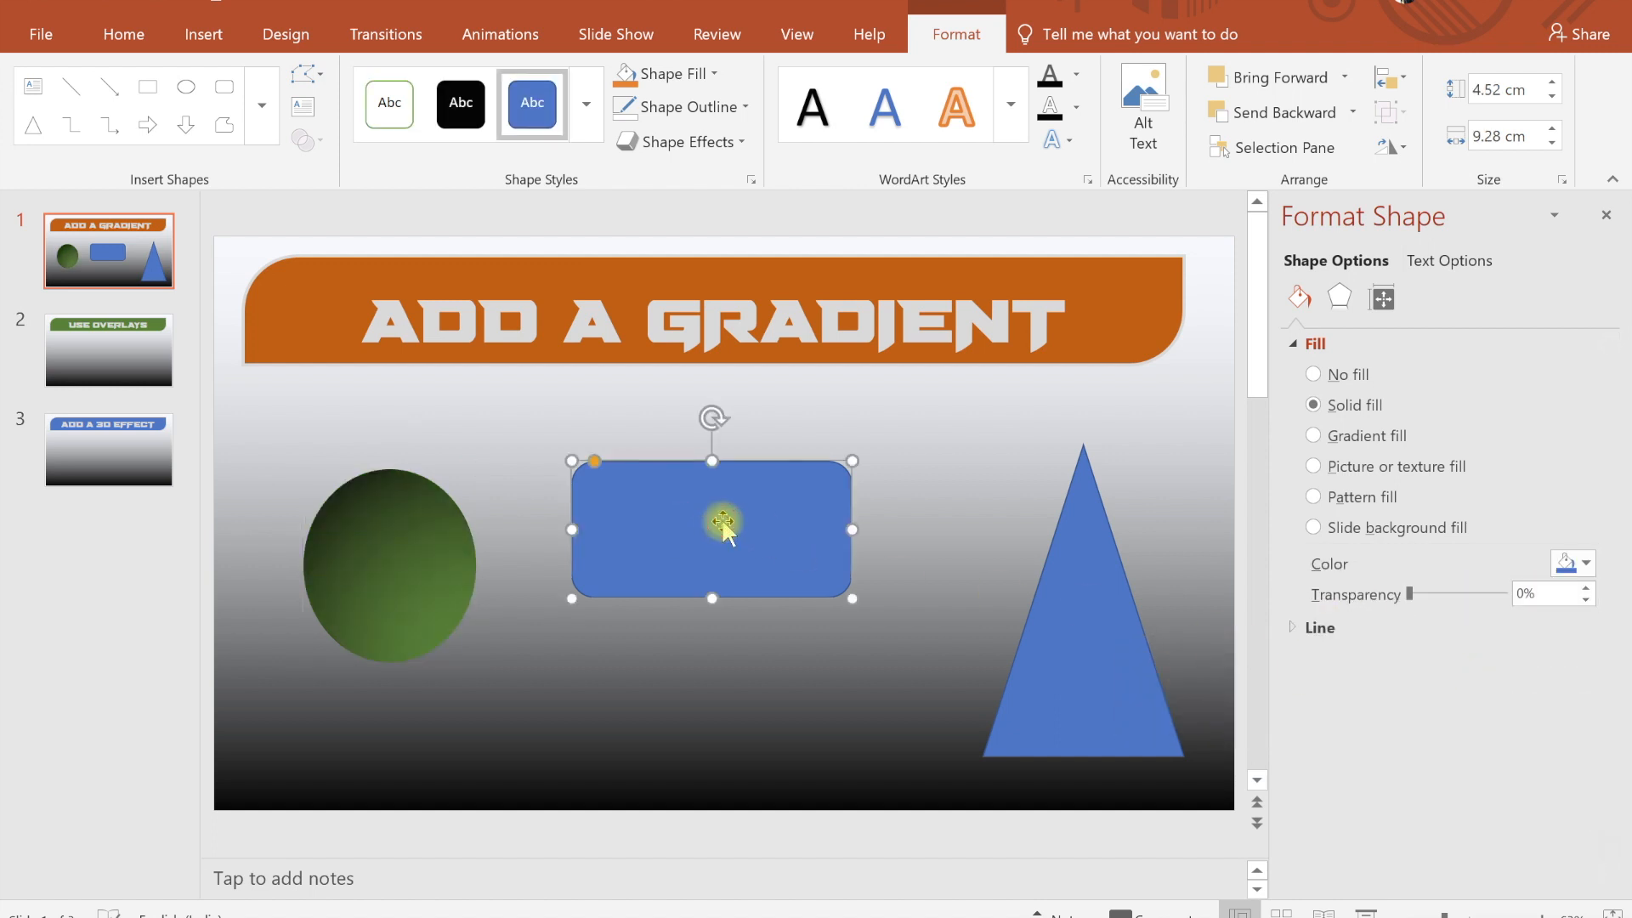
{"action": "left_click", "coordinate": [1314, 436]}
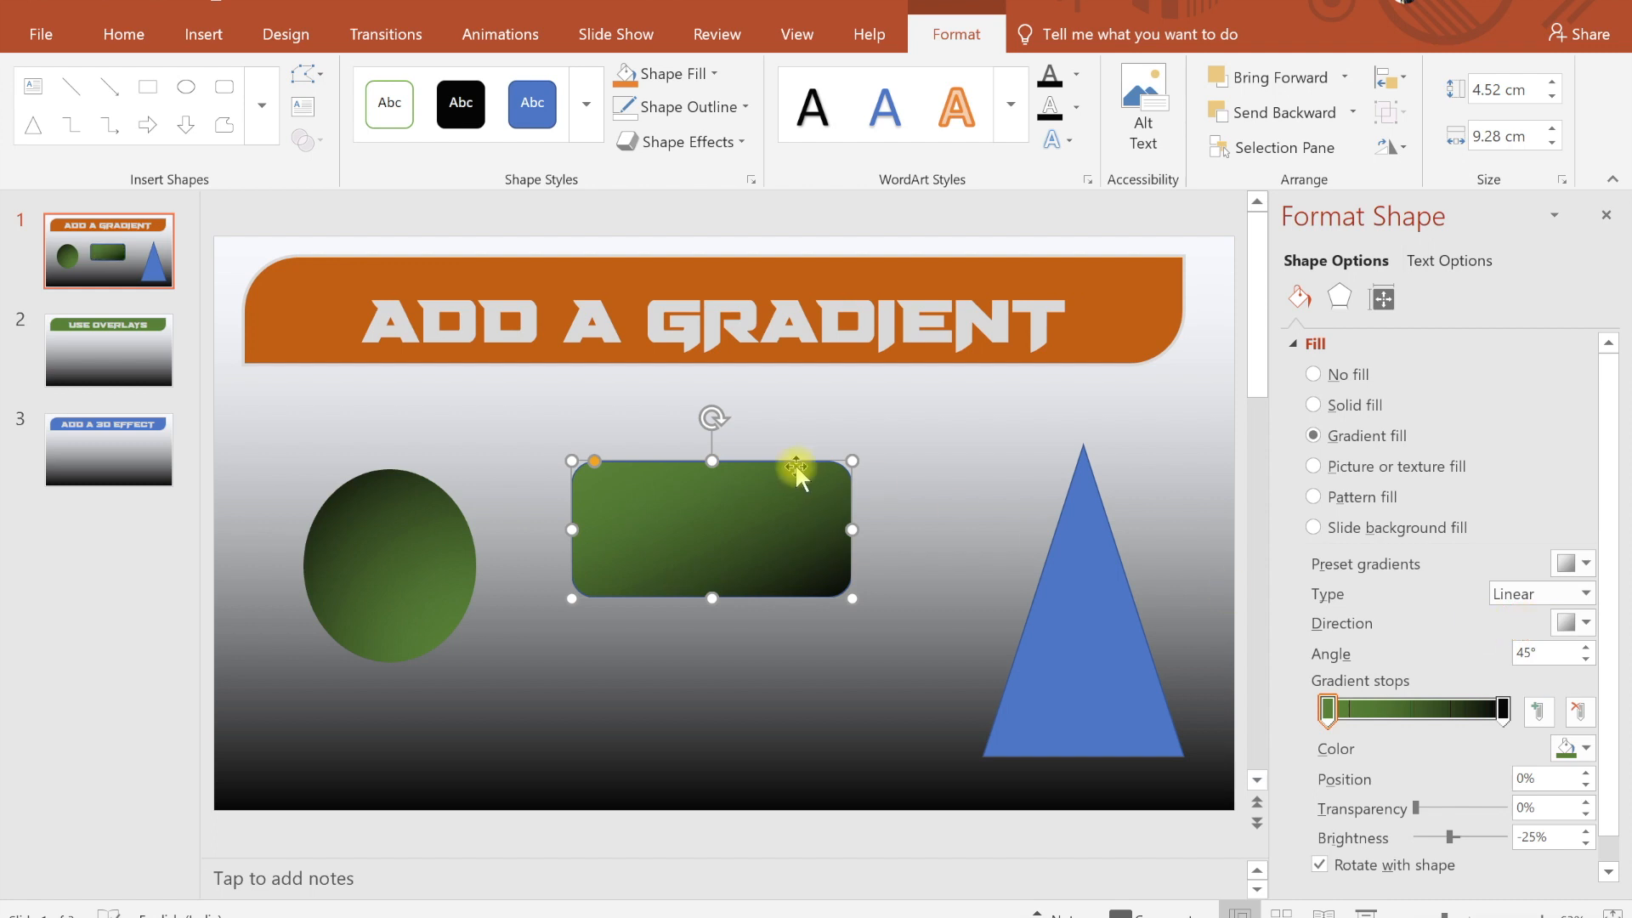
{"action": "left_click", "coordinate": [1585, 623]}
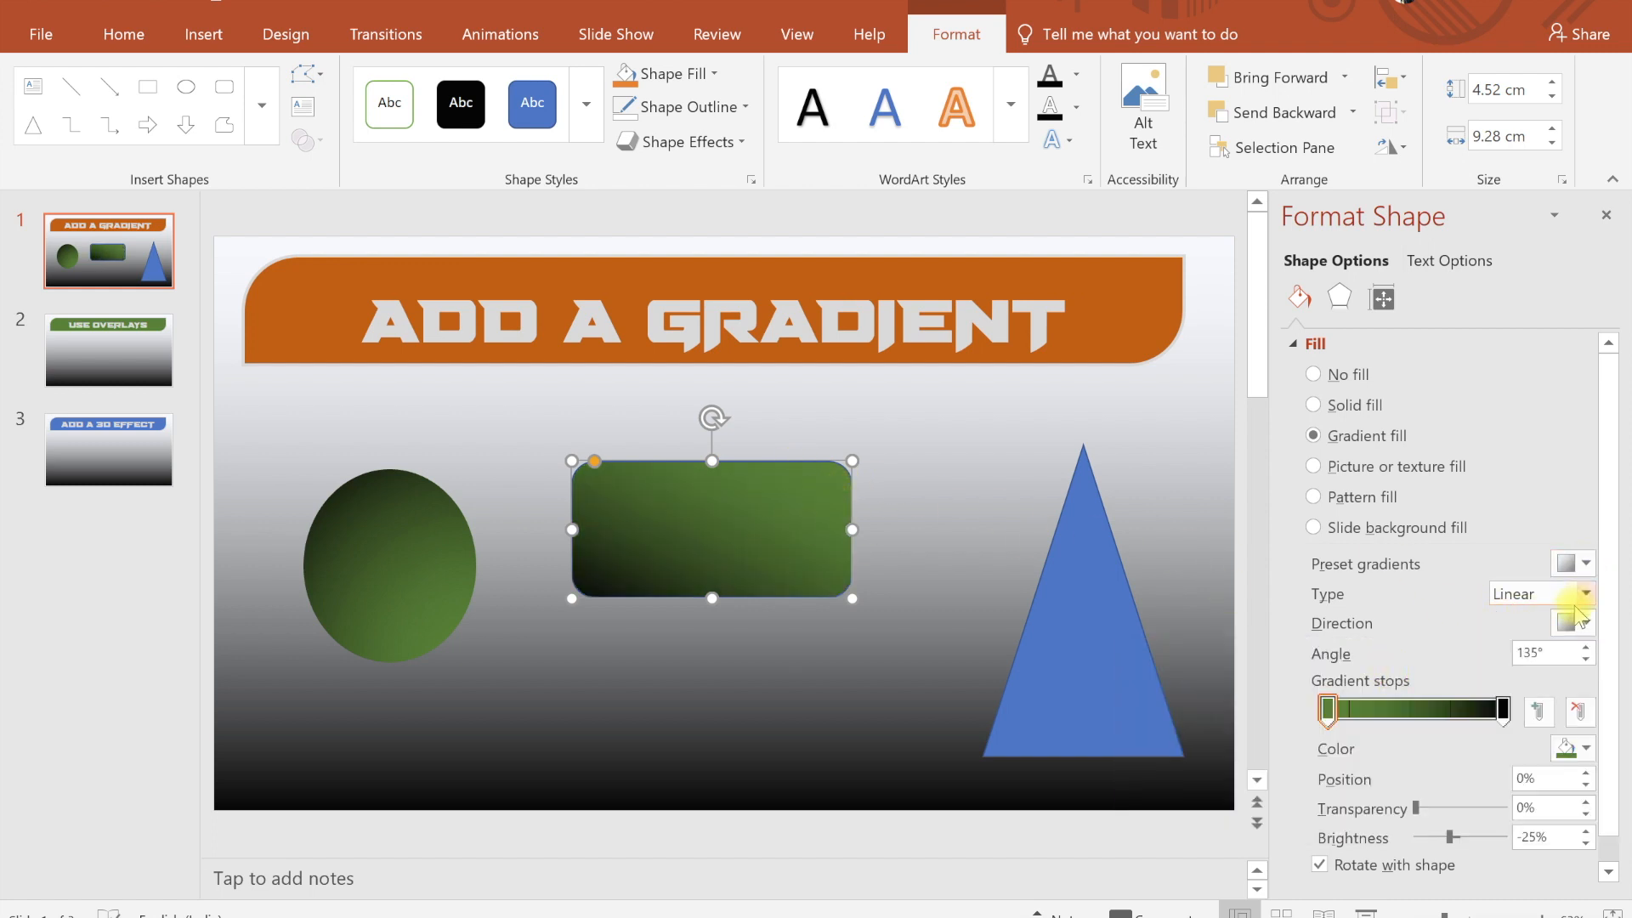
{"action": "left_click", "coordinate": [1574, 622]}
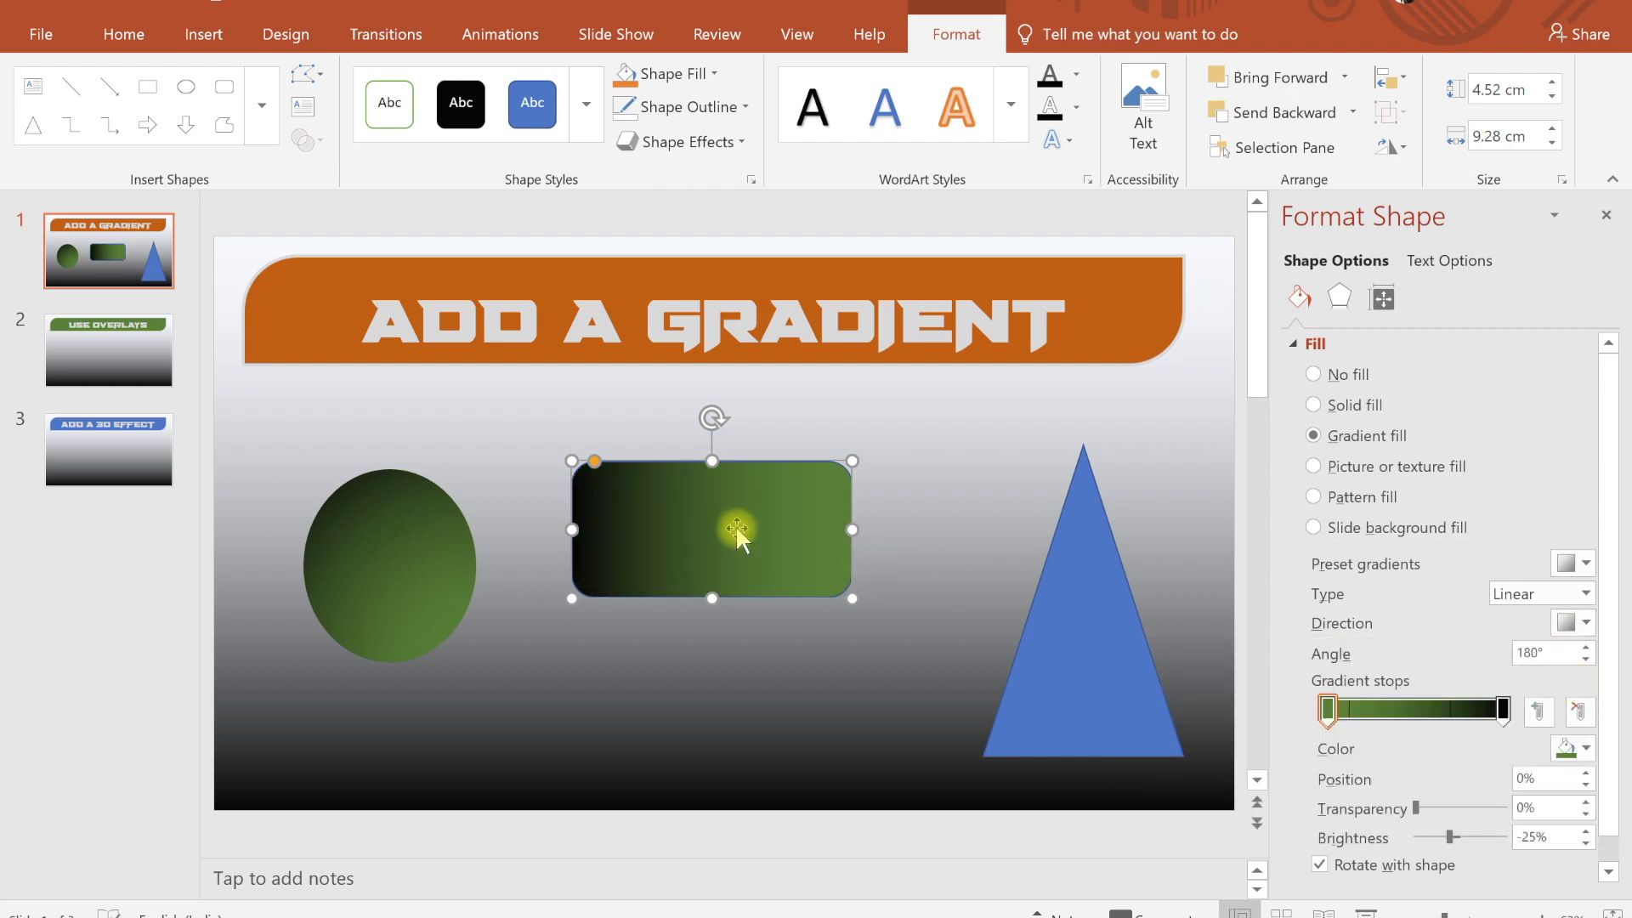
Make the rectangle's gradient run diagonally from a corner.
{"action": "left_click", "coordinate": [1586, 593]}
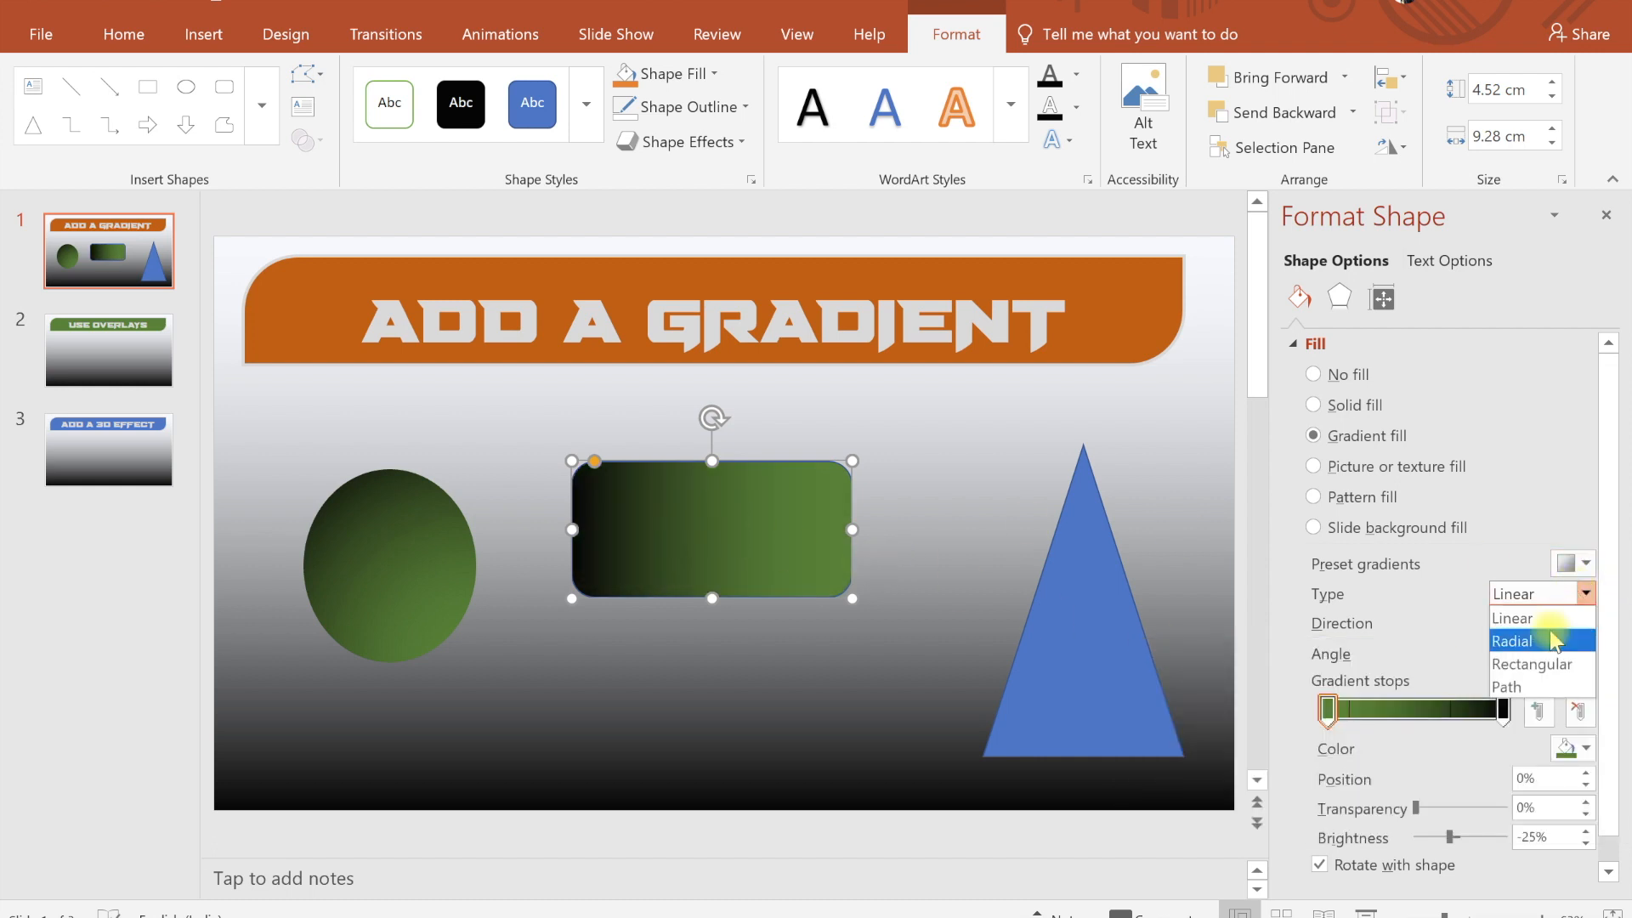
{"action": "left_click", "coordinate": [1531, 665]}
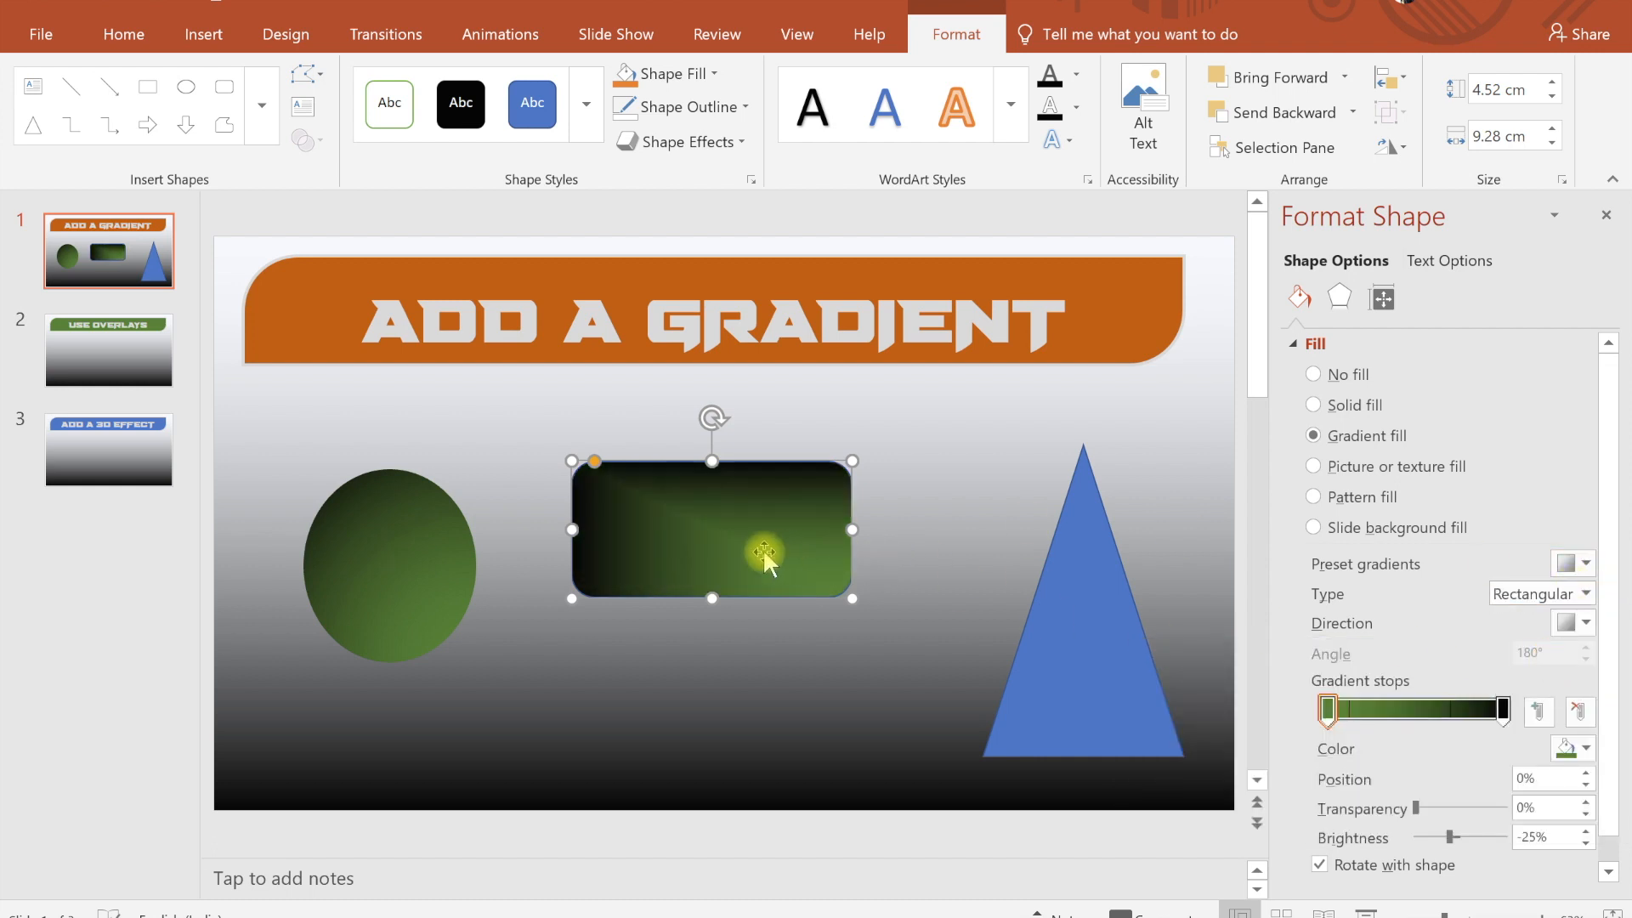
{"action": "left_click", "coordinate": [1574, 624]}
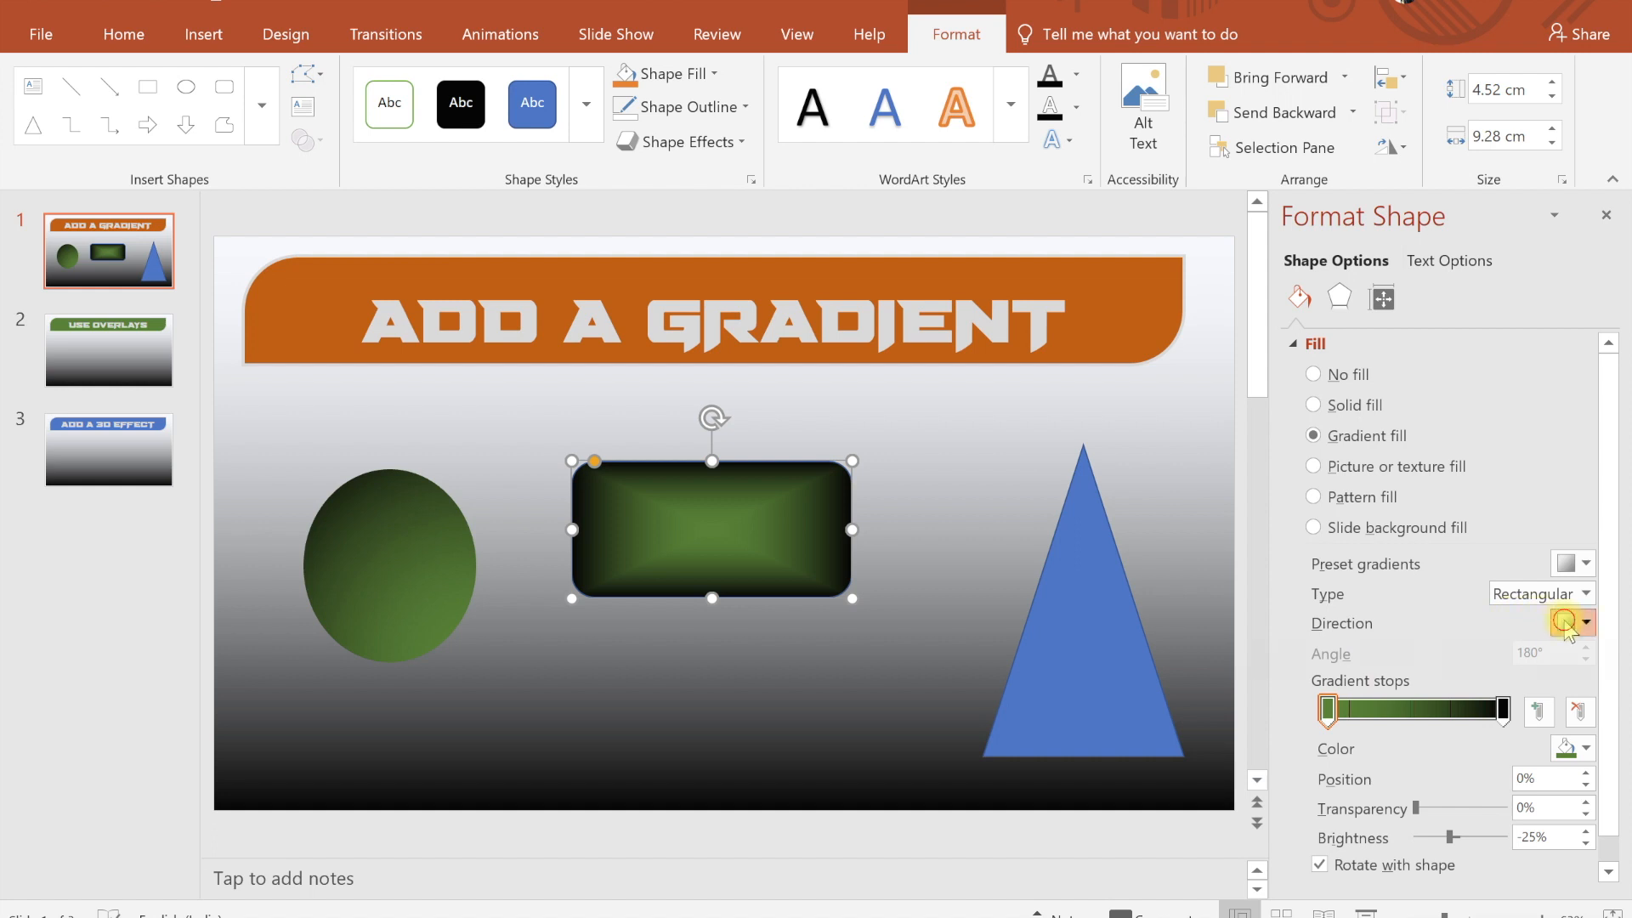
{"action": "left_click", "coordinate": [1584, 624]}
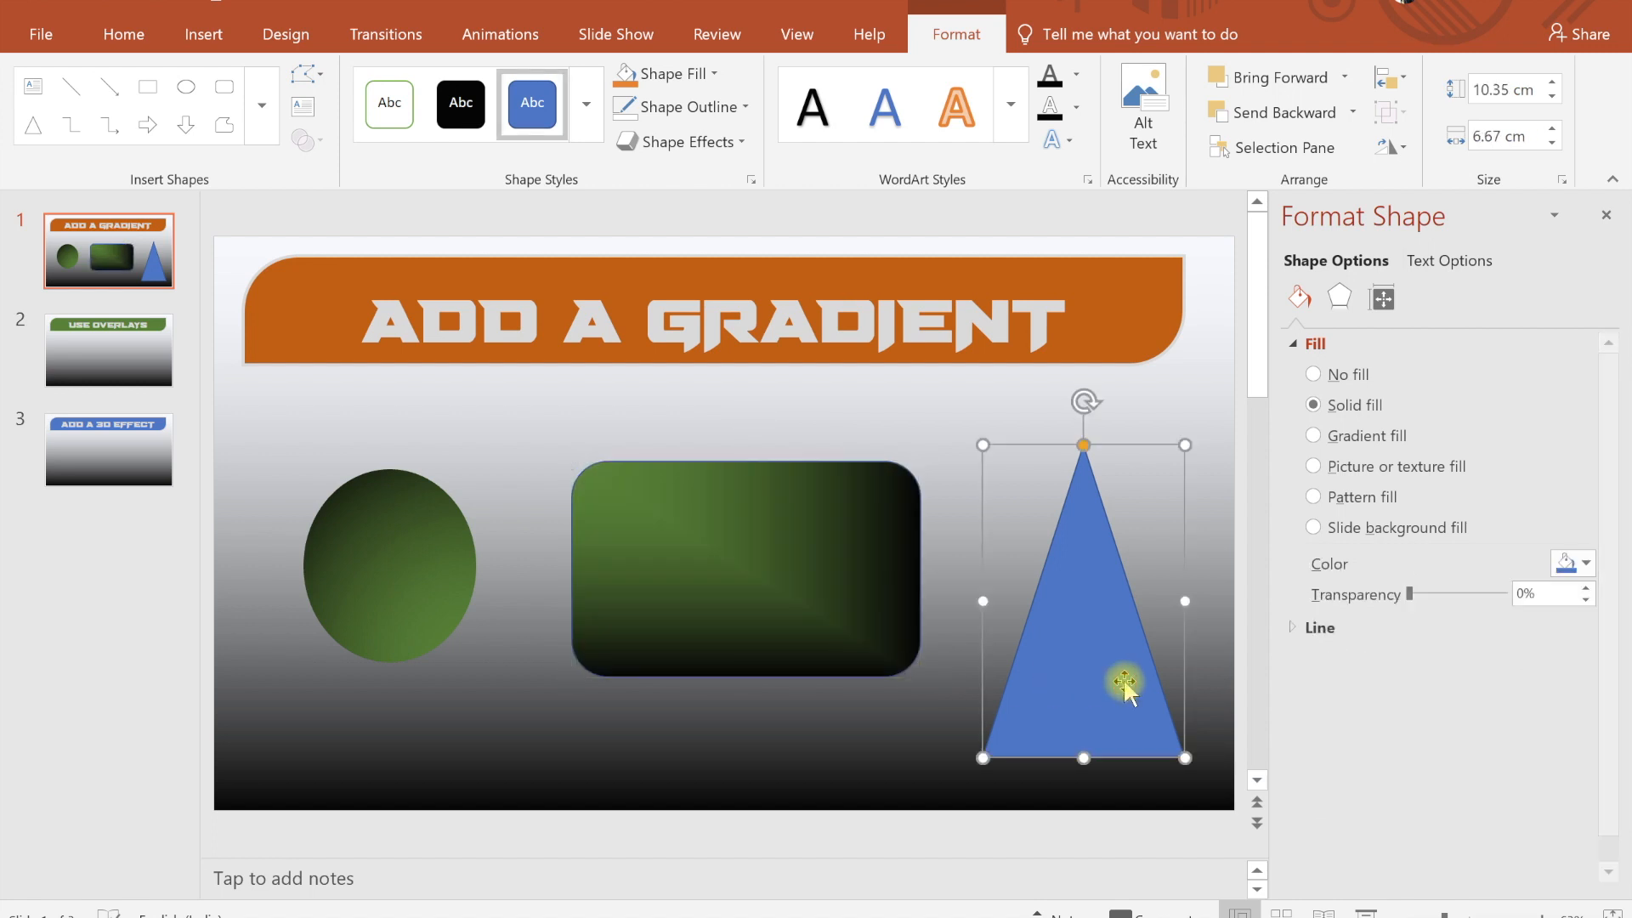
Fill the triangle with a green-to-black gradient of the Path type.
{"action": "left_click", "coordinate": [1314, 435]}
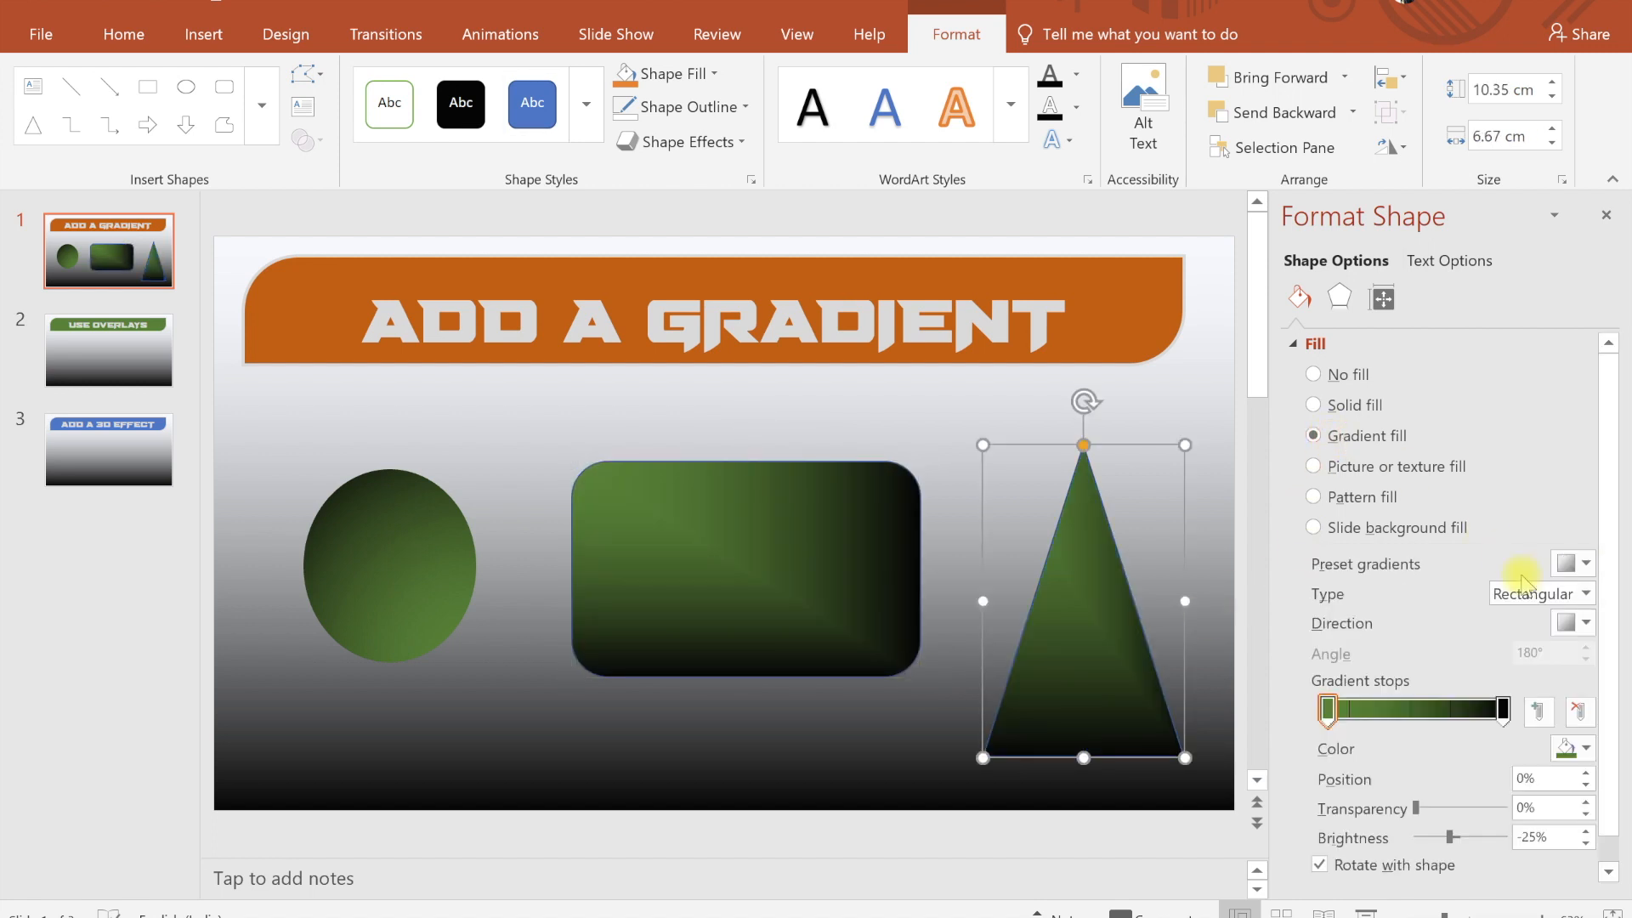
{"action": "mouse_move", "coordinate": [1100, 629]}
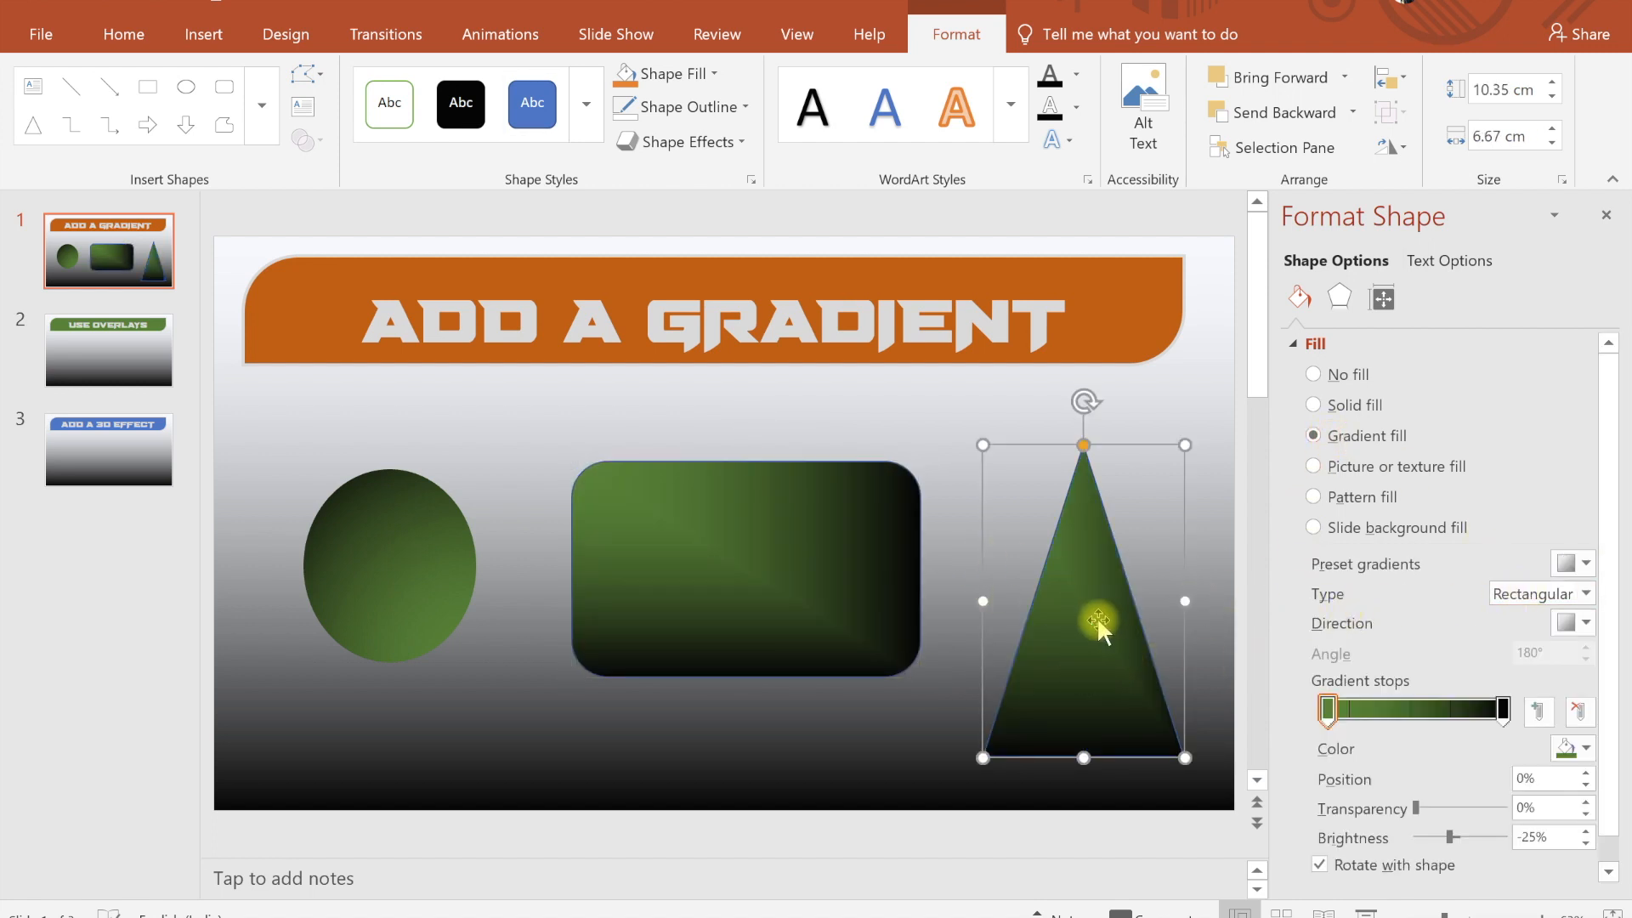
{"action": "left_click", "coordinate": [1582, 594]}
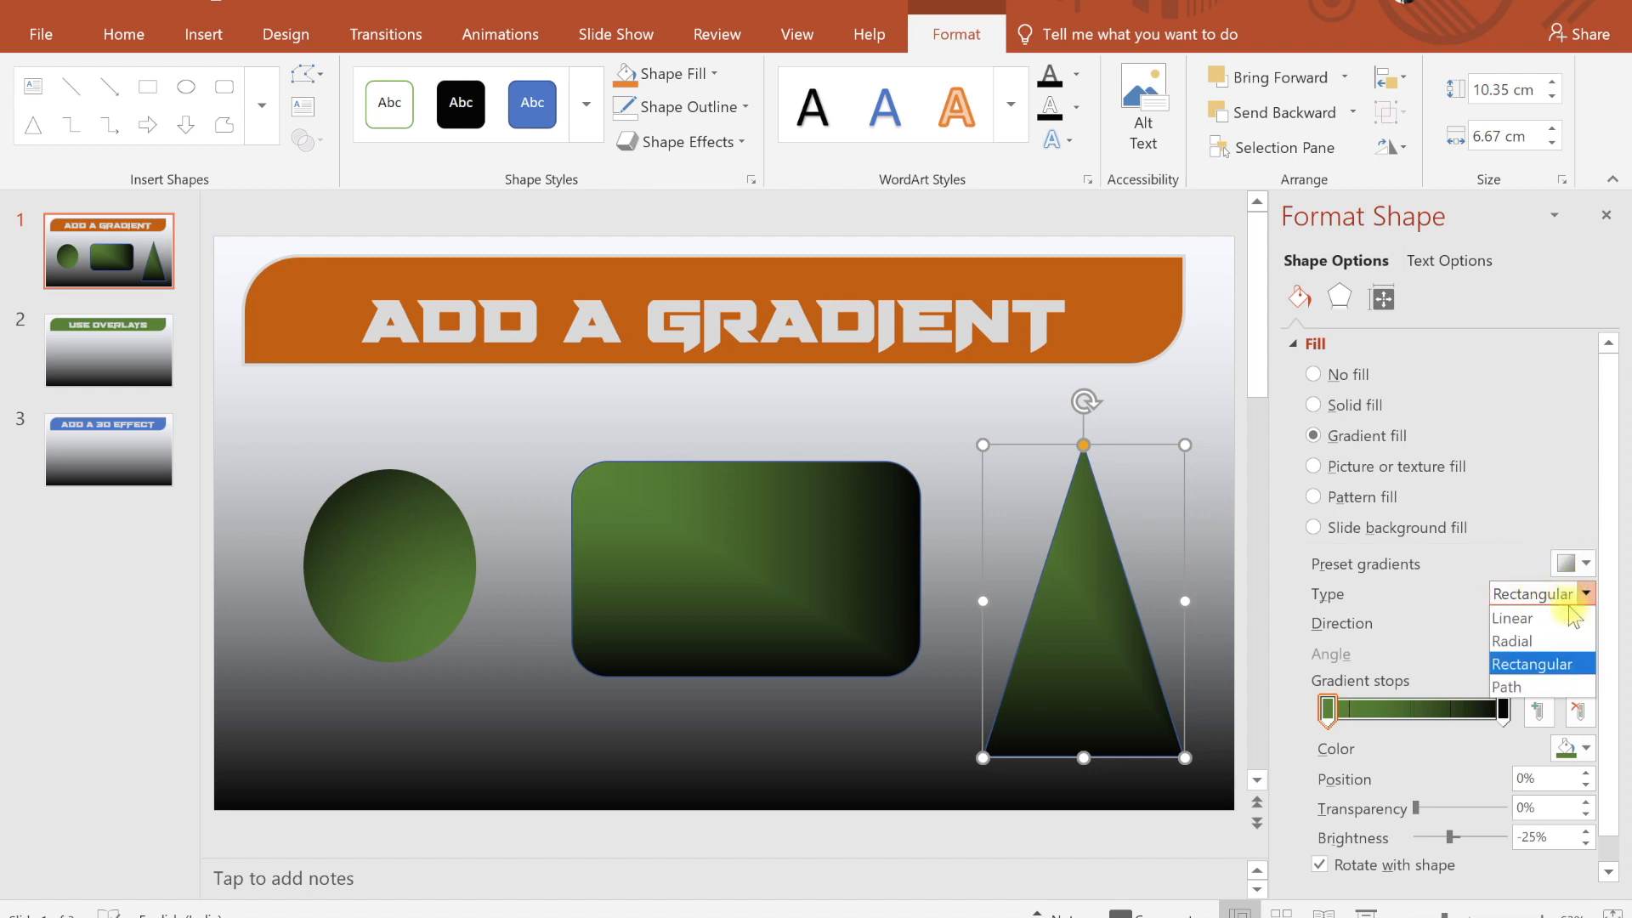
{"action": "left_click", "coordinate": [1506, 686]}
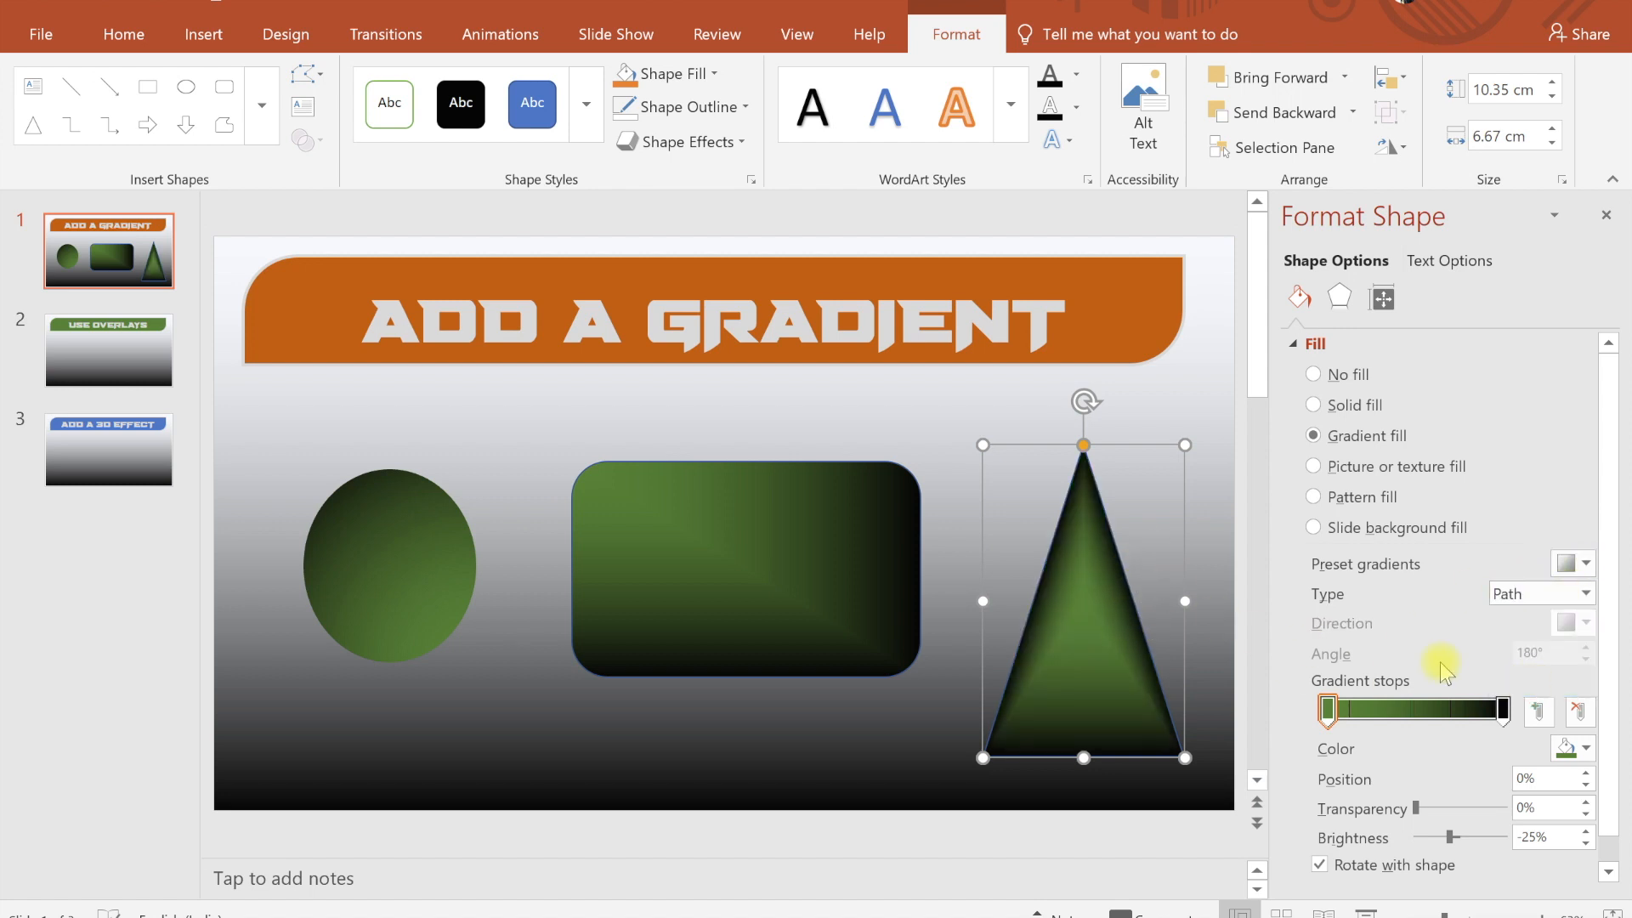
{"action": "mouse_move", "coordinate": [1078, 374]}
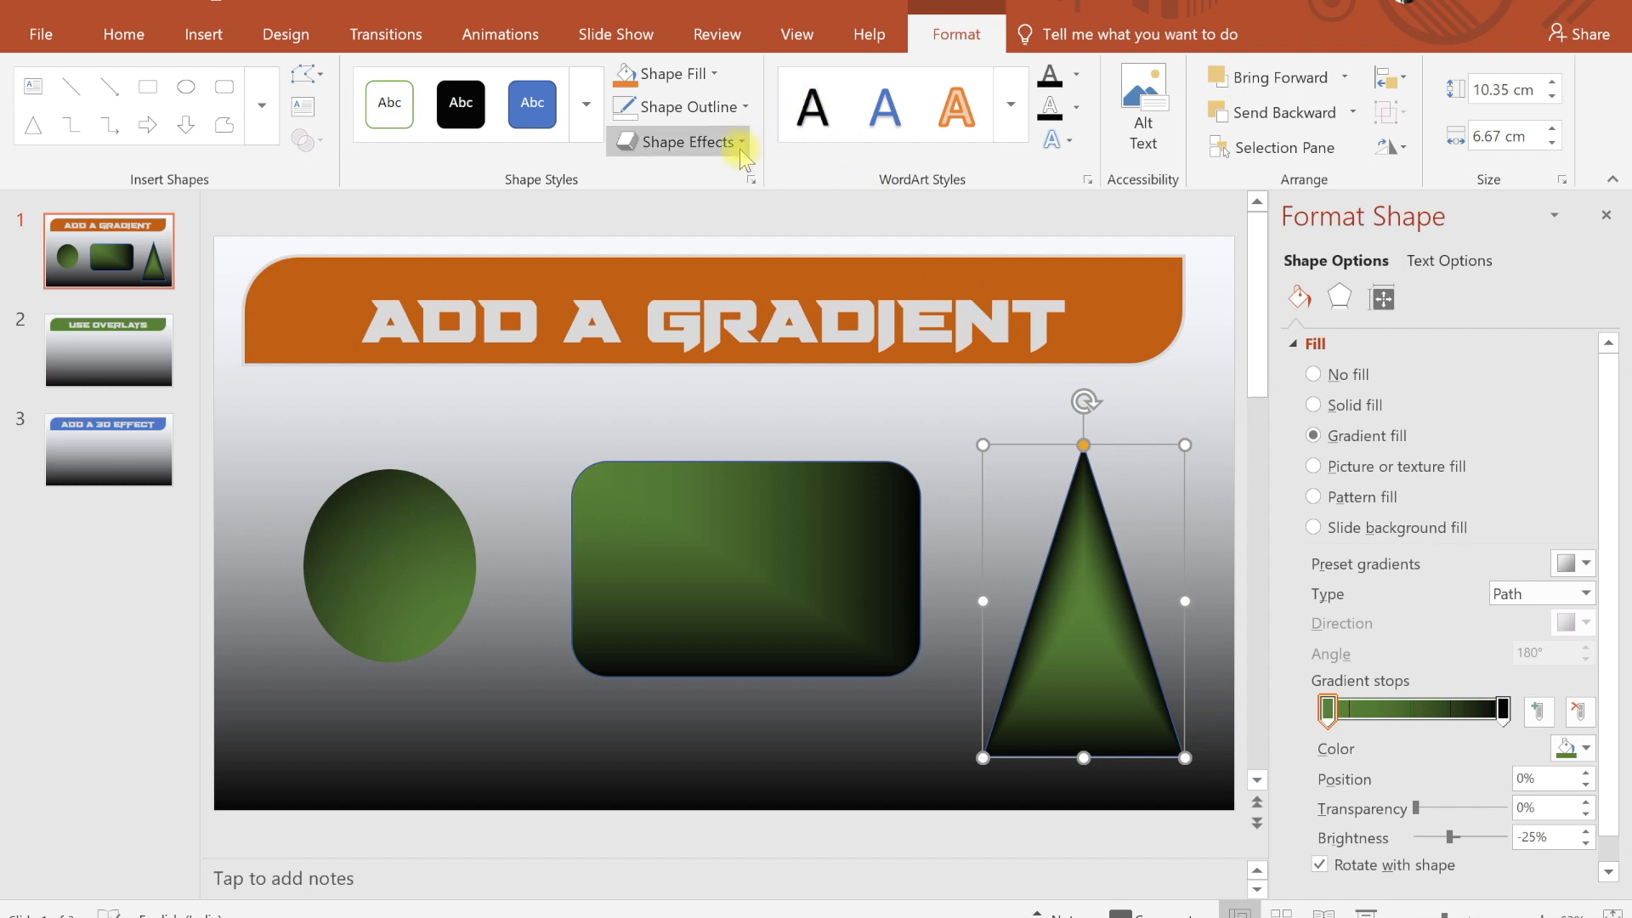
{"action": "mouse_move", "coordinate": [109, 352]}
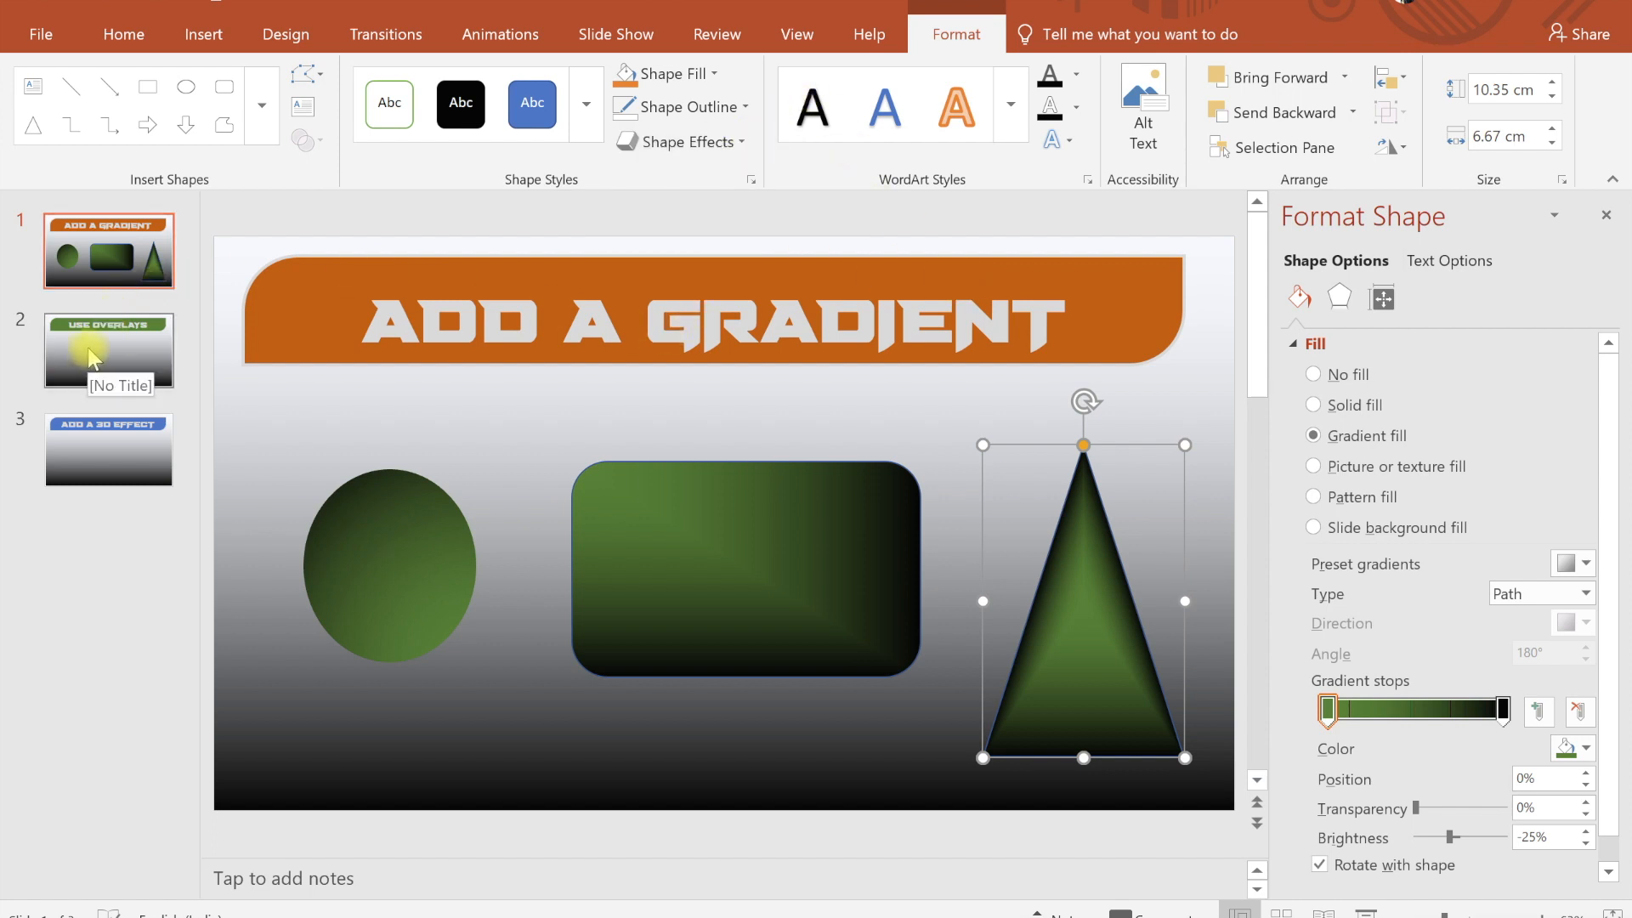
Go to slide 2 and browse the Desktop for a picture to insert.
{"action": "left_click", "coordinate": [109, 350]}
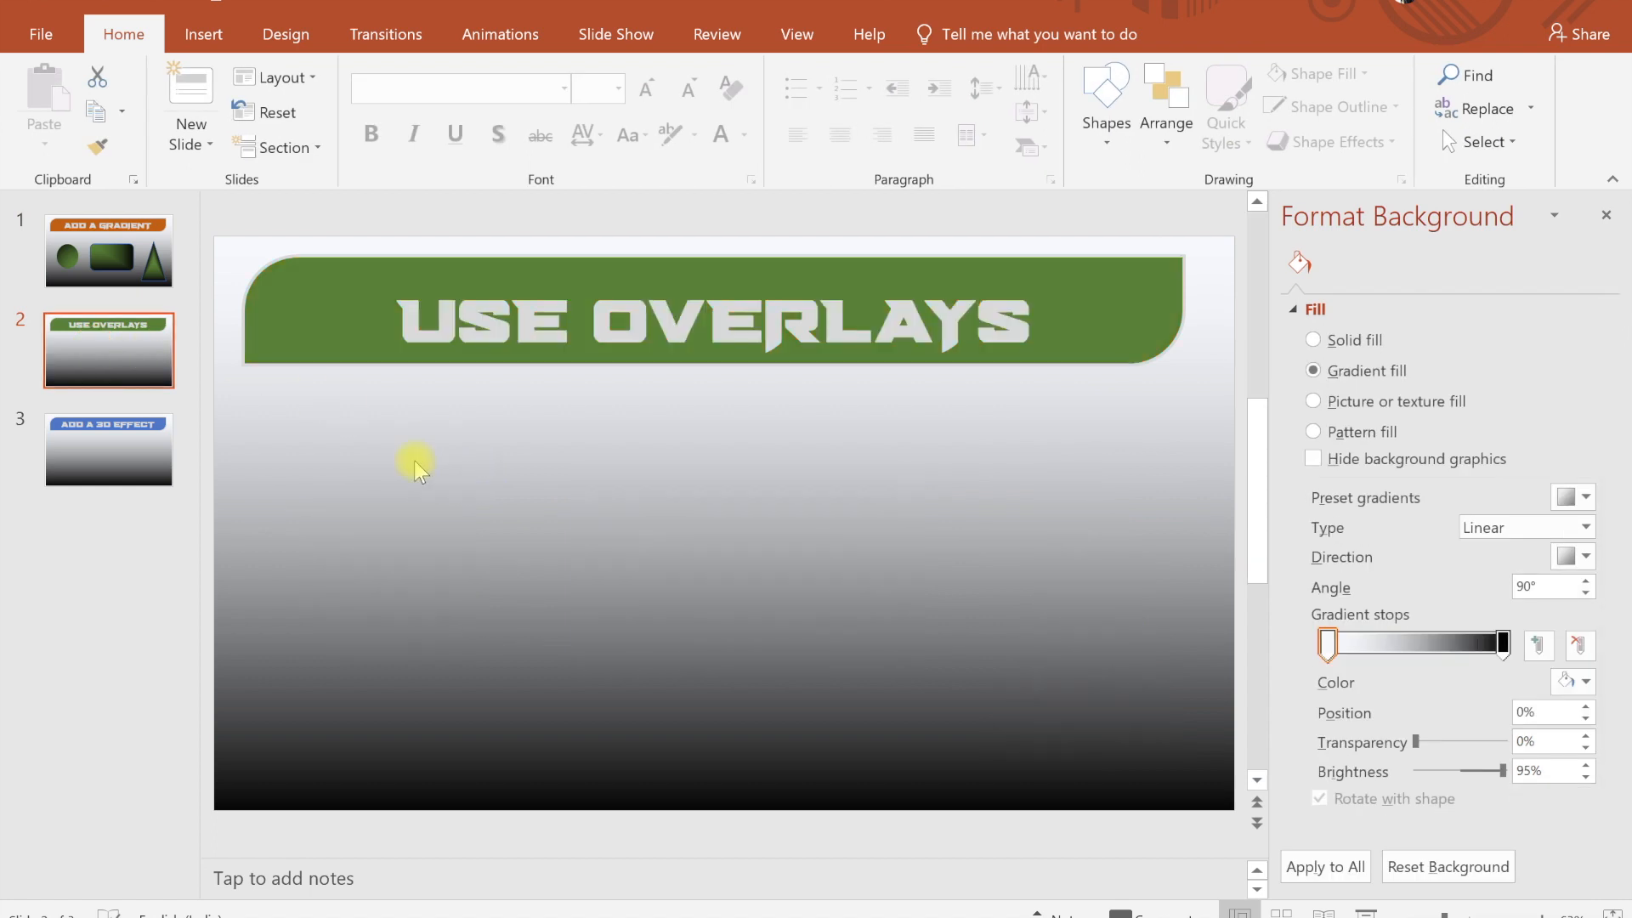
{"action": "mouse_move", "coordinate": [421, 463]}
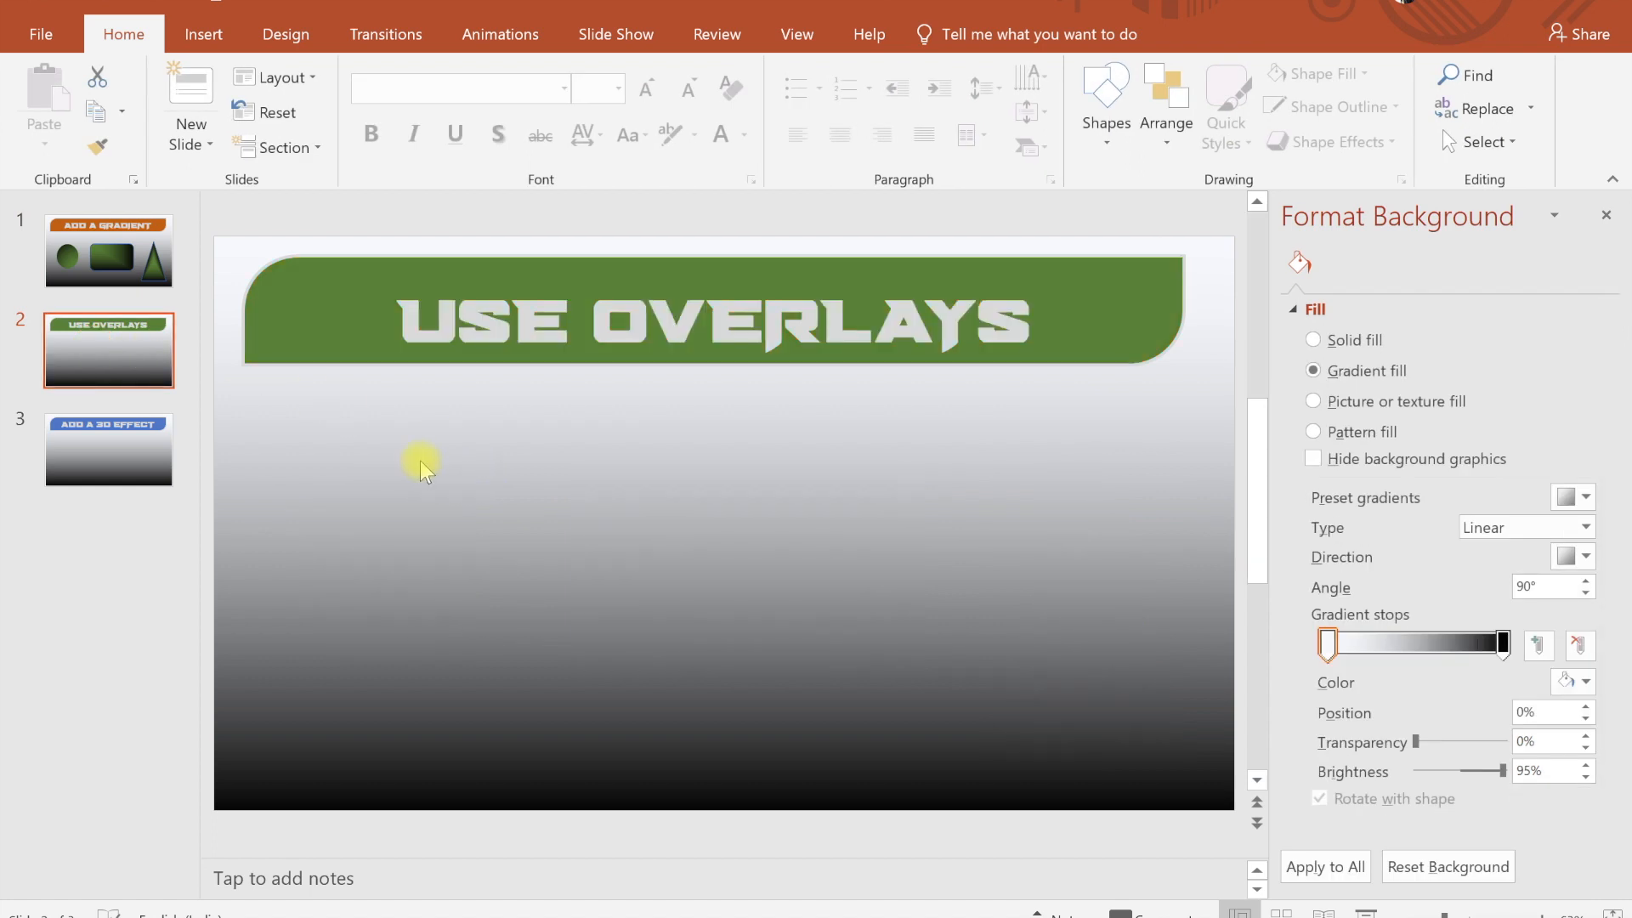
{"action": "mouse_move", "coordinate": [271, 187]}
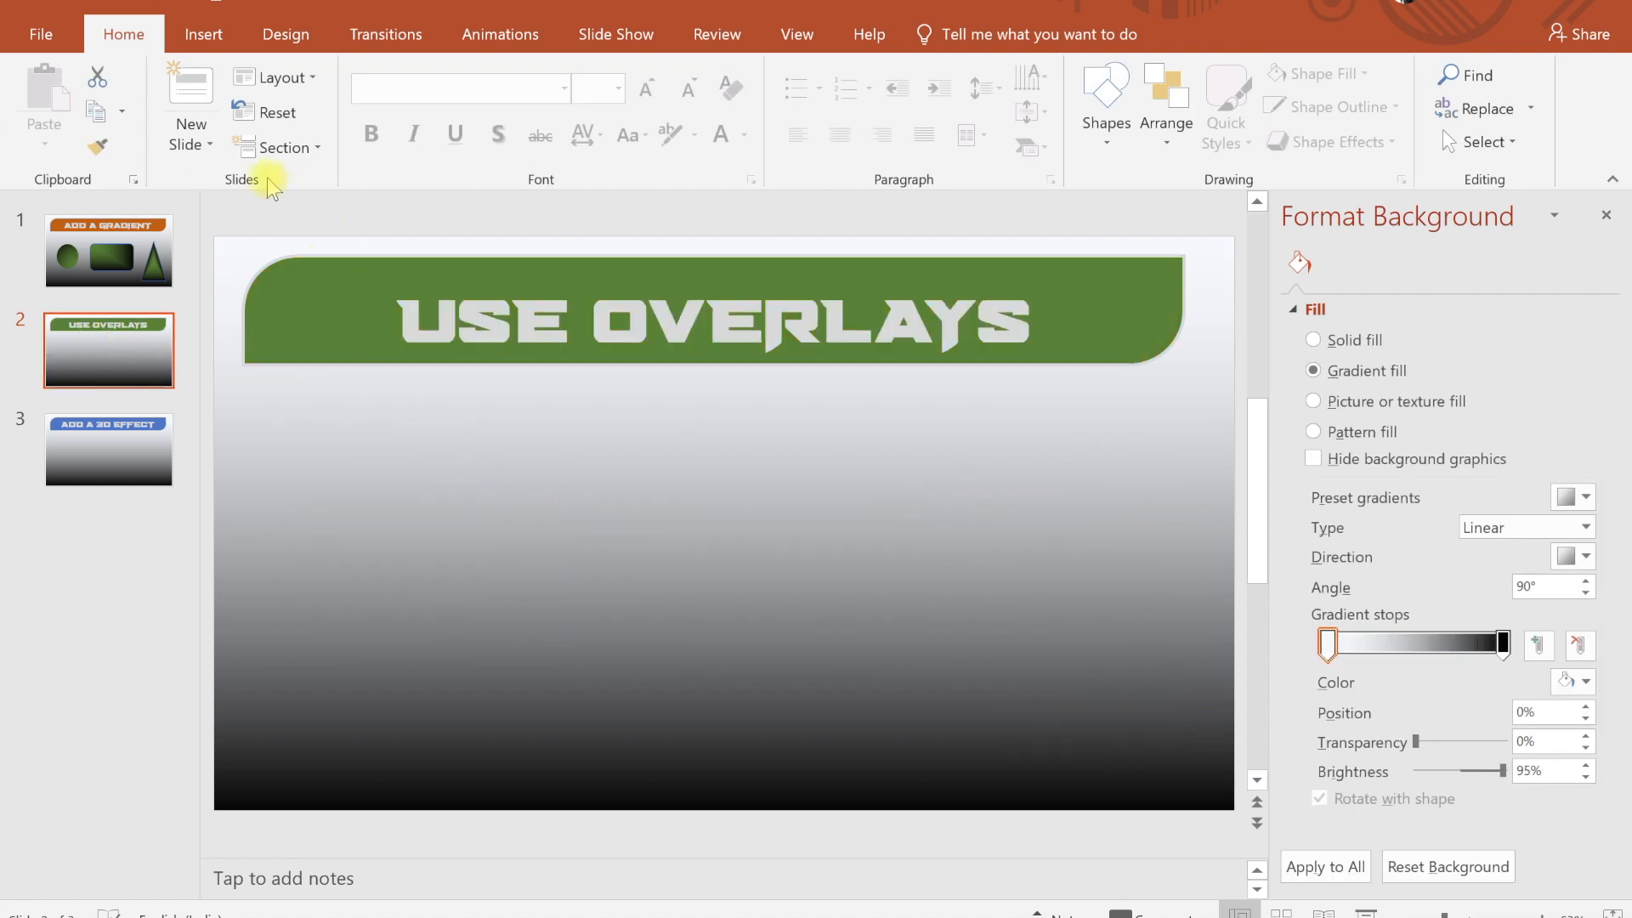
{"action": "left_click", "coordinate": [202, 34]}
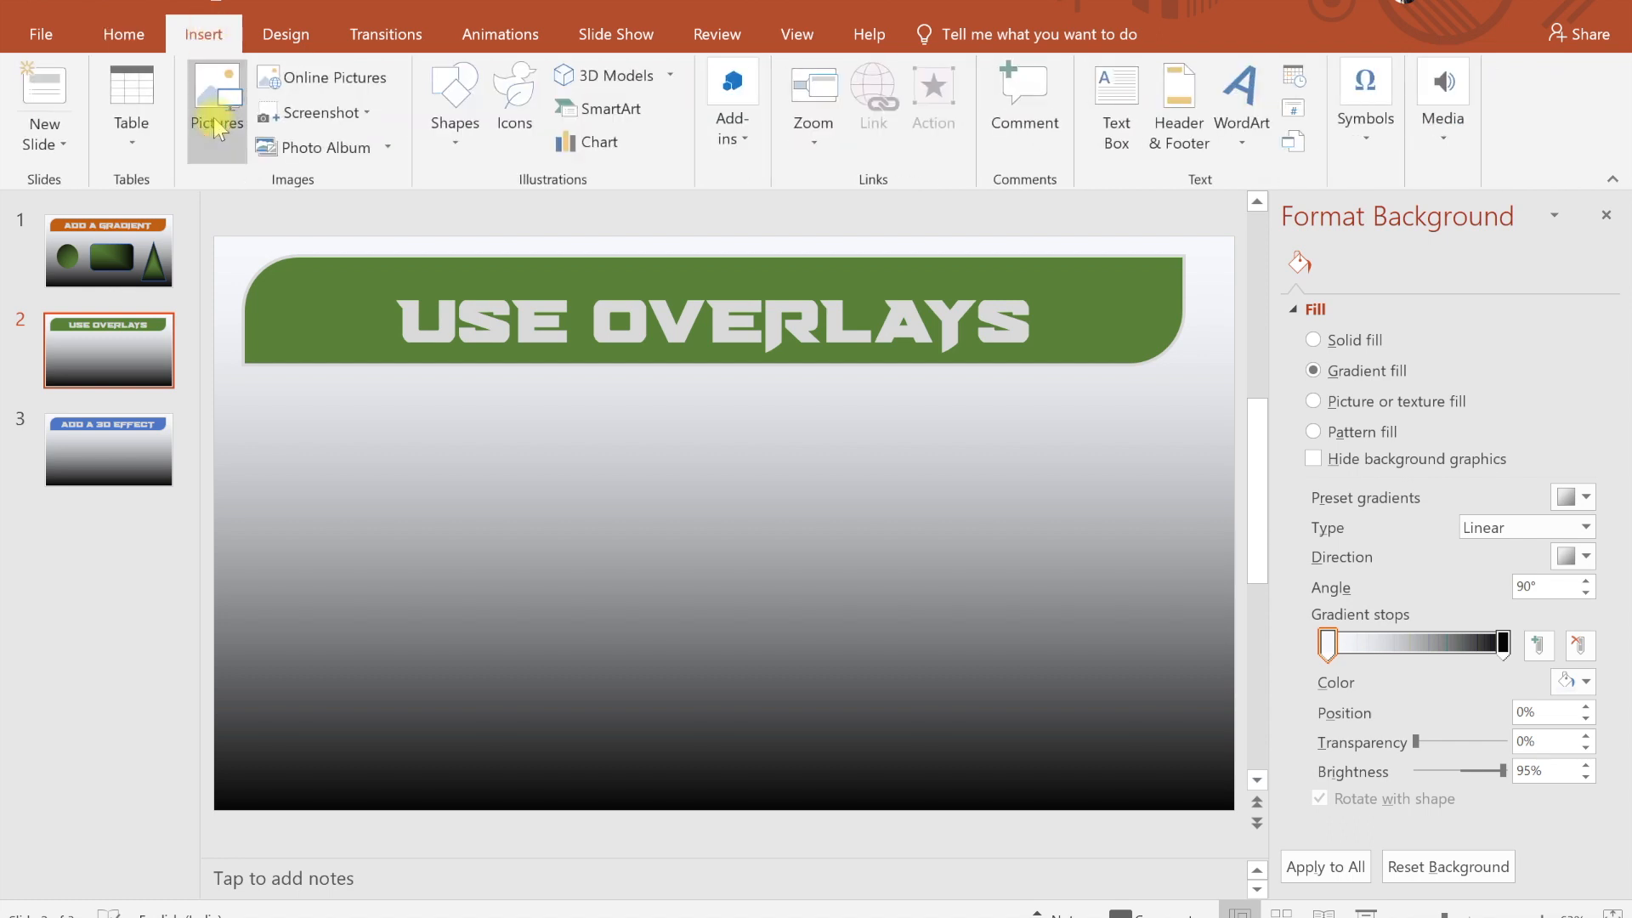
{"action": "left_click", "coordinate": [215, 99]}
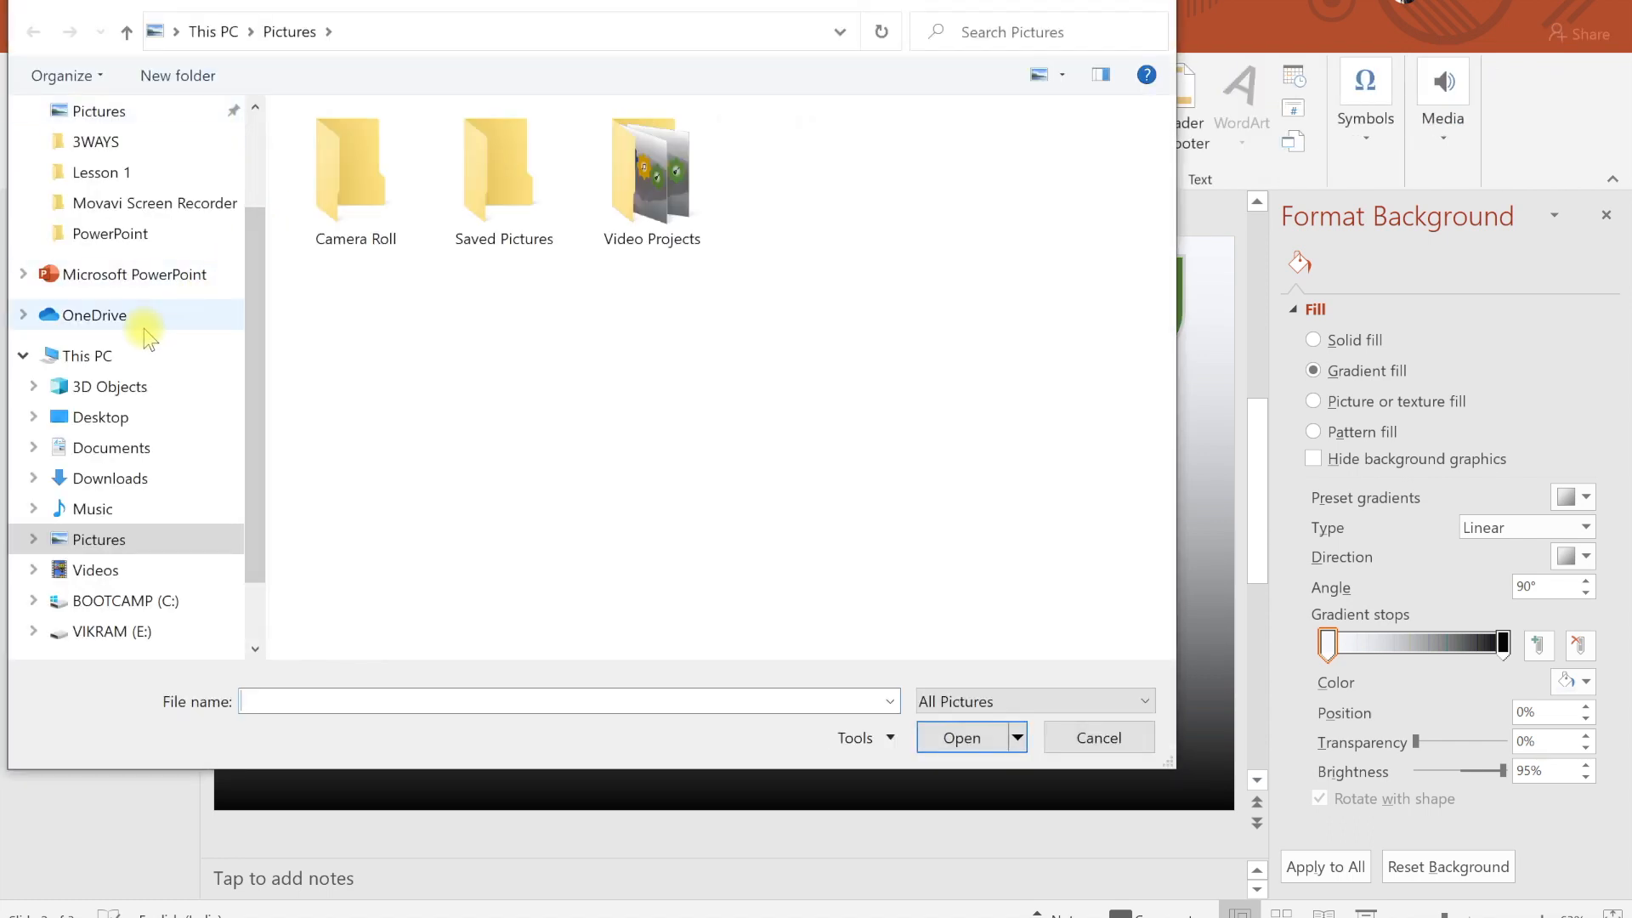
{"action": "left_click", "coordinate": [100, 325]}
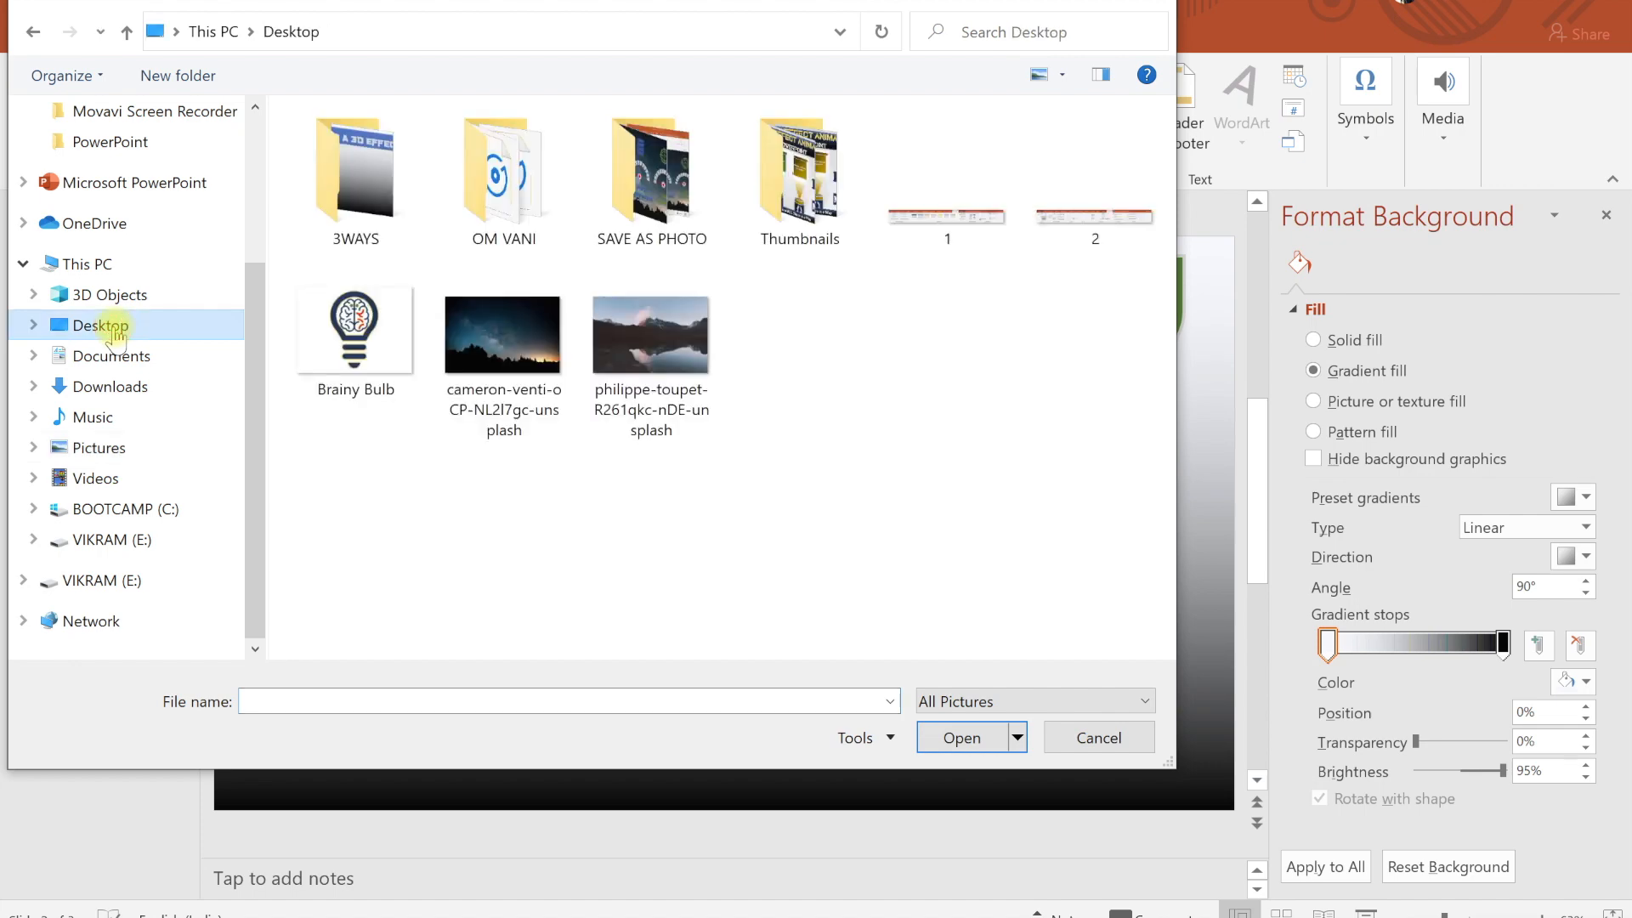
Insert the night-sky photo and size it below the USE OVERLAYS title on the right.
{"action": "left_click", "coordinate": [503, 334]}
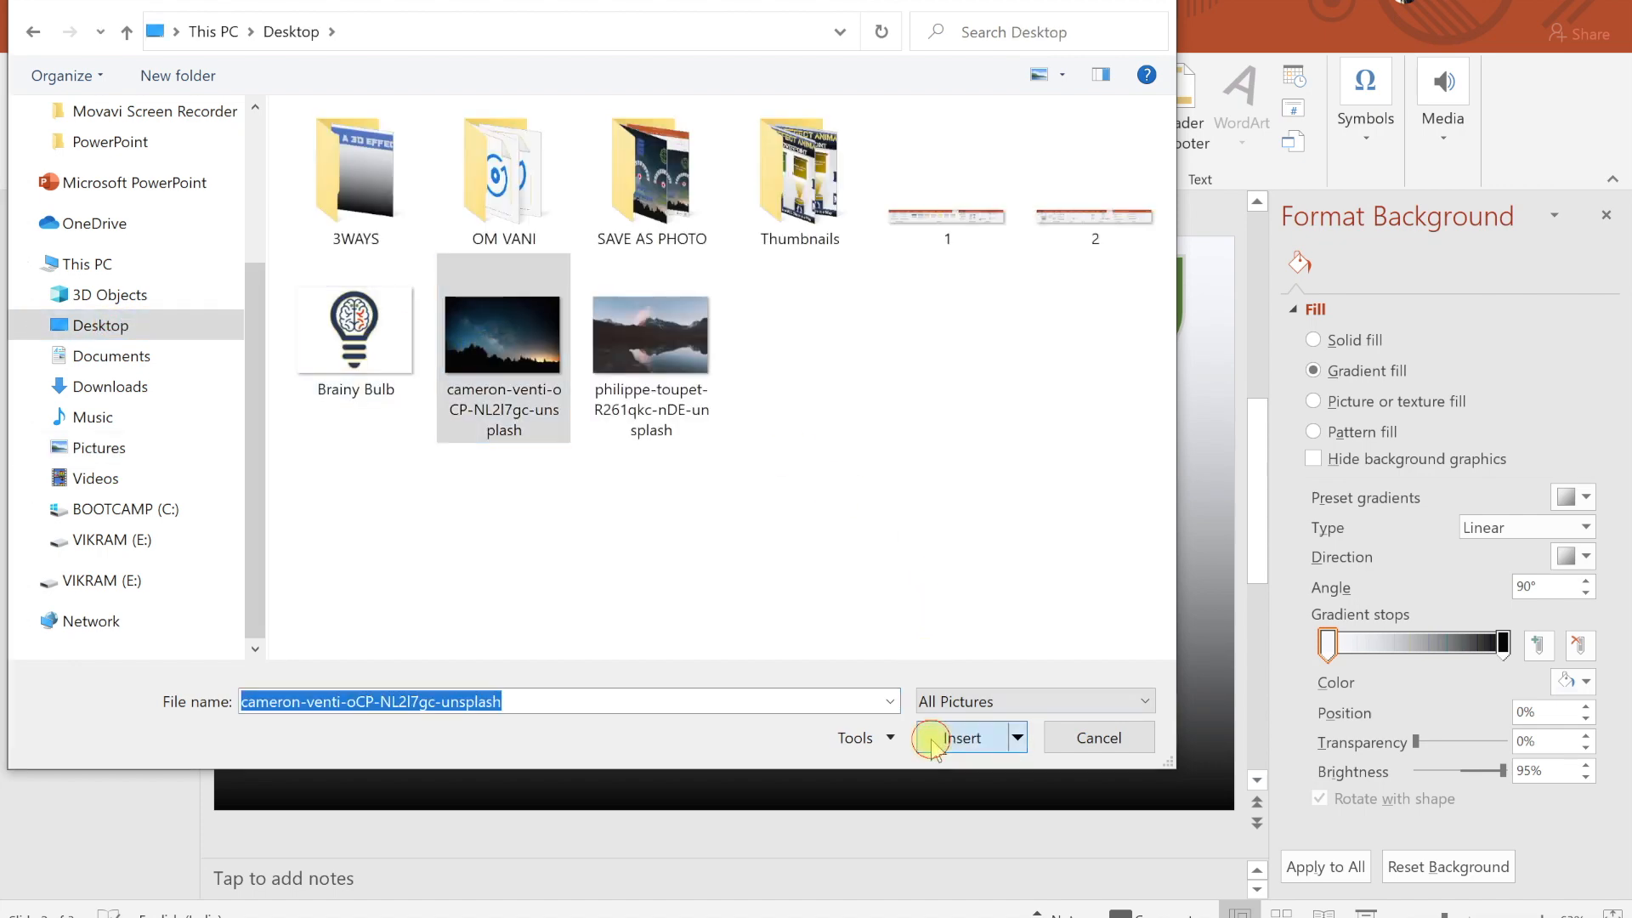
{"action": "left_click", "coordinate": [958, 736]}
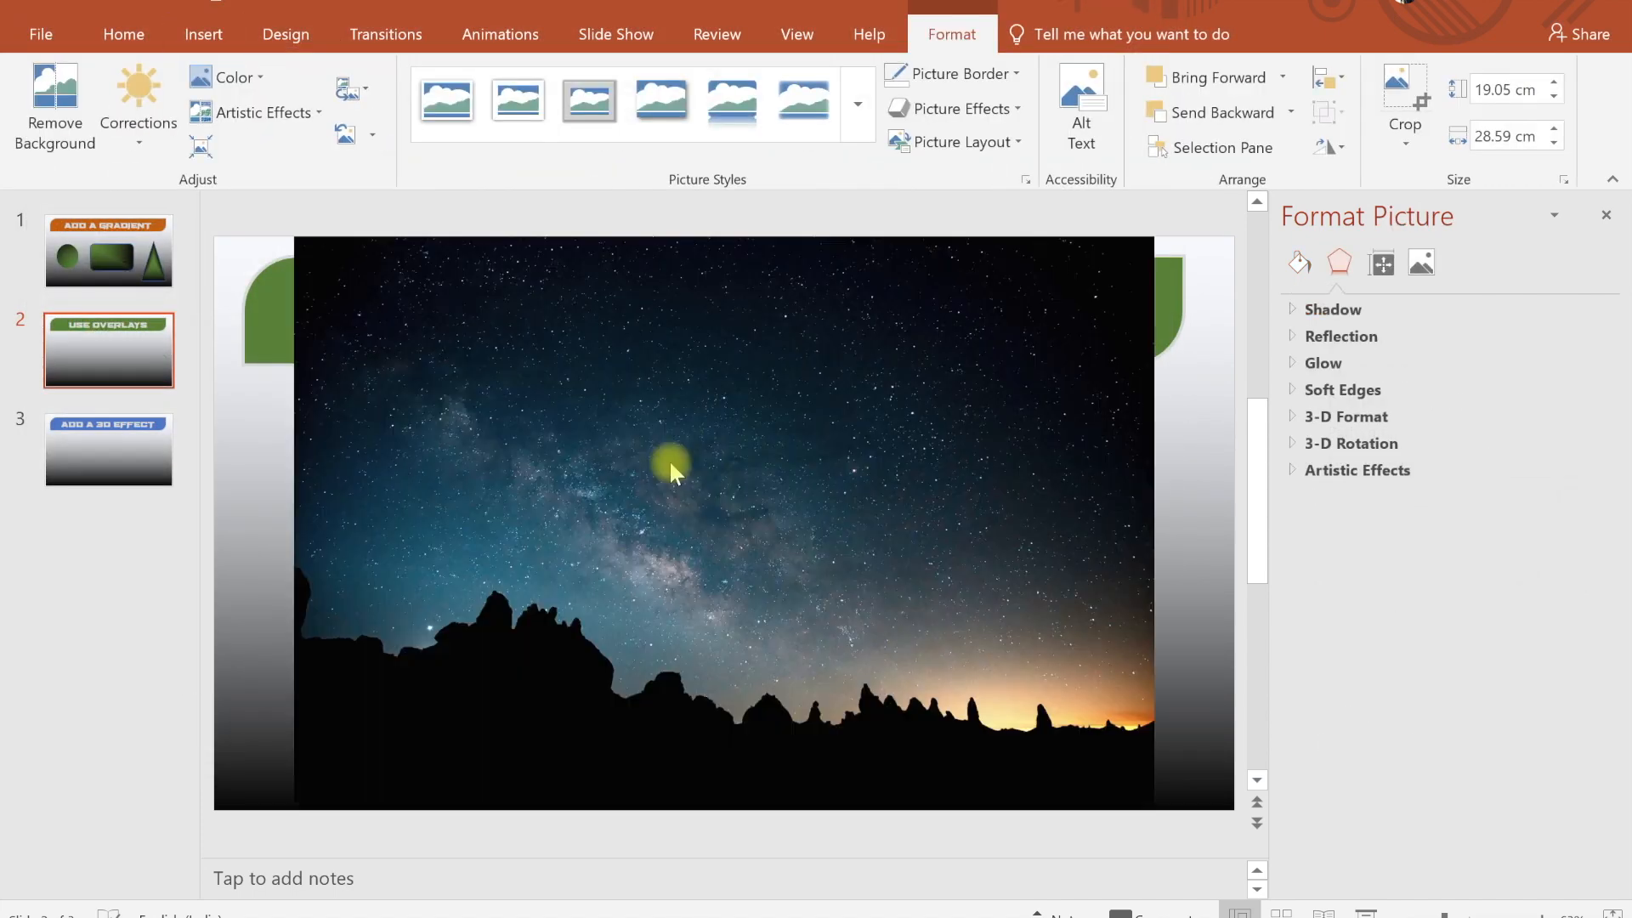
{"action": "left_click", "coordinate": [671, 471]}
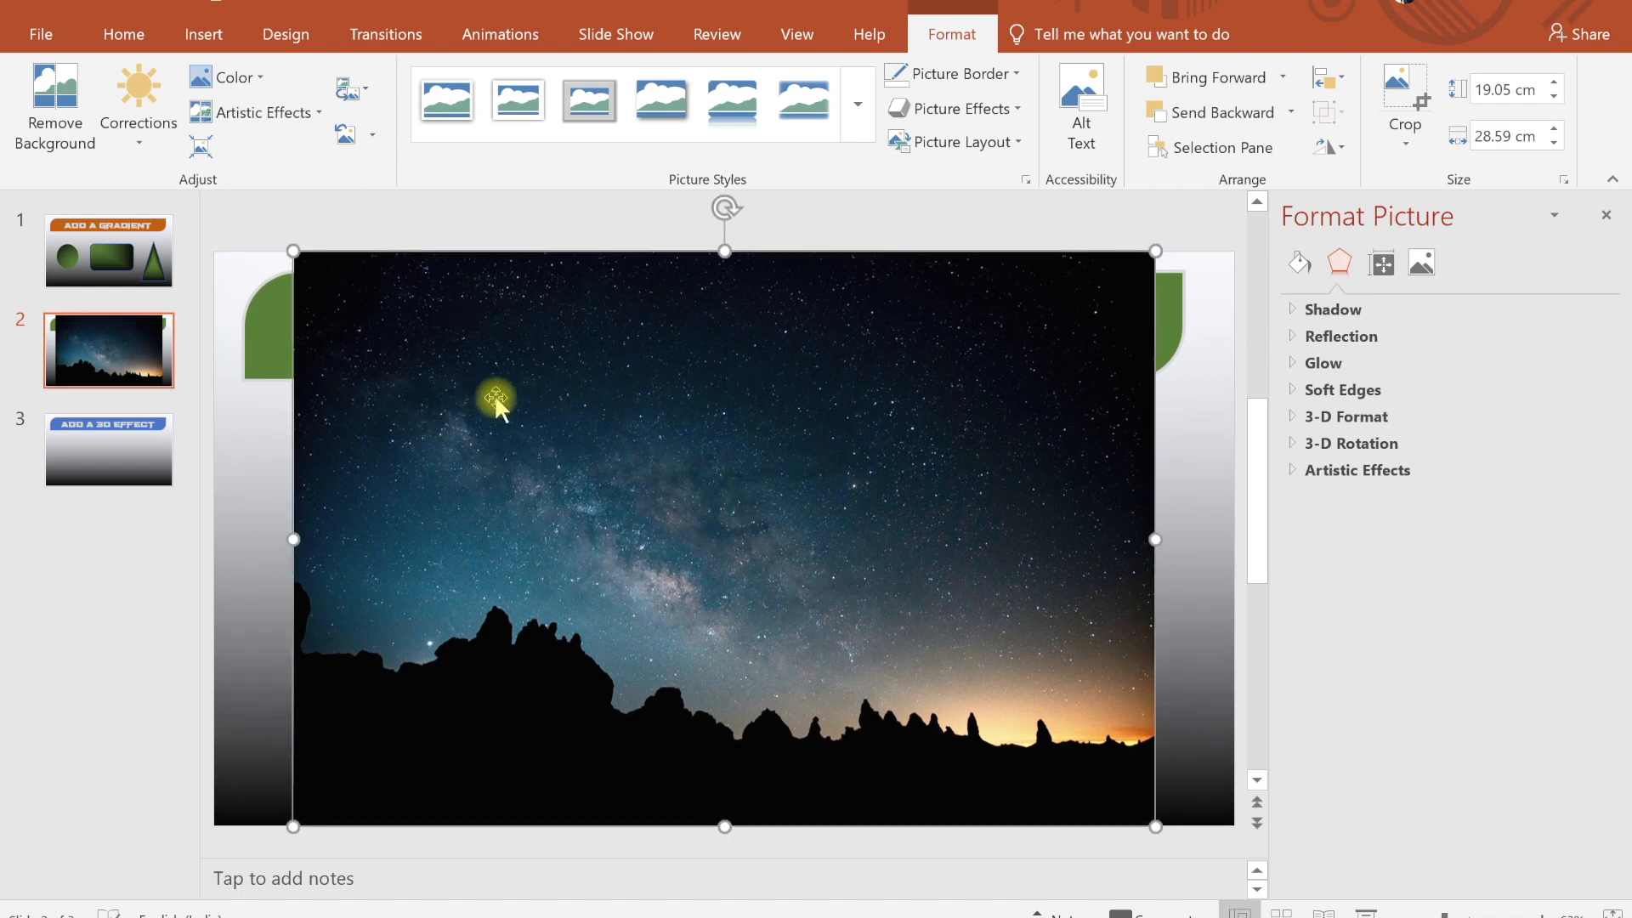
{"action": "mouse_move", "coordinate": [289, 249]}
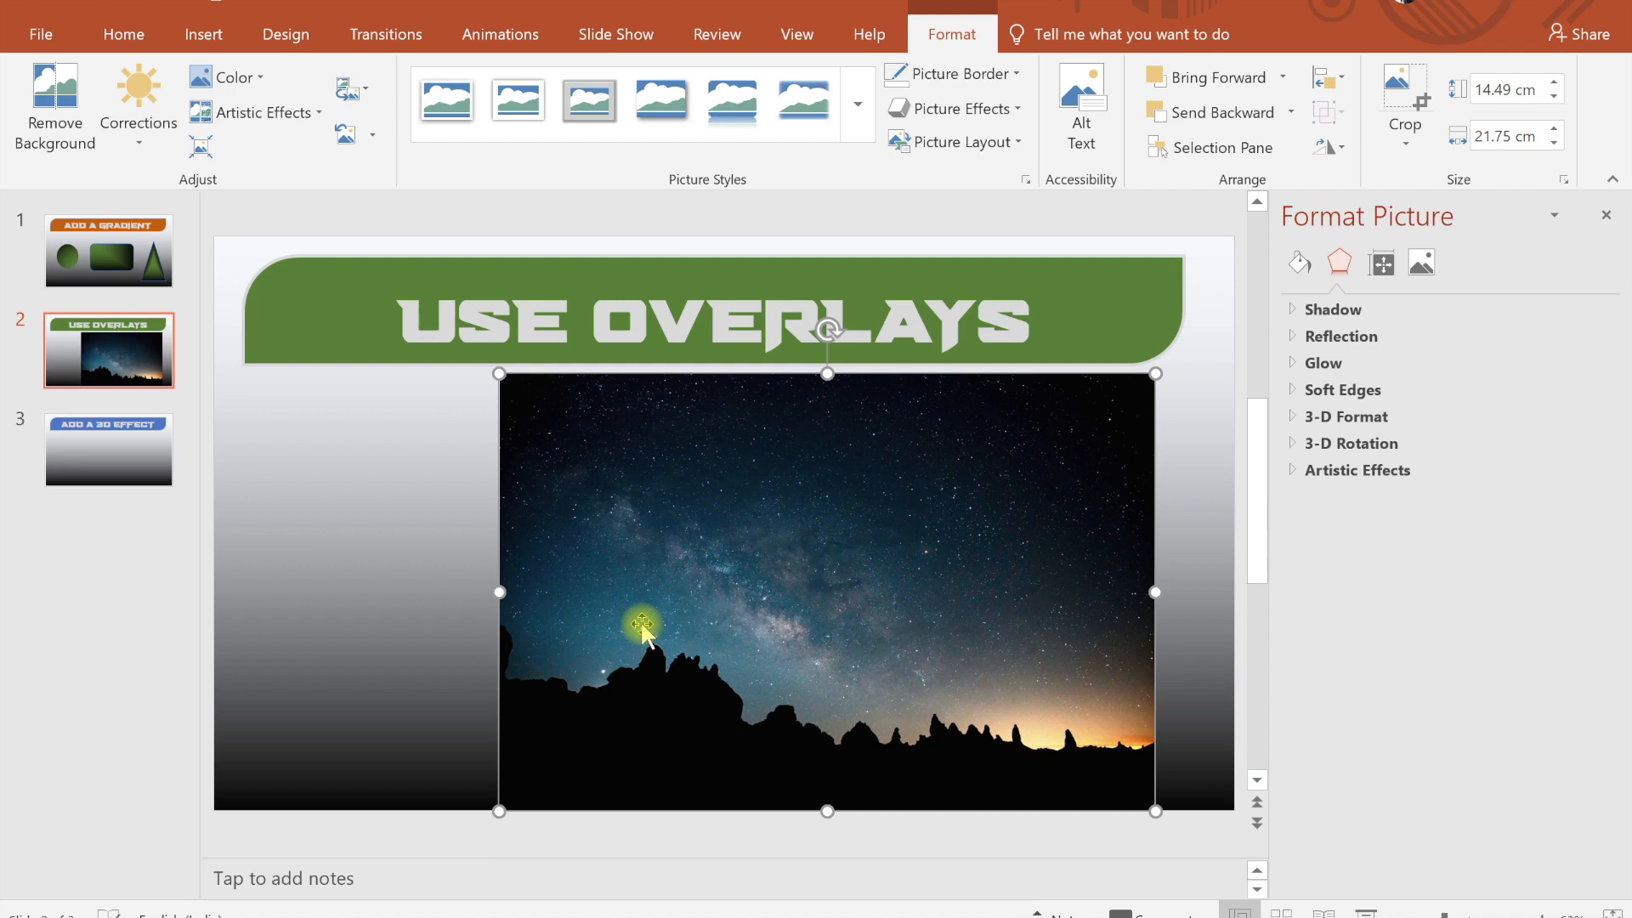
{"action": "mouse_move", "coordinate": [775, 618]}
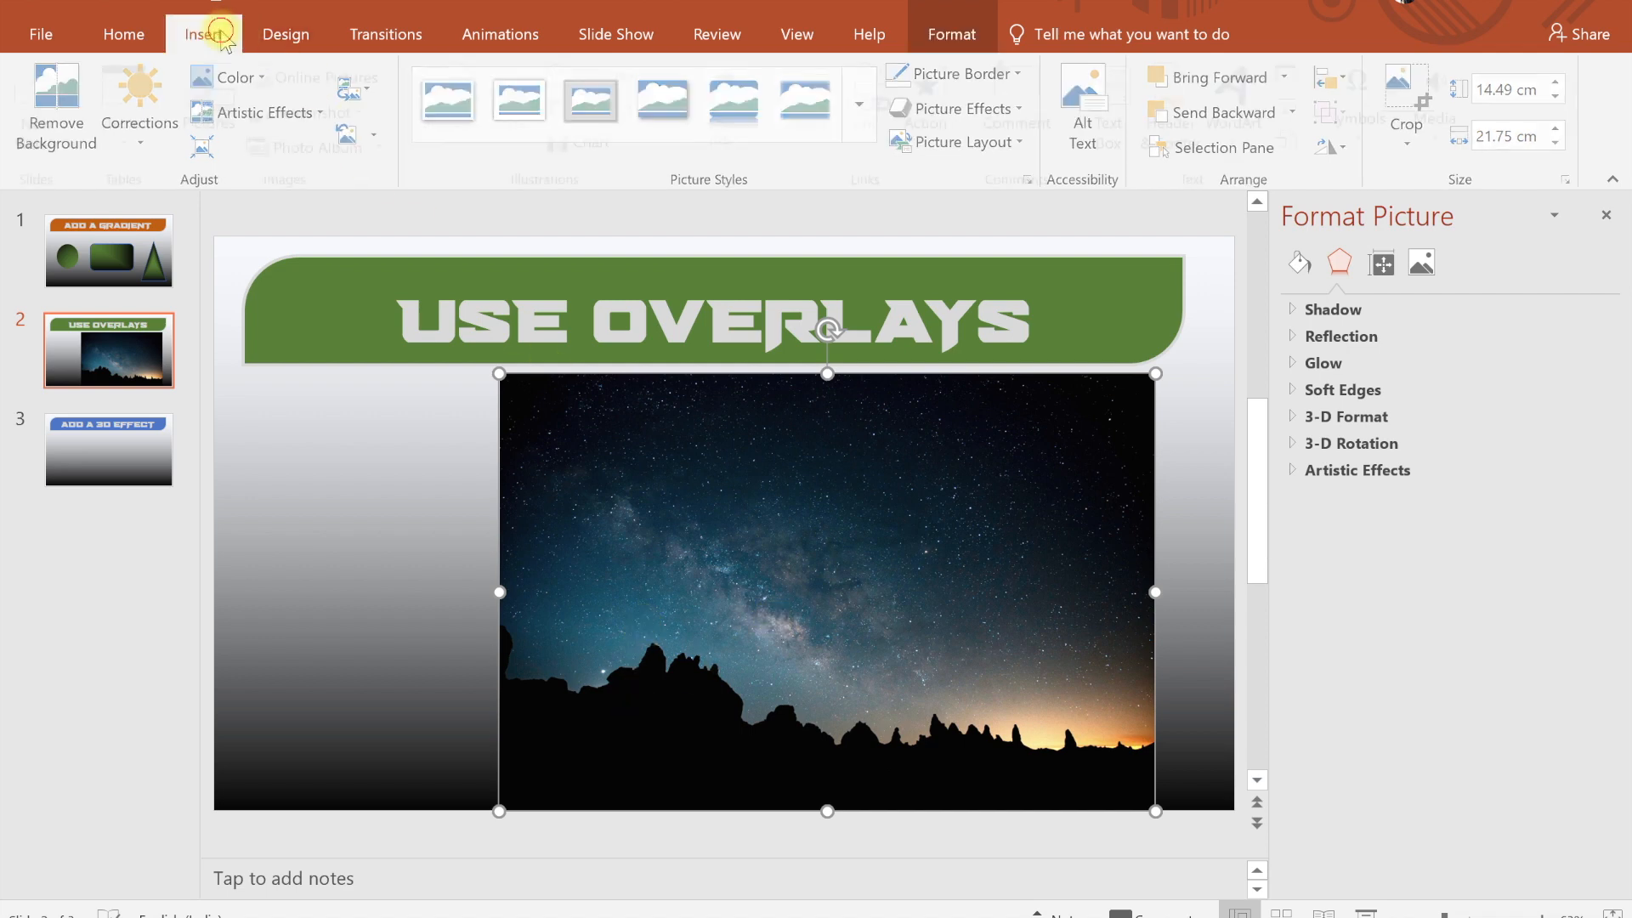
Draw a blue right triangle over the lower-left part of the night-sky photo.
{"action": "left_click", "coordinate": [452, 99]}
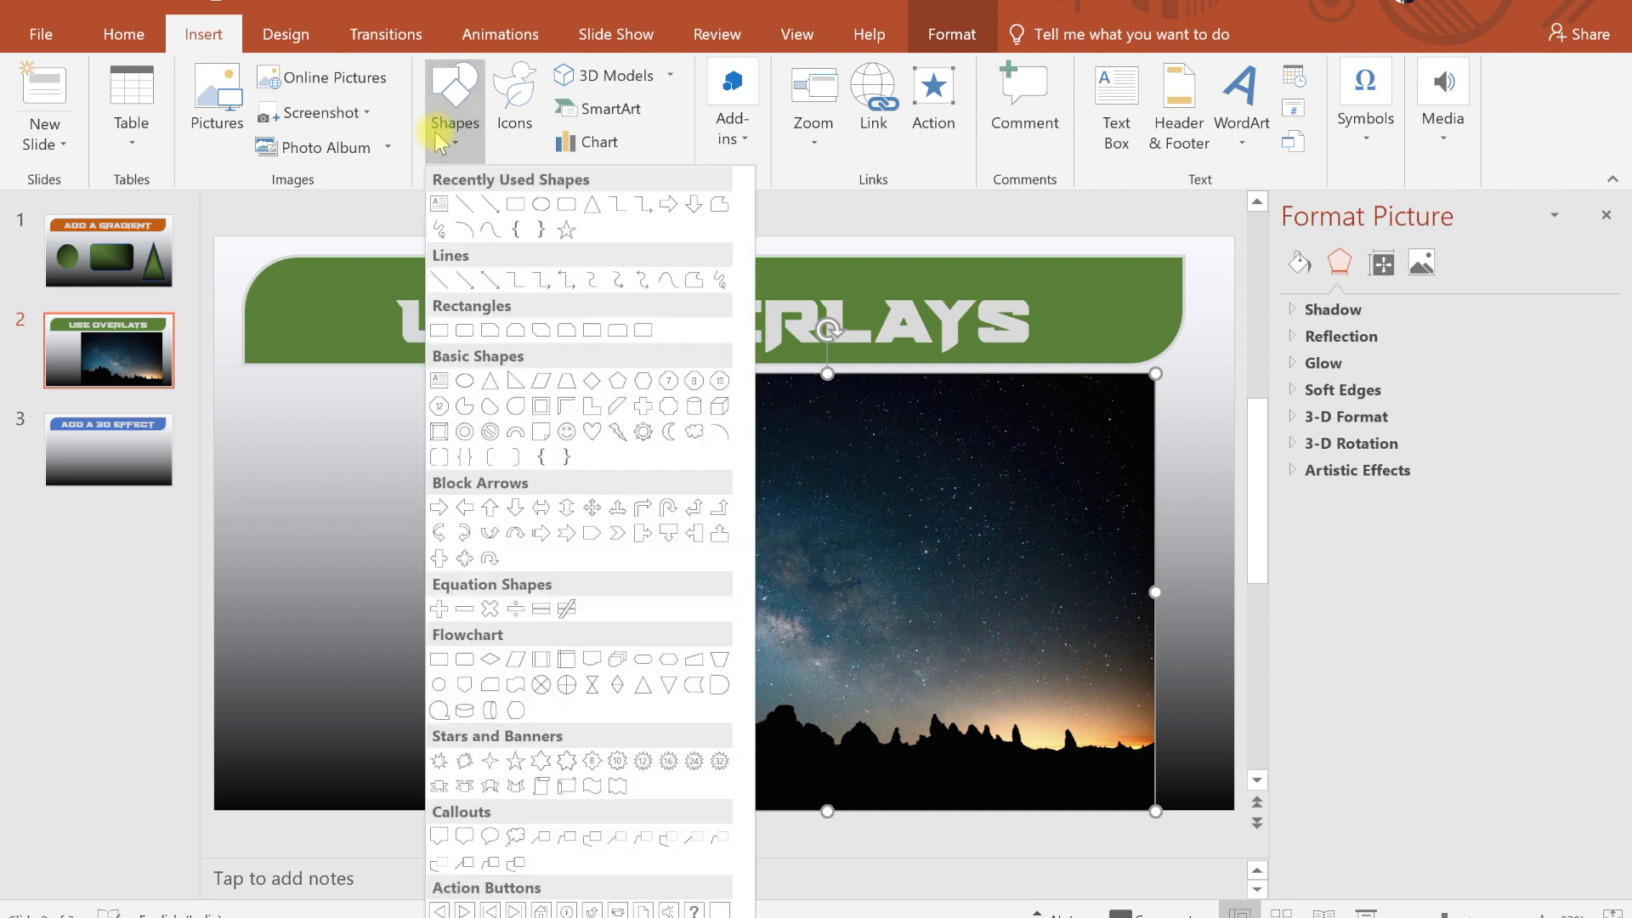
{"action": "mouse_move", "coordinate": [610, 280]}
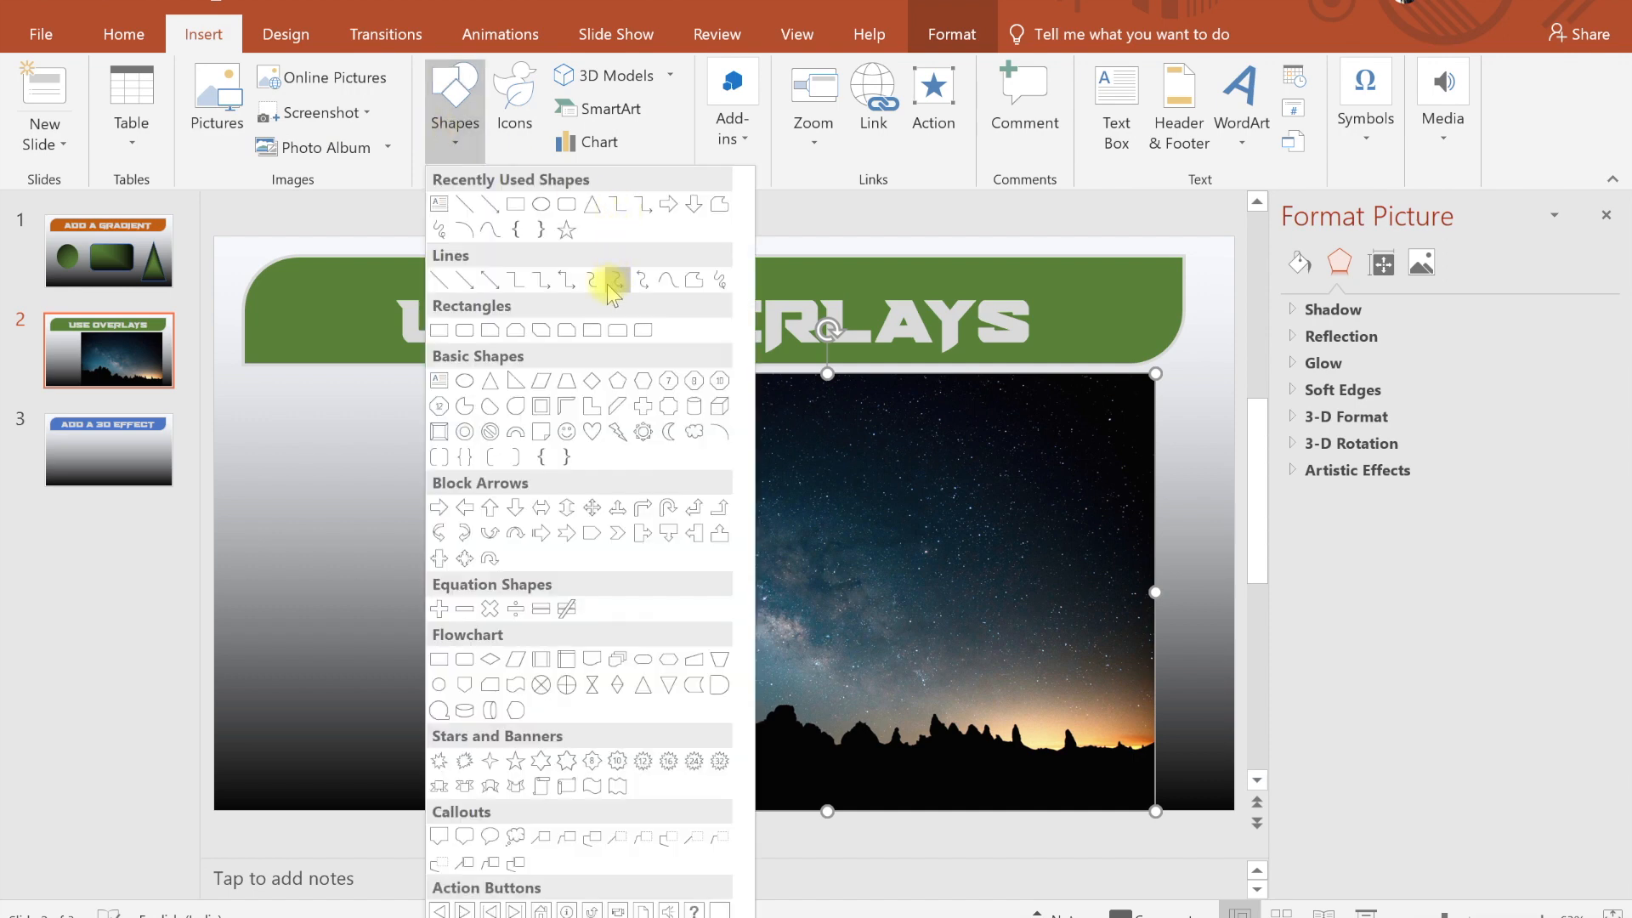
{"action": "left_click", "coordinate": [613, 279]}
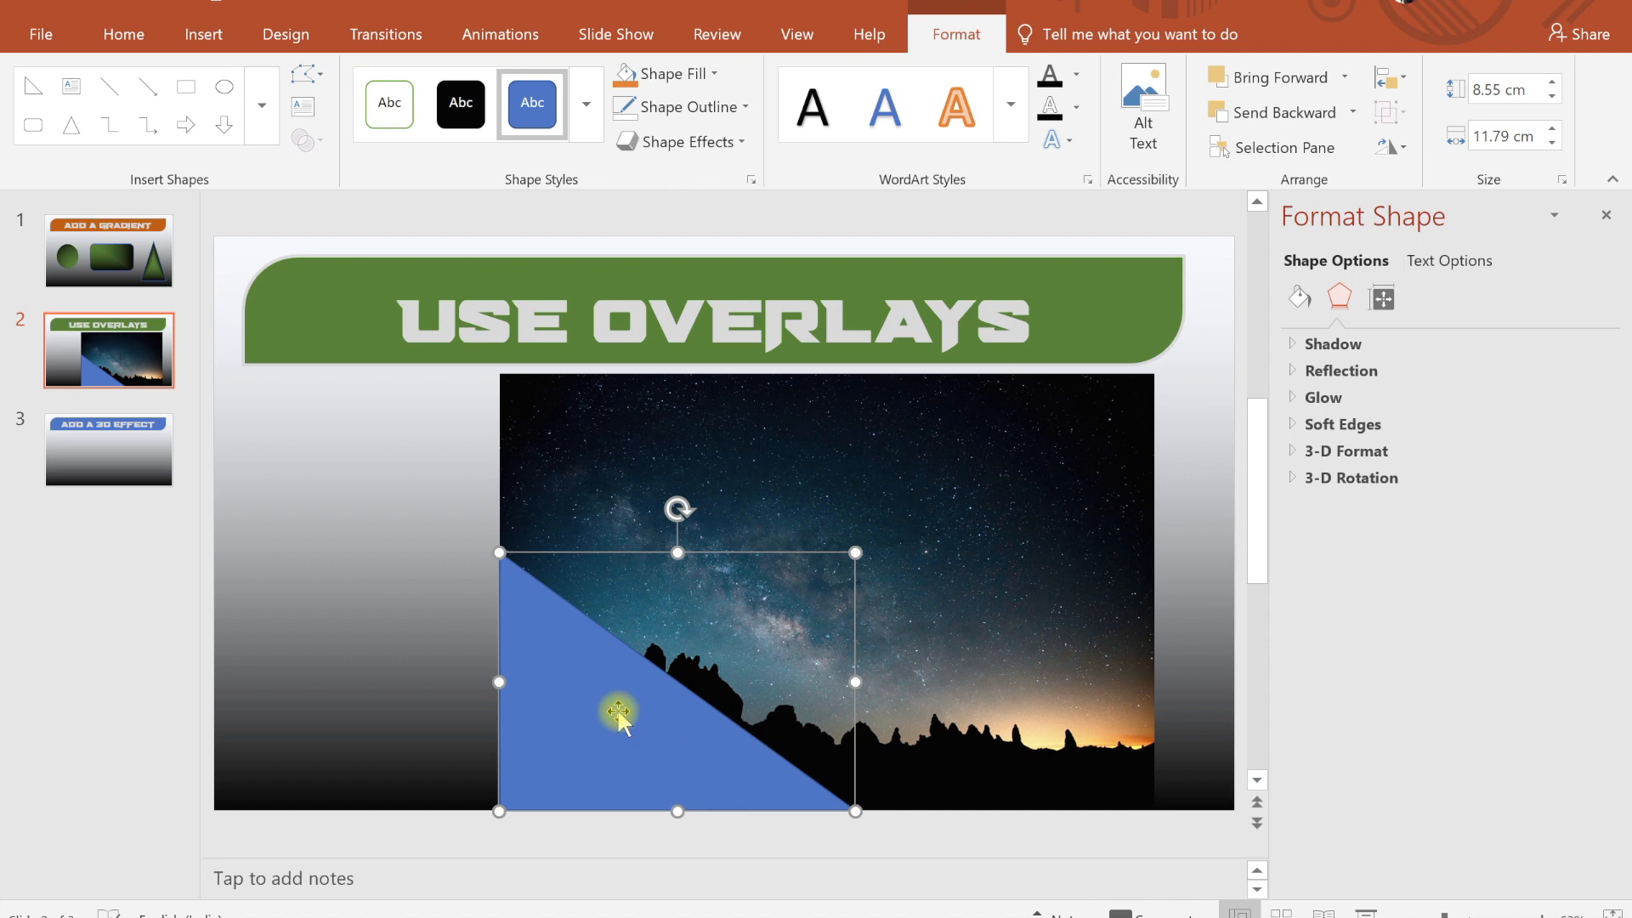
{"action": "mouse_move", "coordinate": [1227, 396]}
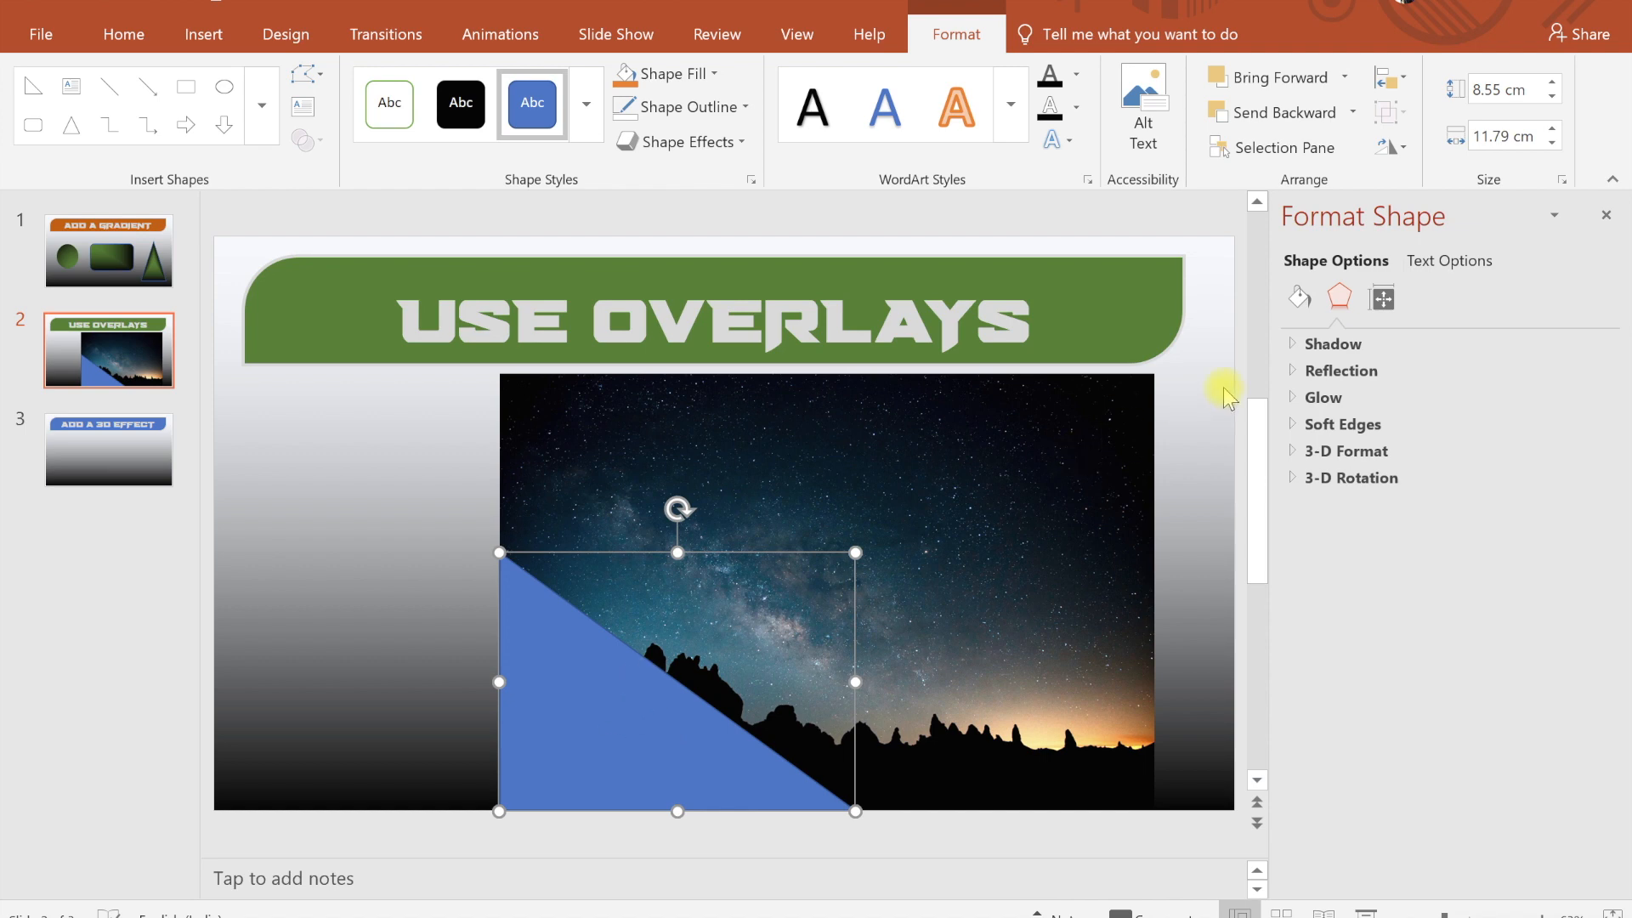
Give the right triangle a gradient fill with its end stop recoloured blue.
{"action": "left_click", "coordinate": [1298, 298]}
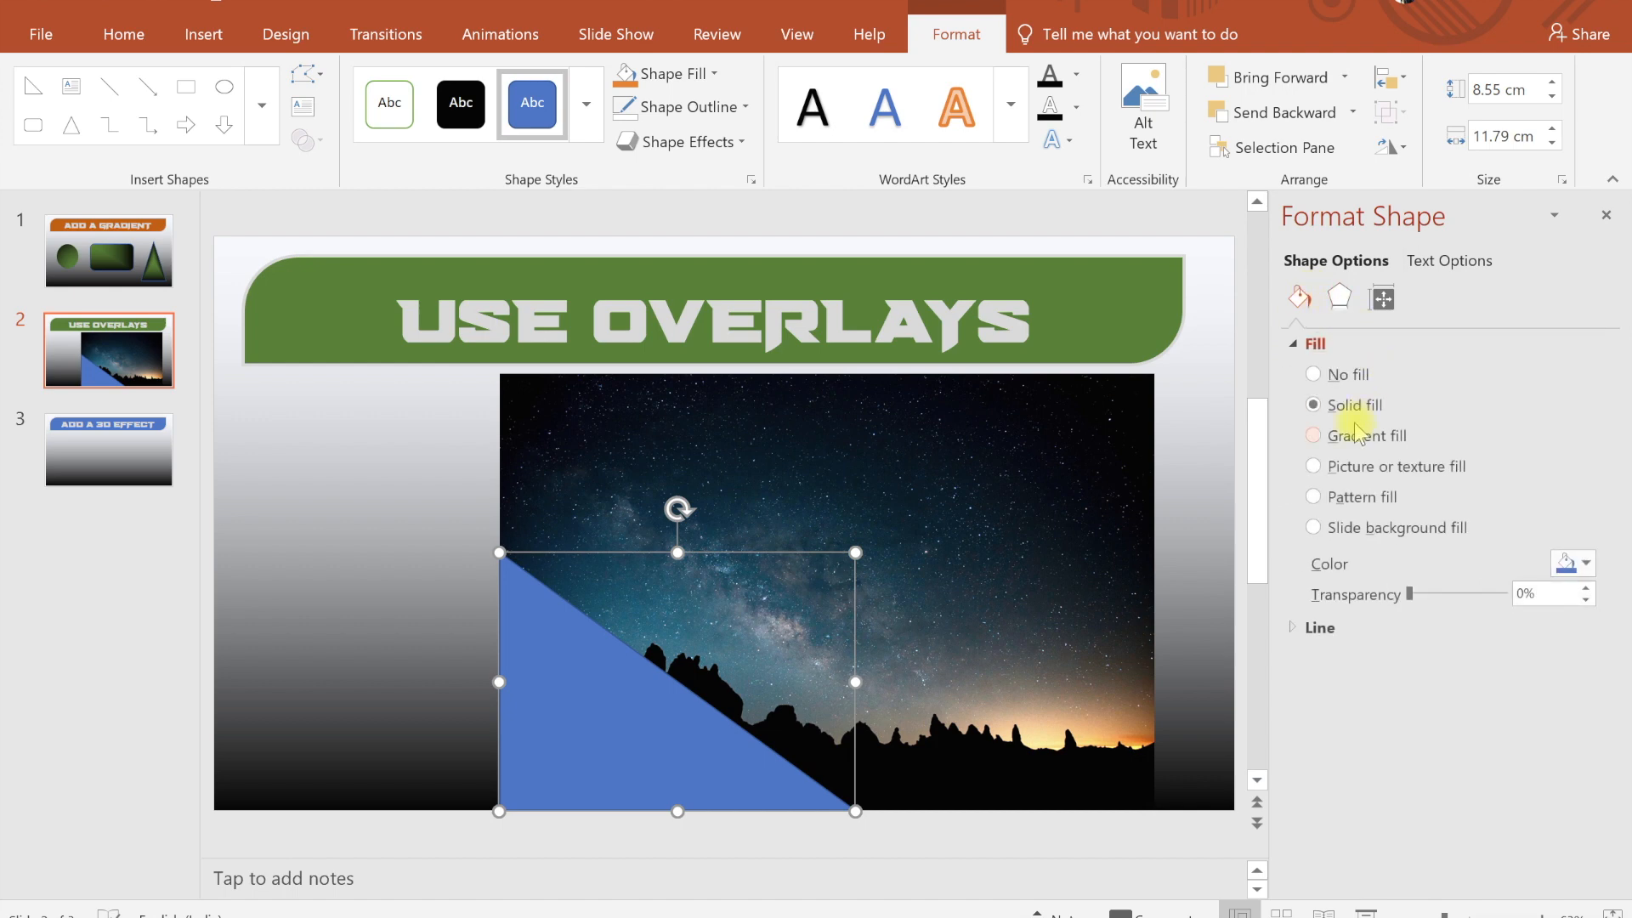
{"action": "left_click", "coordinate": [1312, 436]}
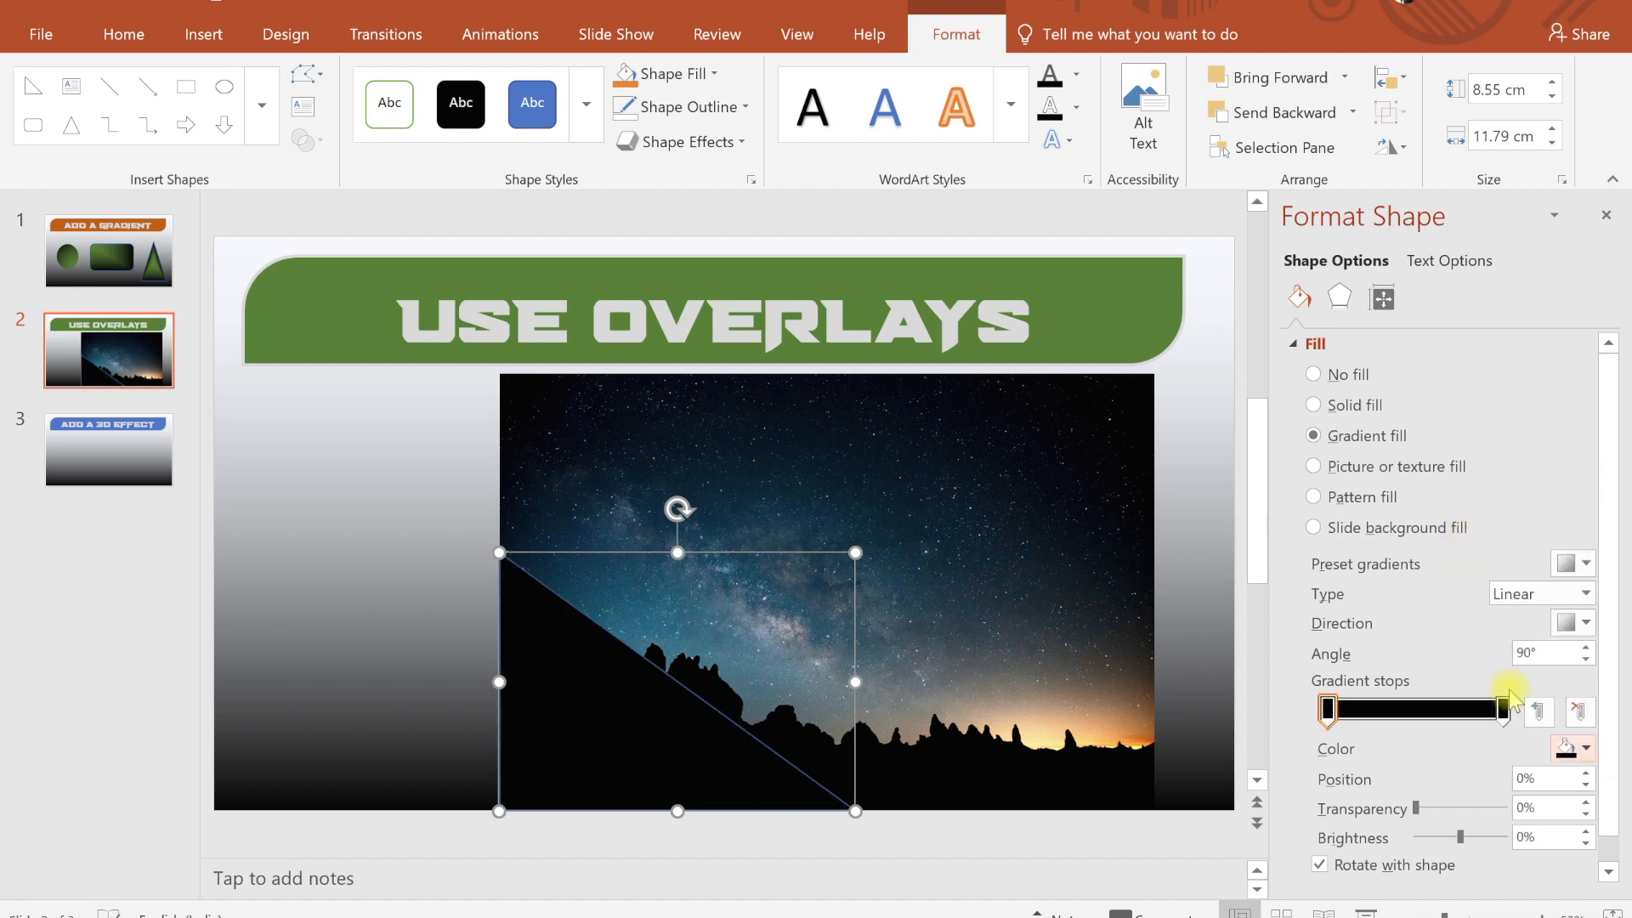
{"action": "left_click", "coordinate": [1591, 748]}
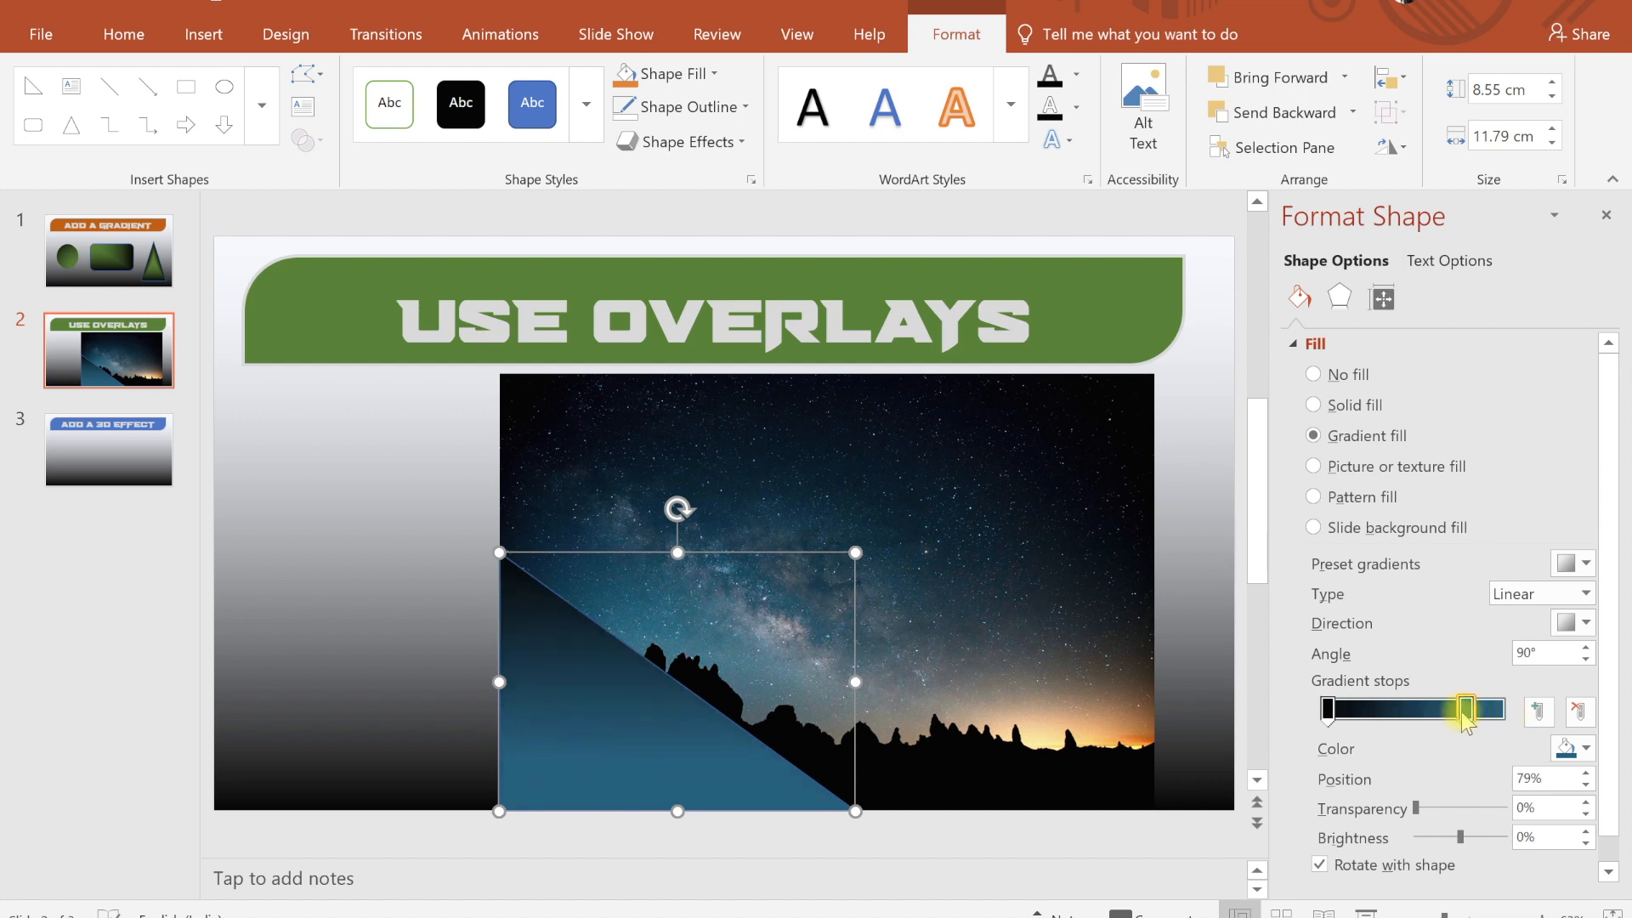
Set the gradient direction to diagonal (315°) and raise the starting stop's transparency to 84%.
{"action": "left_click", "coordinate": [1586, 622]}
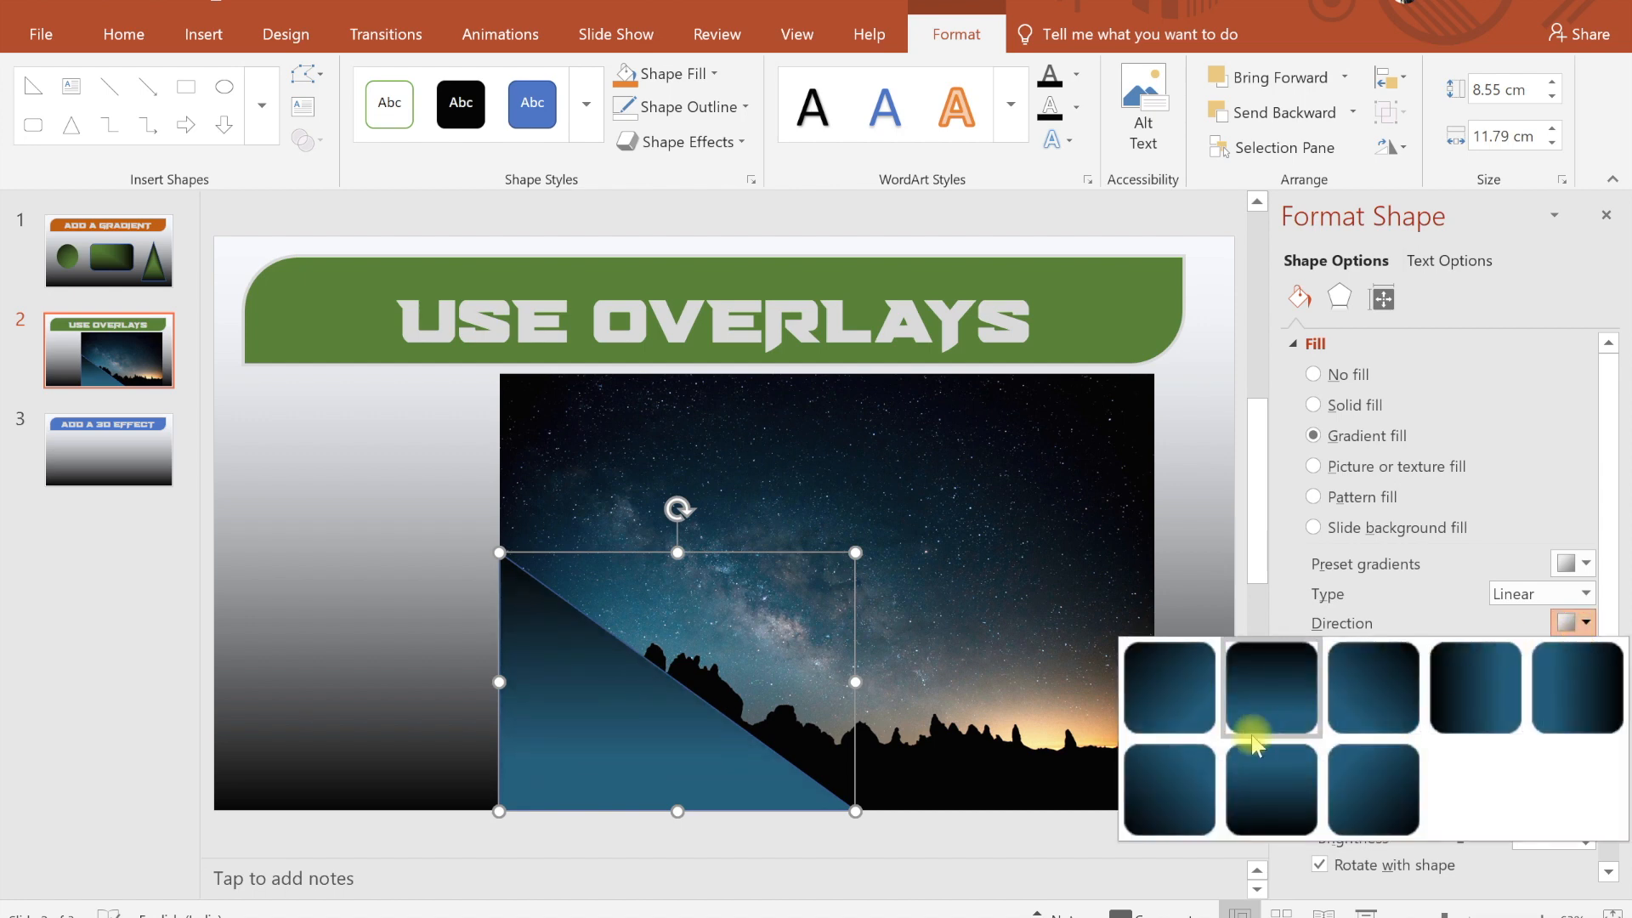
{"action": "left_click", "coordinate": [1272, 685]}
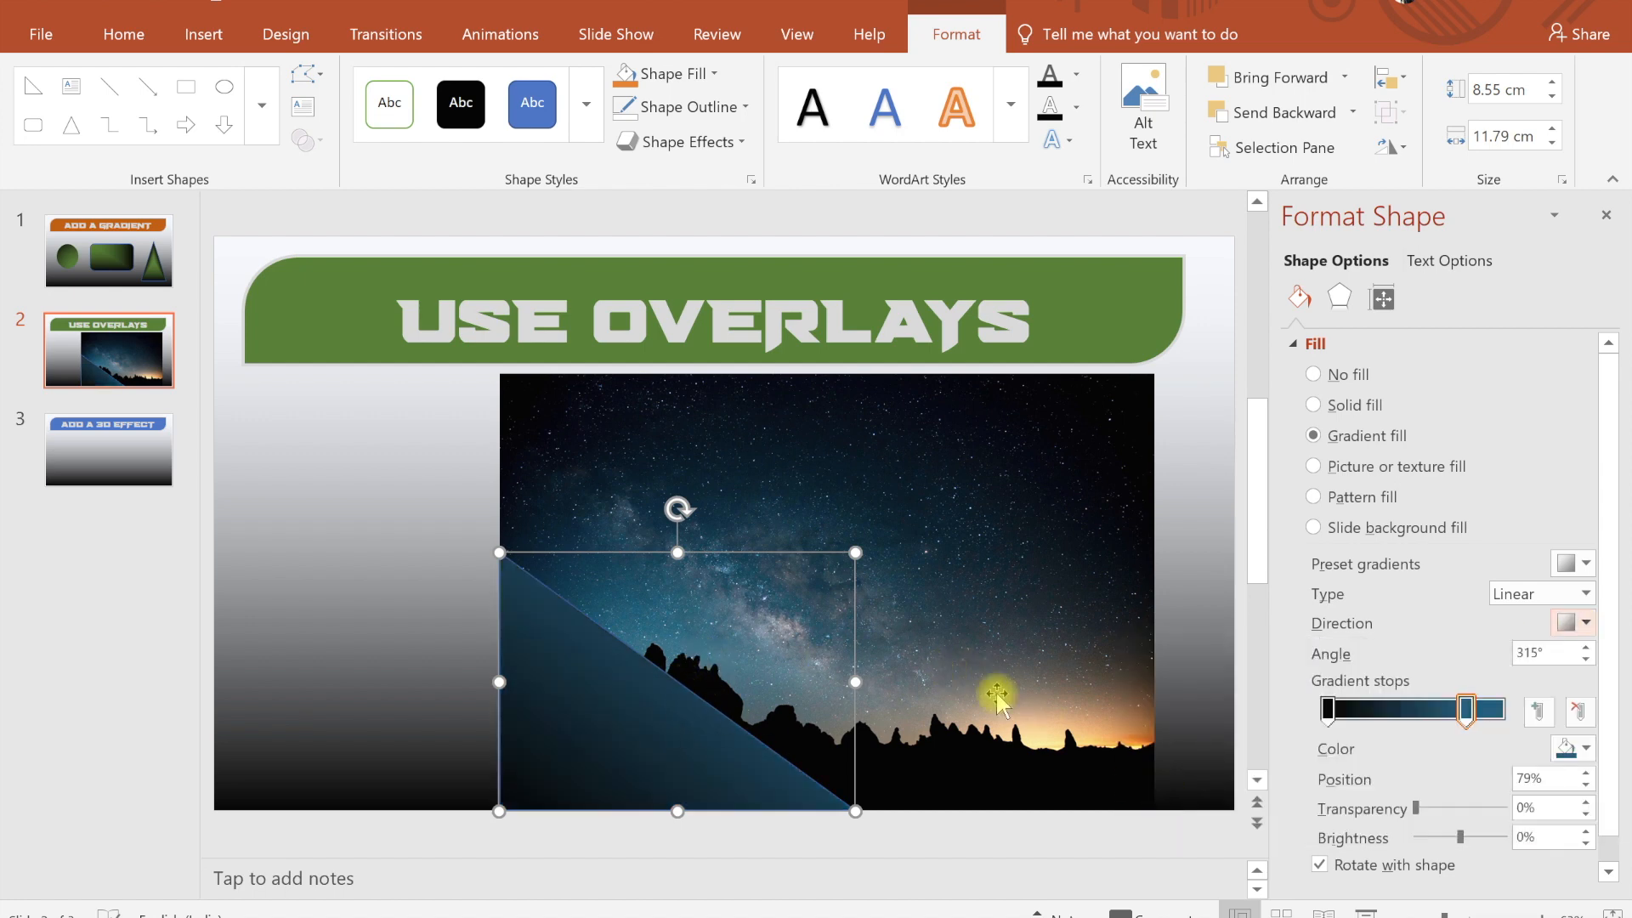
{"action": "left_click", "coordinate": [675, 106]}
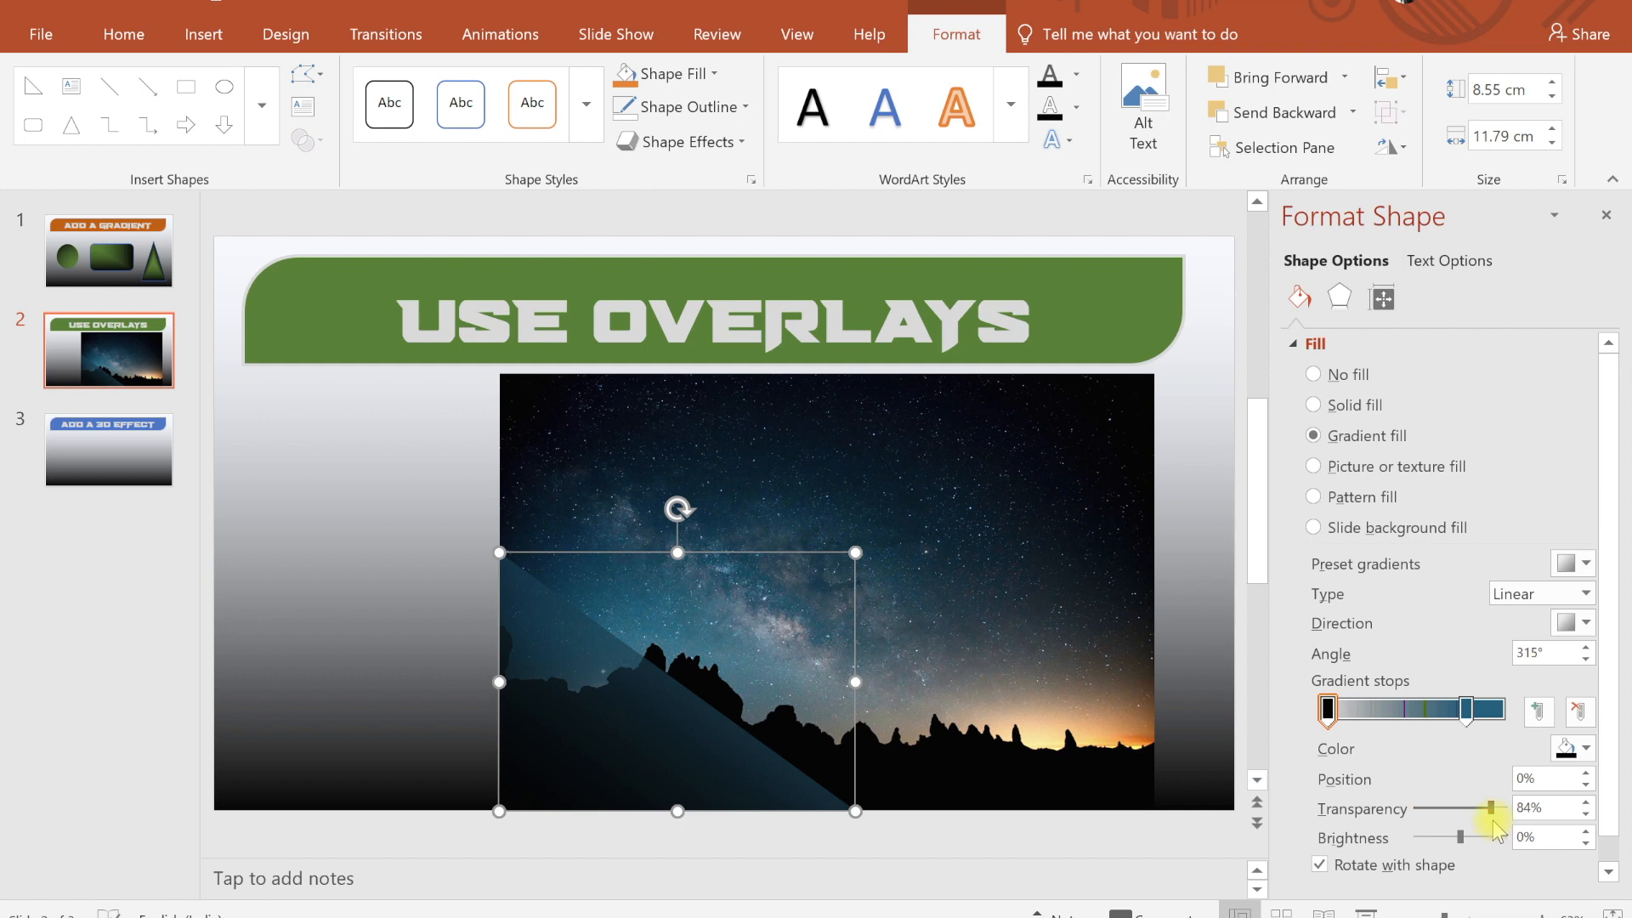
{"action": "mouse_move", "coordinate": [853, 552]}
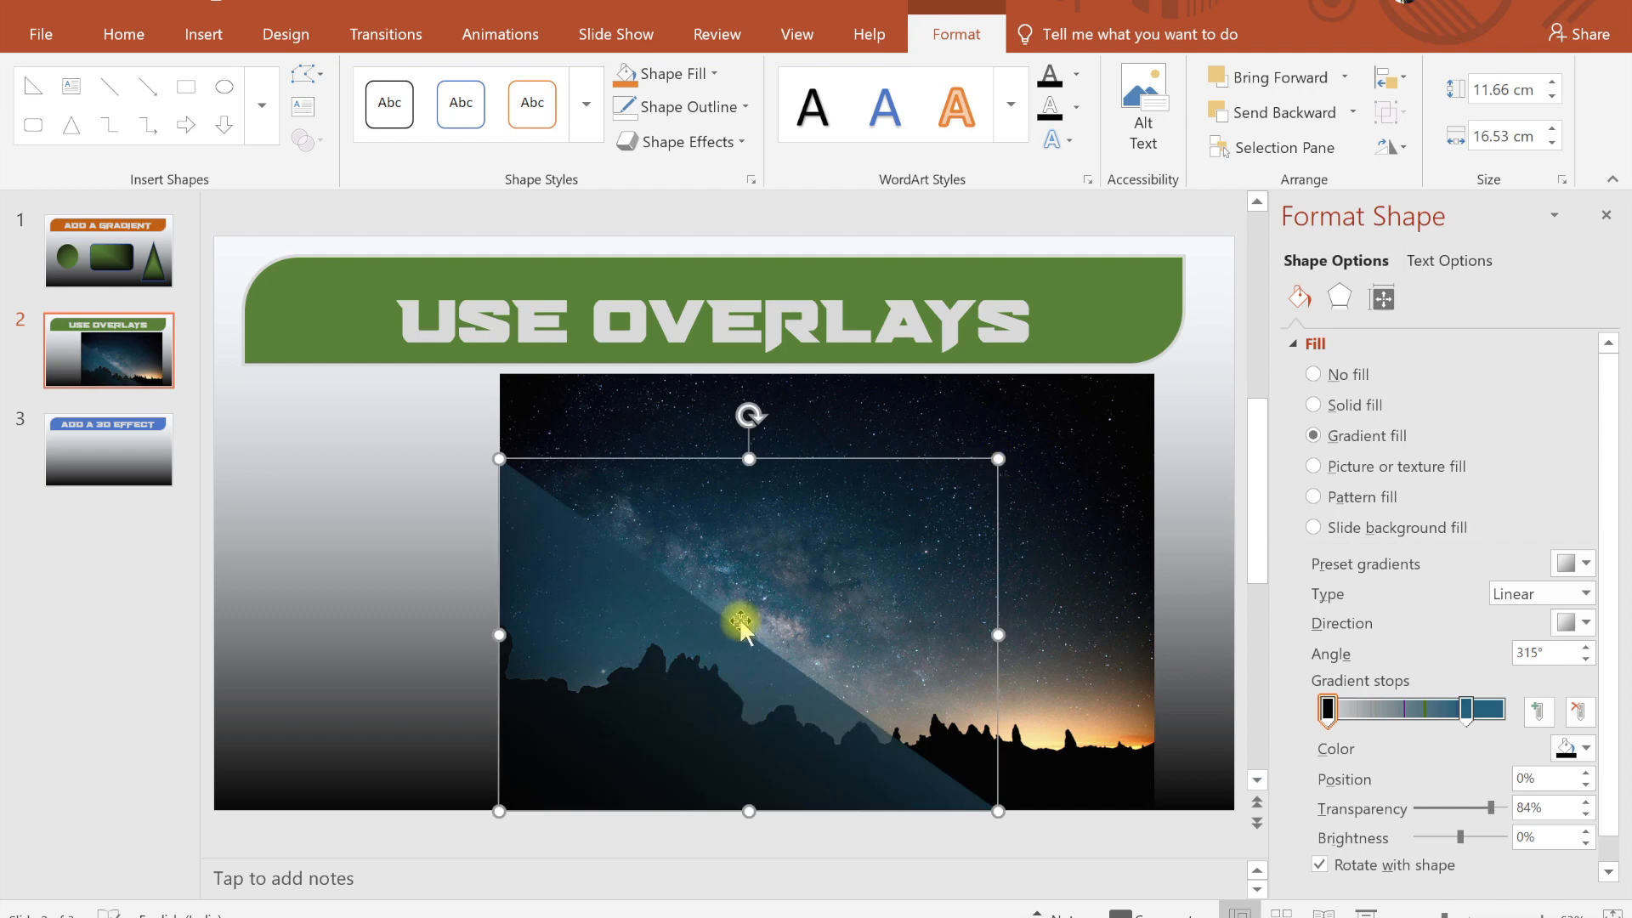
{"action": "mouse_move", "coordinate": [651, 661]}
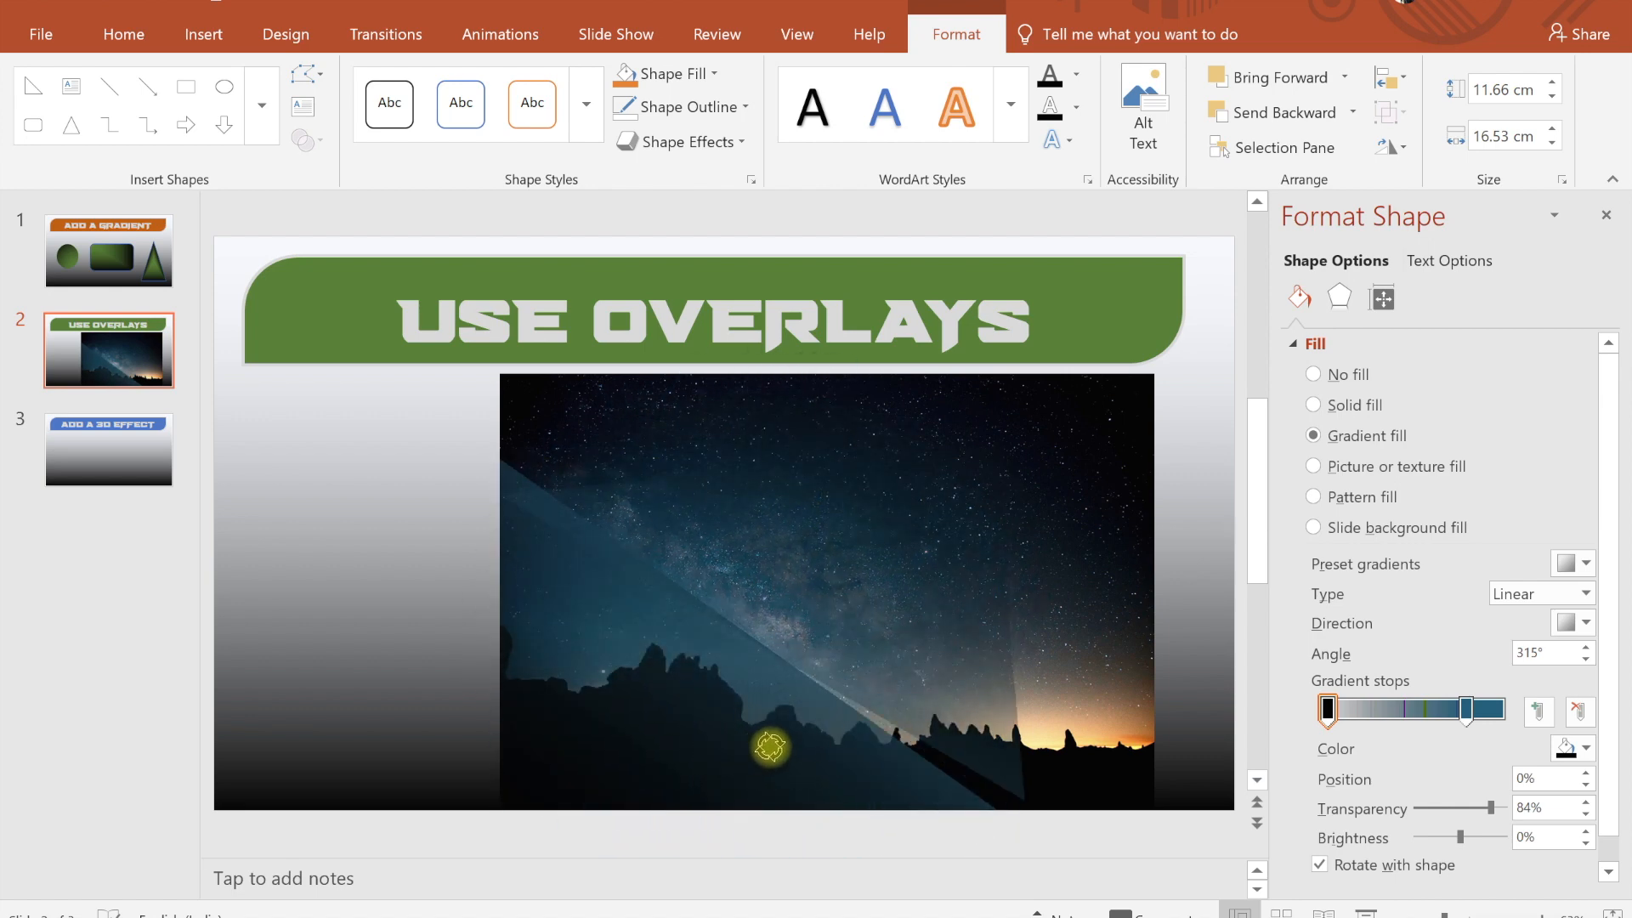
{"action": "left_click", "coordinate": [760, 747]}
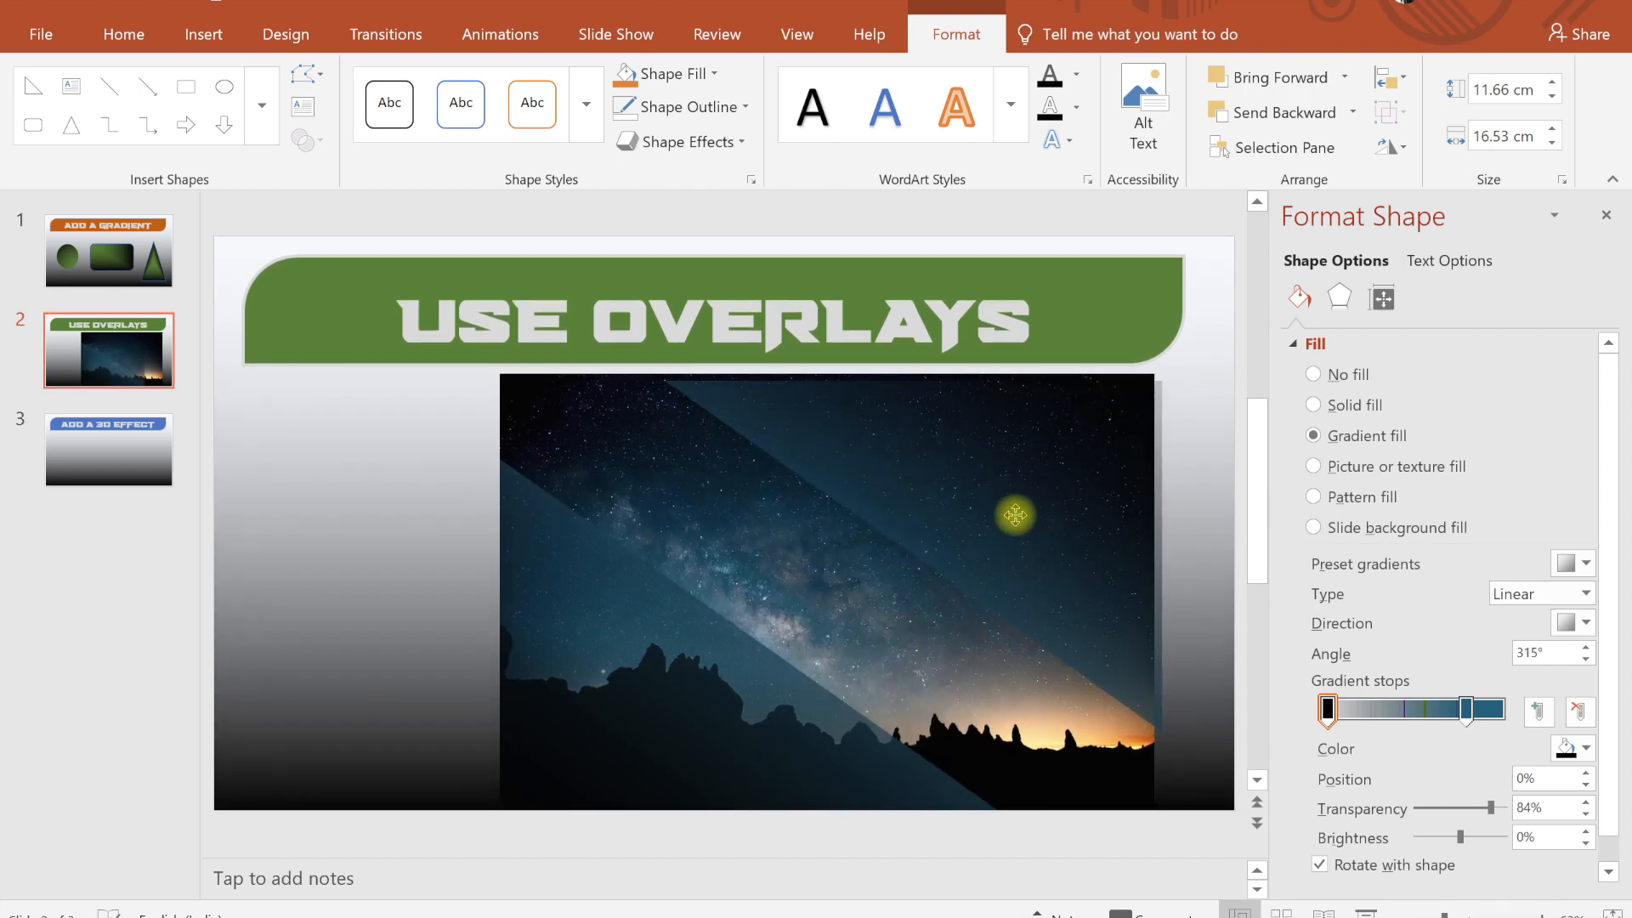
{"action": "left_click", "coordinate": [1015, 515]}
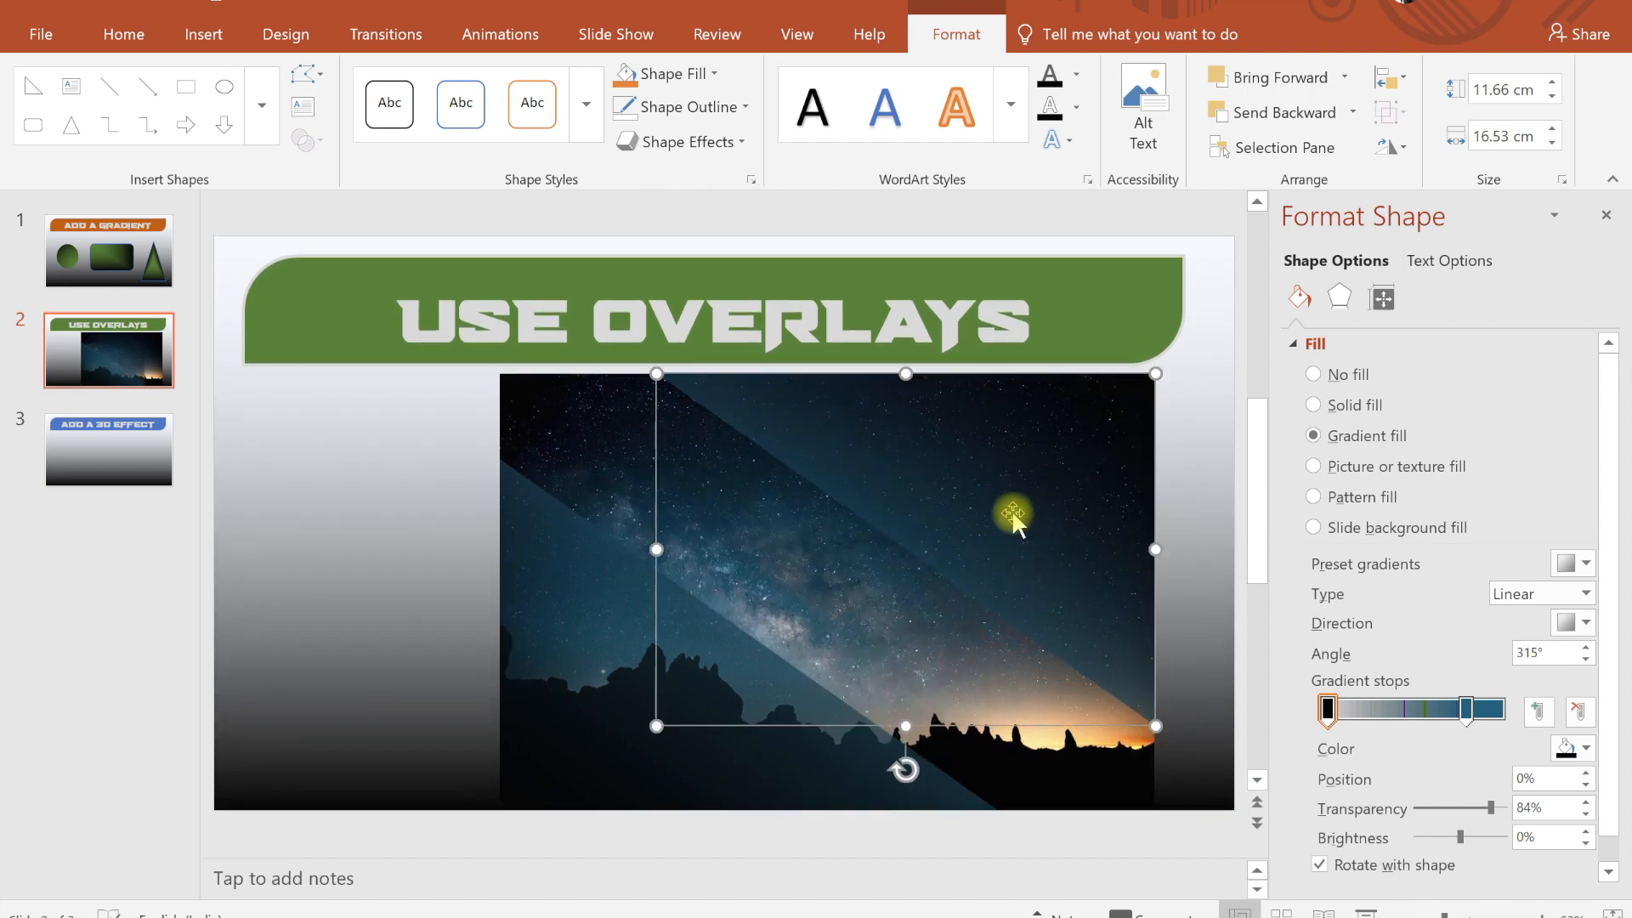
{"action": "left_click", "coordinate": [421, 550]}
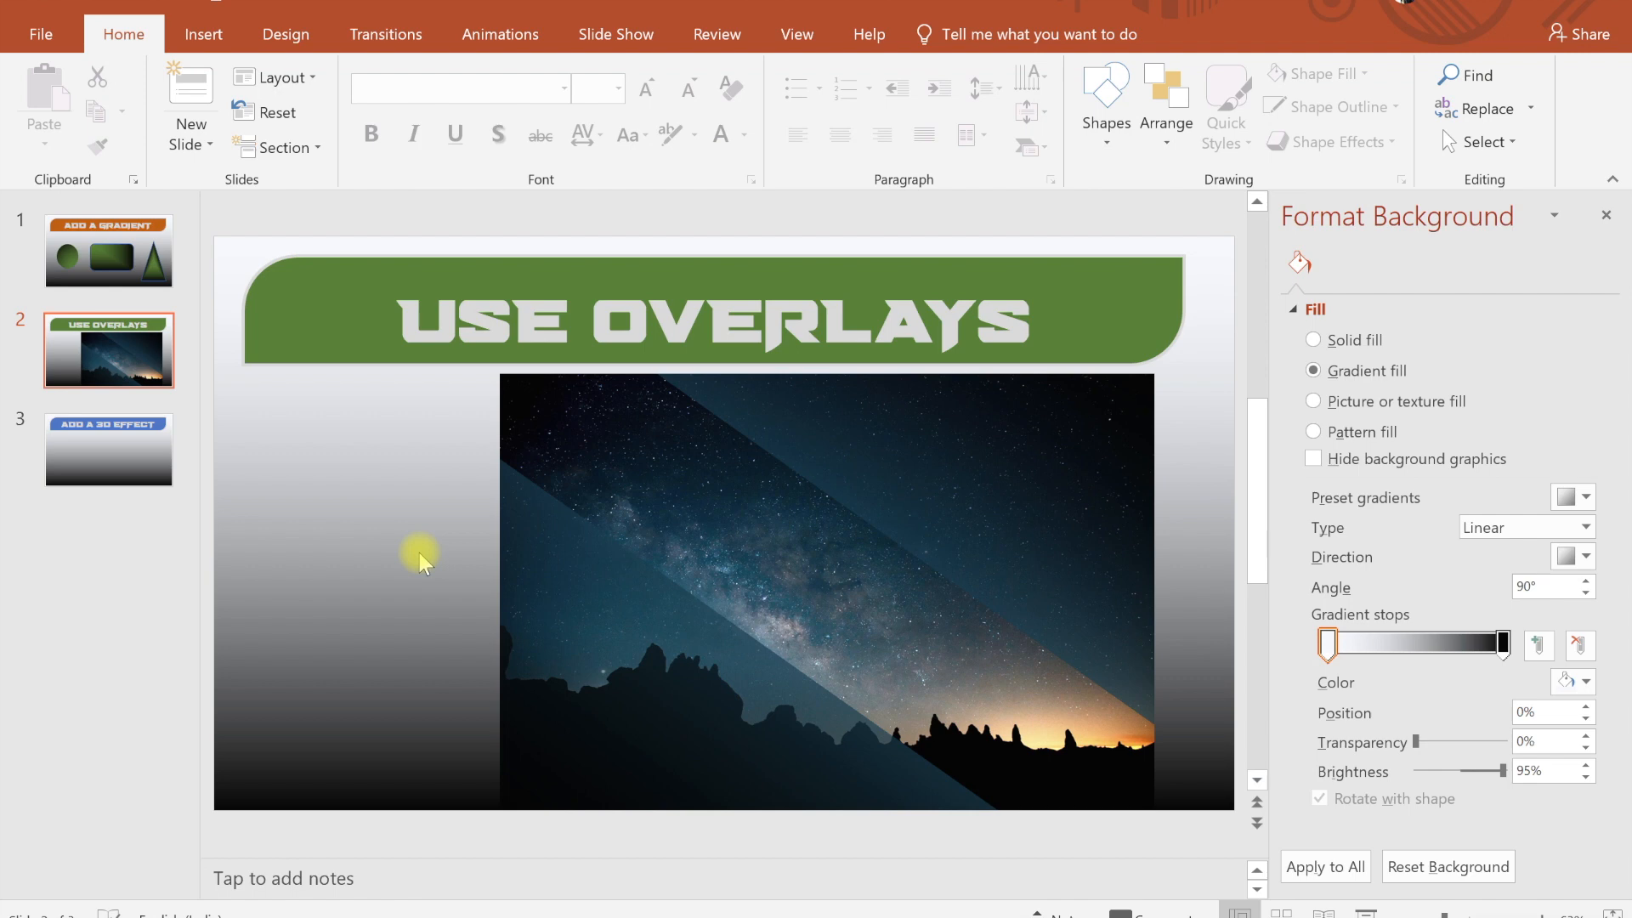
Add a 'JAI HIND' text box on slide 2 in Cooper Black.
{"action": "left_click", "coordinate": [202, 34]}
{"action": "type", "text": "ATHINO"}
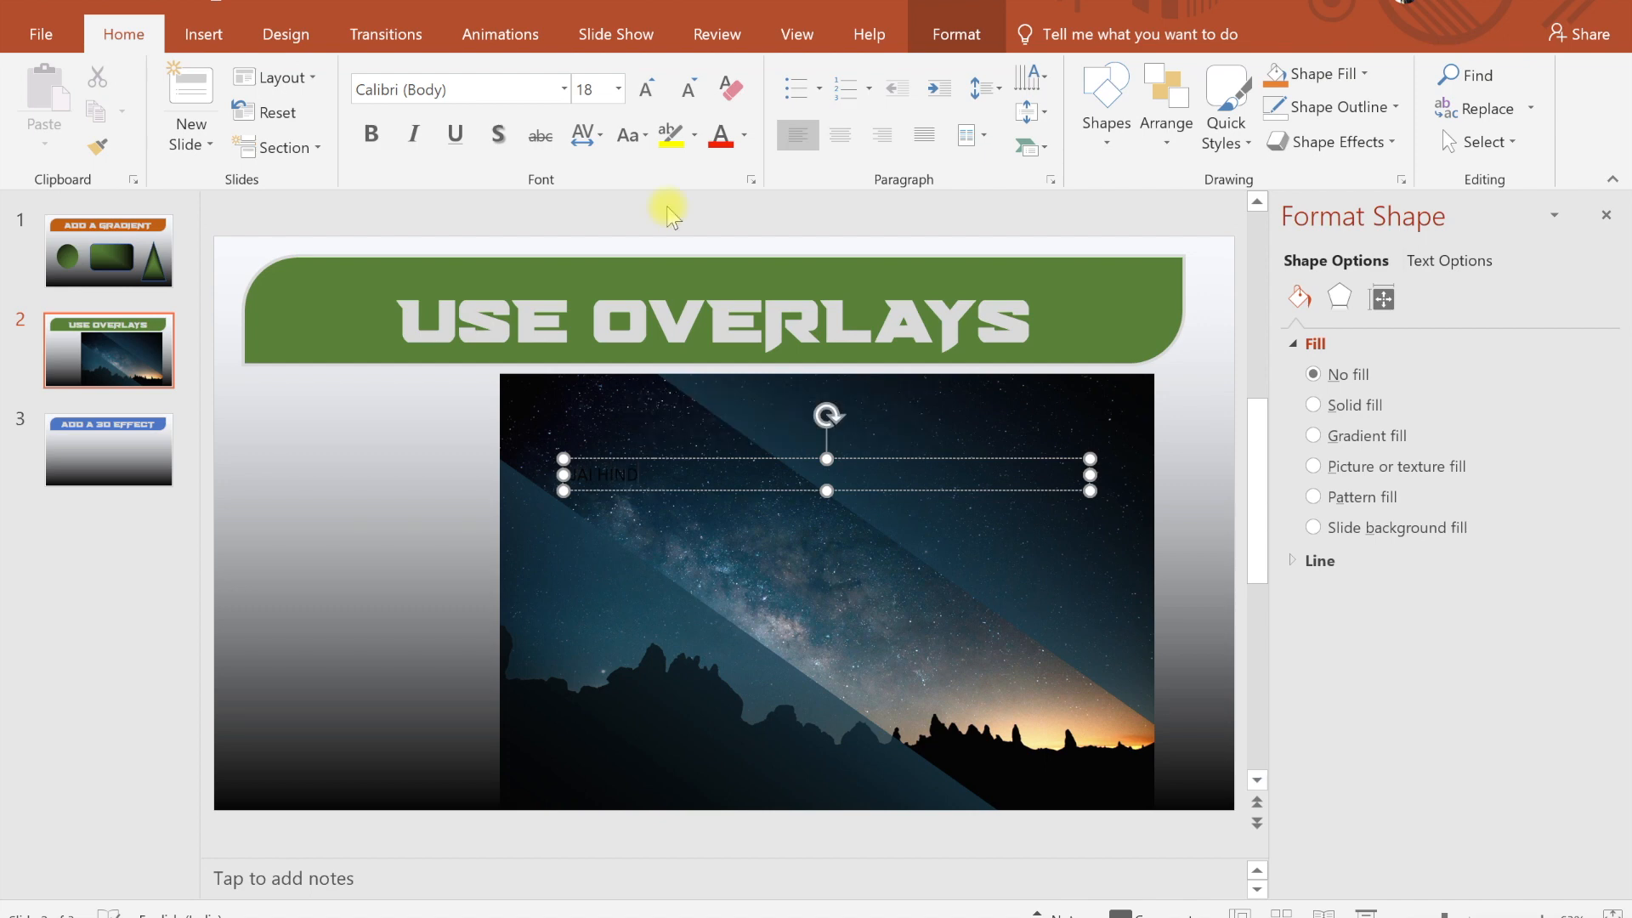
{"action": "left_click", "coordinate": [743, 136]}
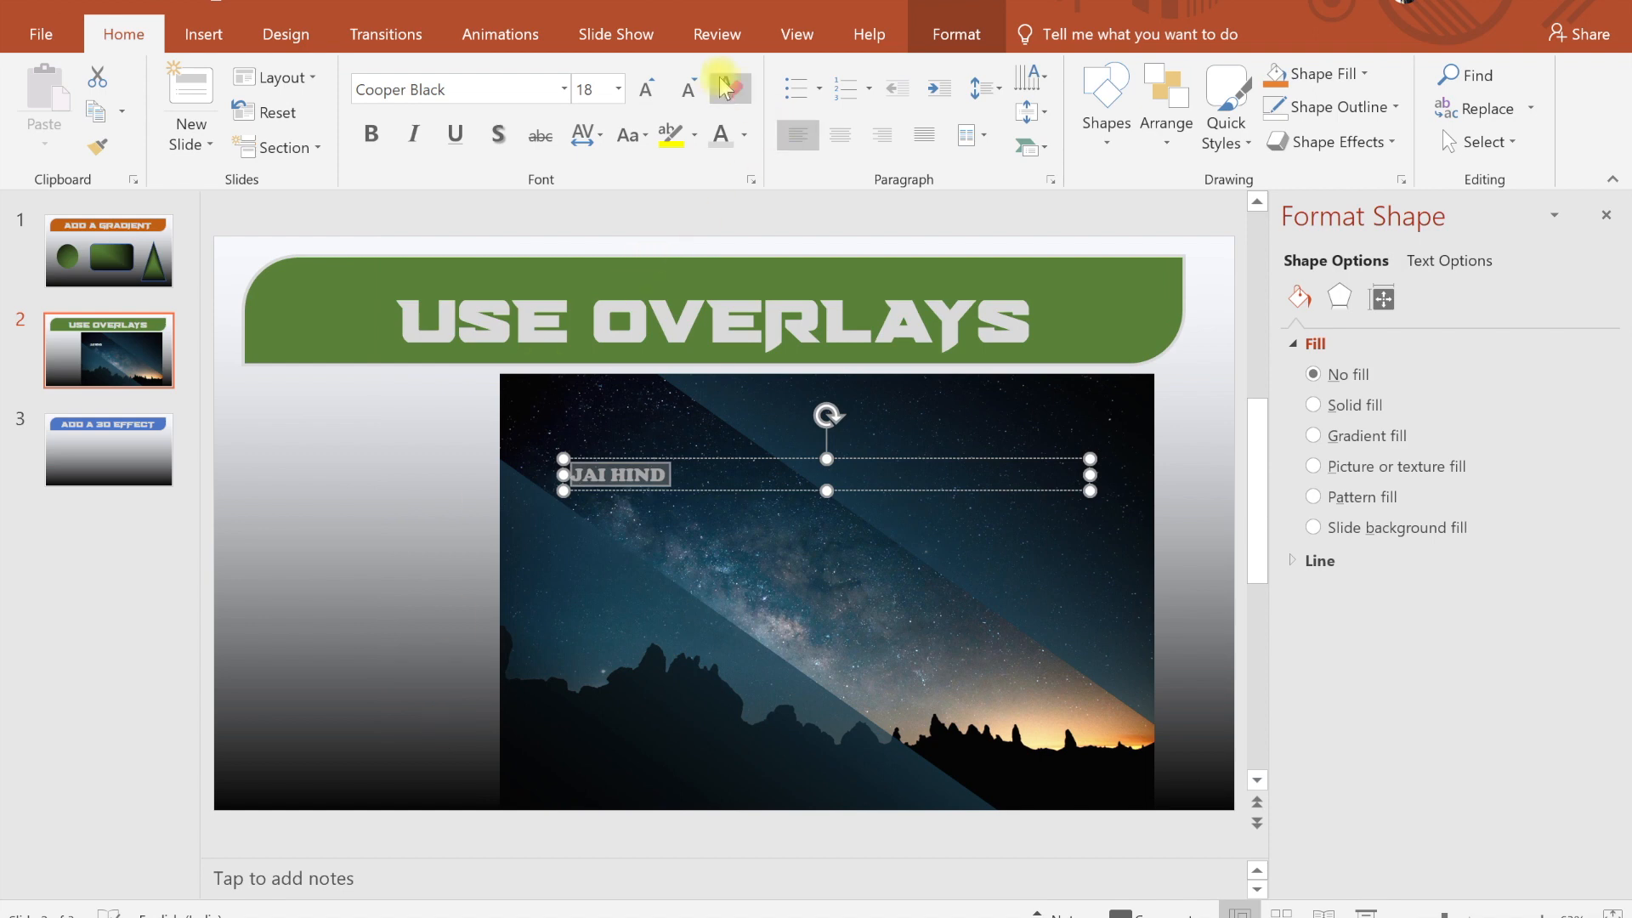
Enlarge 'JAI HIND' to size 96 and centre it over the night-sky photo.
{"action": "left_click", "coordinate": [644, 88]}
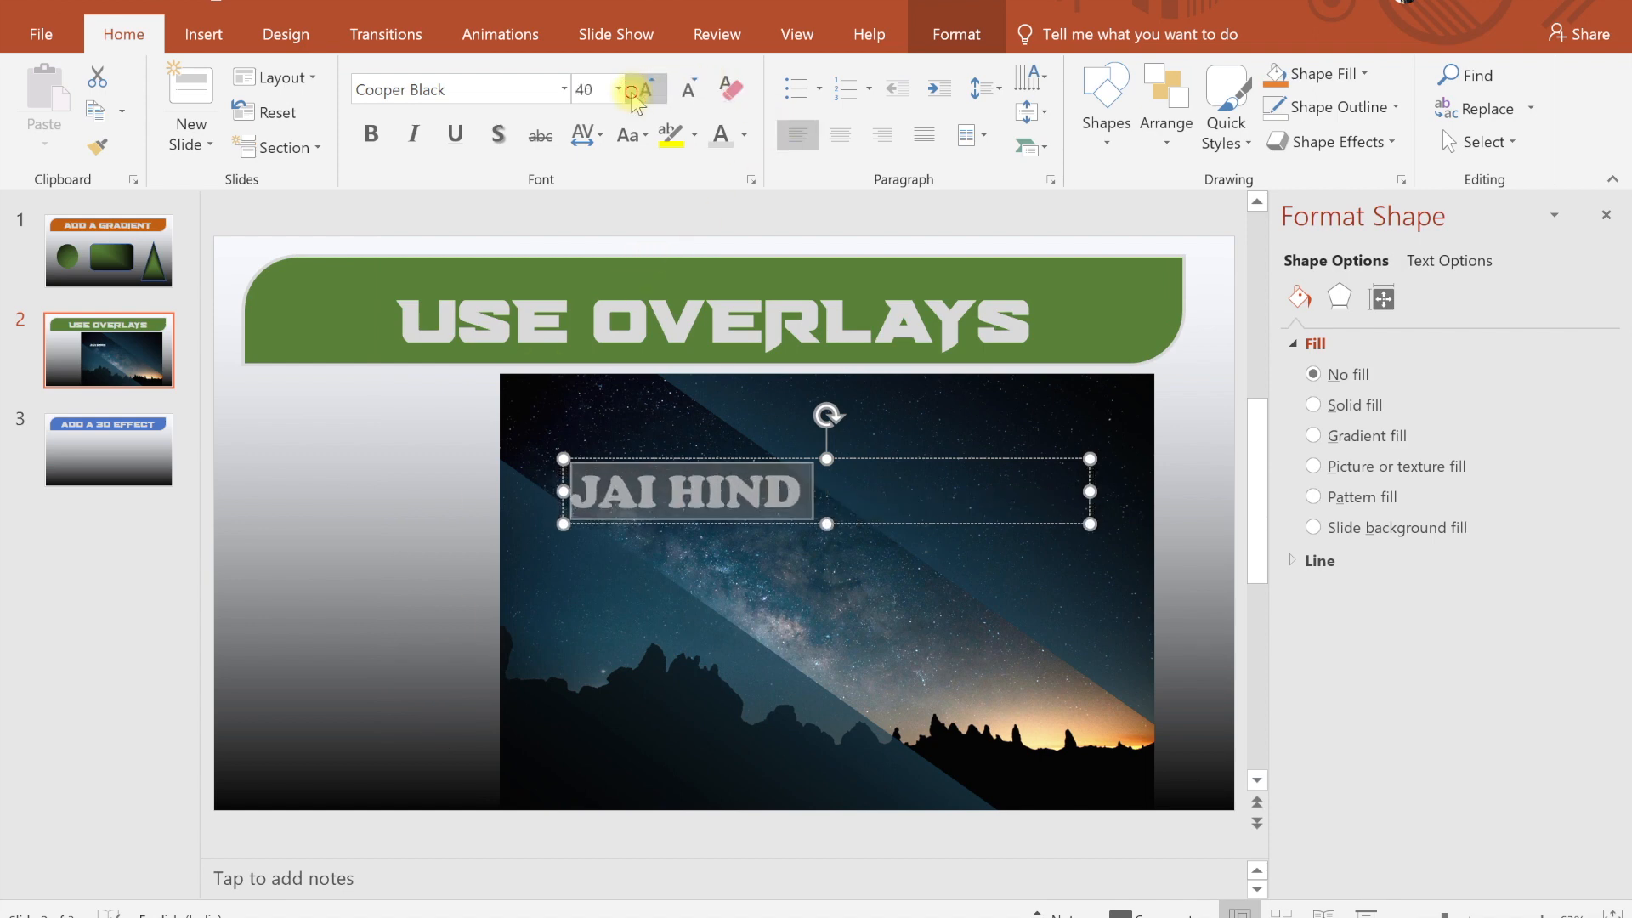
{"action": "left_click", "coordinate": [646, 89]}
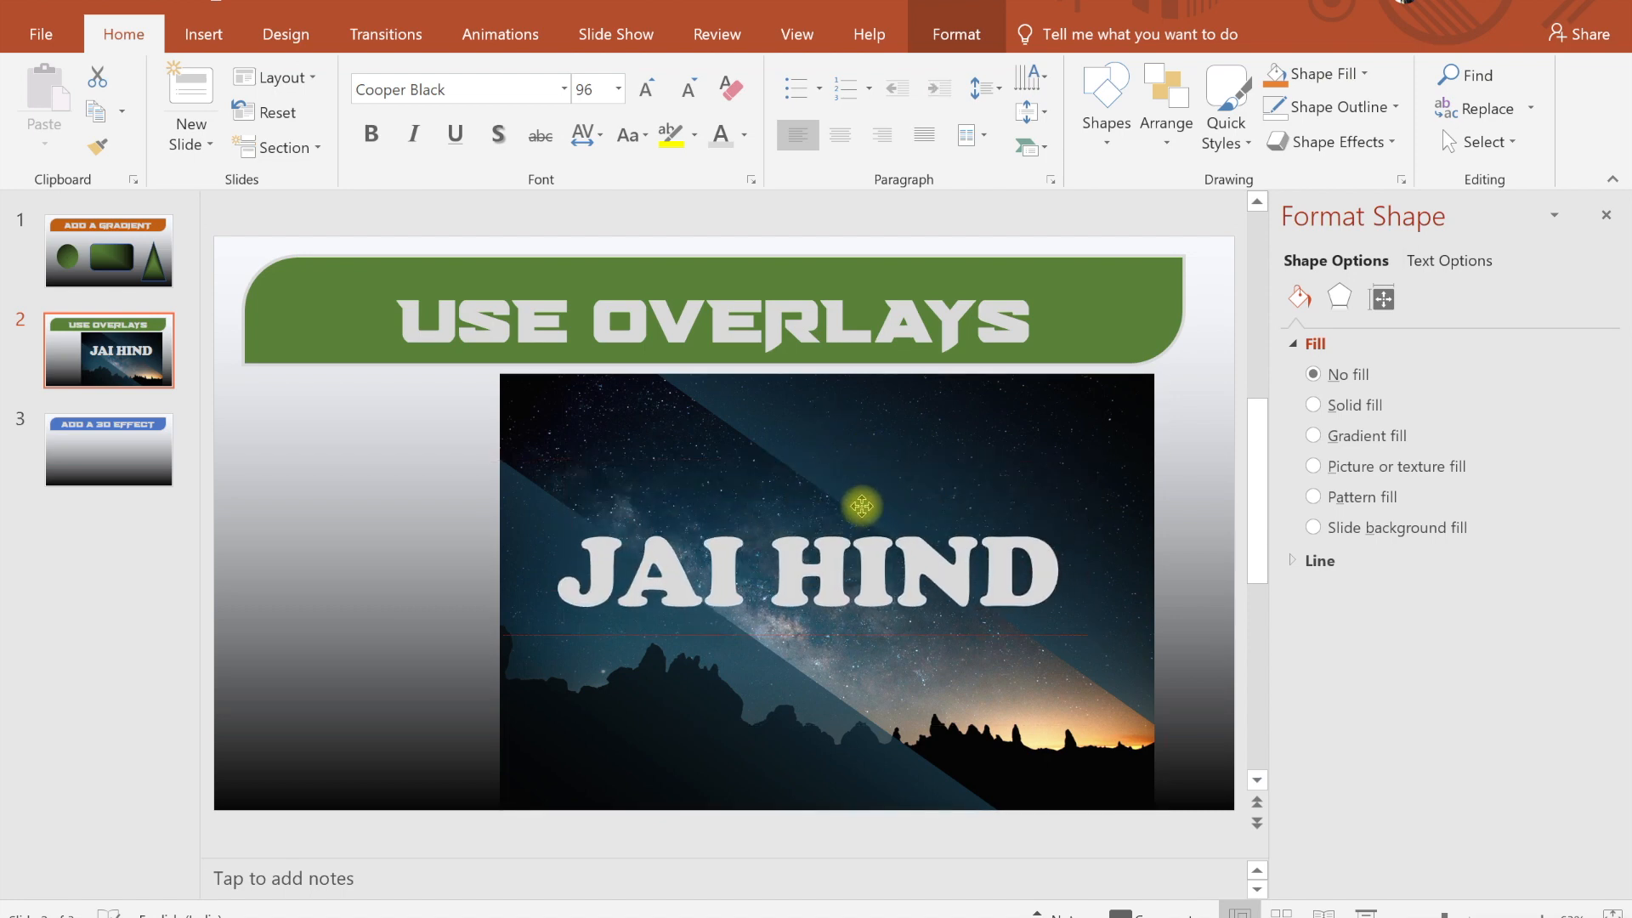
{"action": "left_click", "coordinate": [860, 506]}
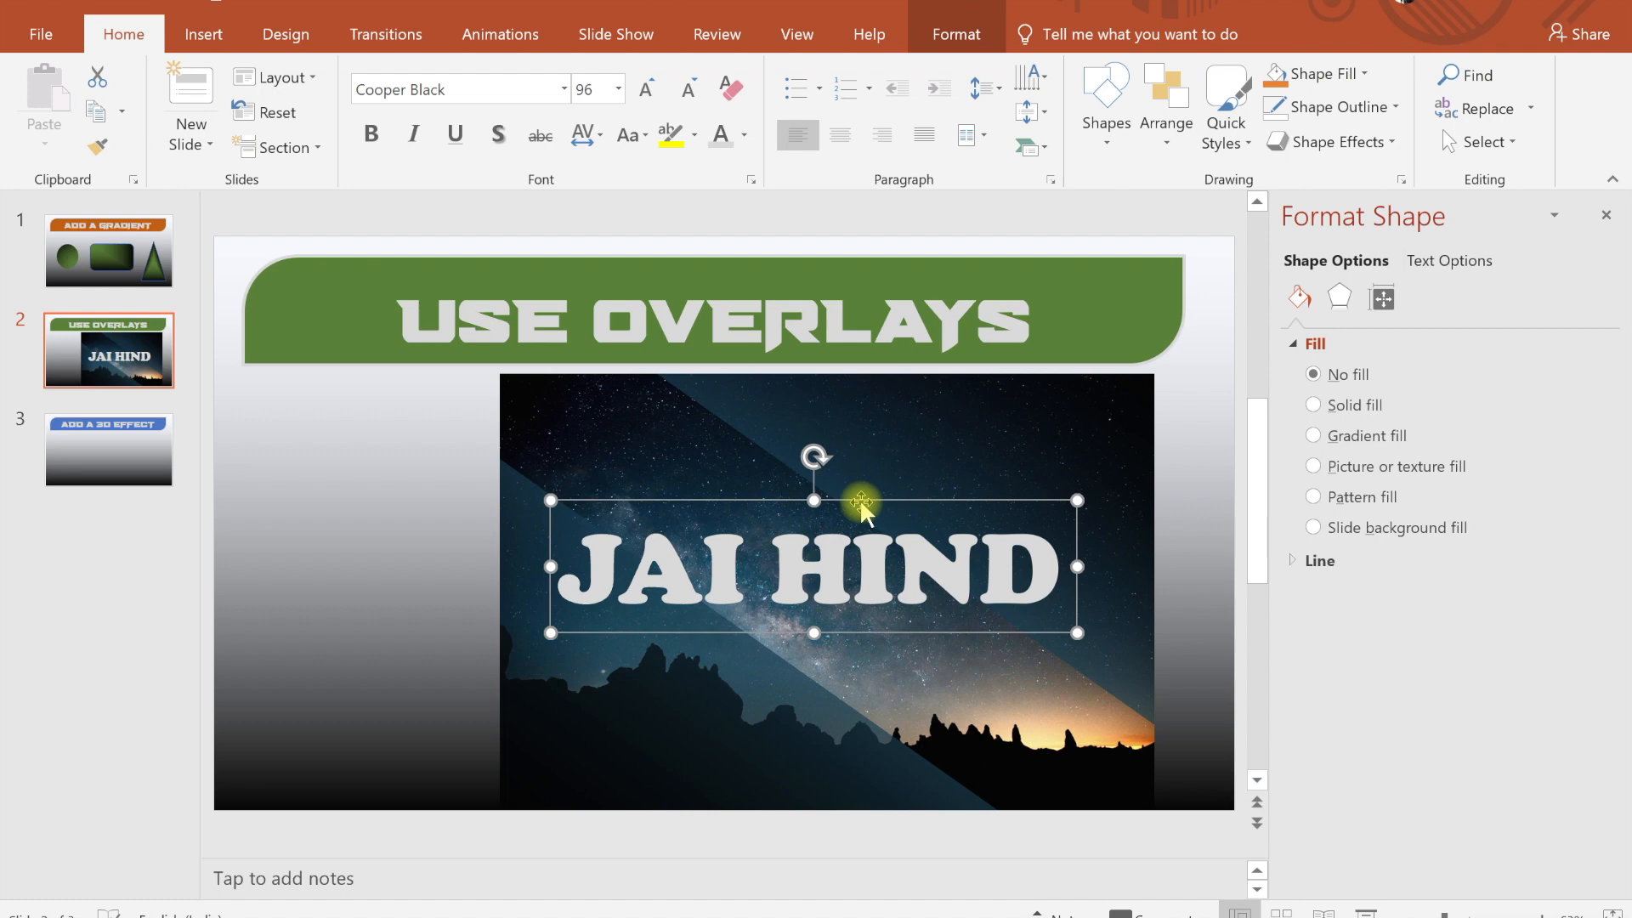
Draw a plain blue rectangle on slide 3 below the 'ADD A 3D EFFECT' heading.
{"action": "left_click", "coordinate": [109, 449]}
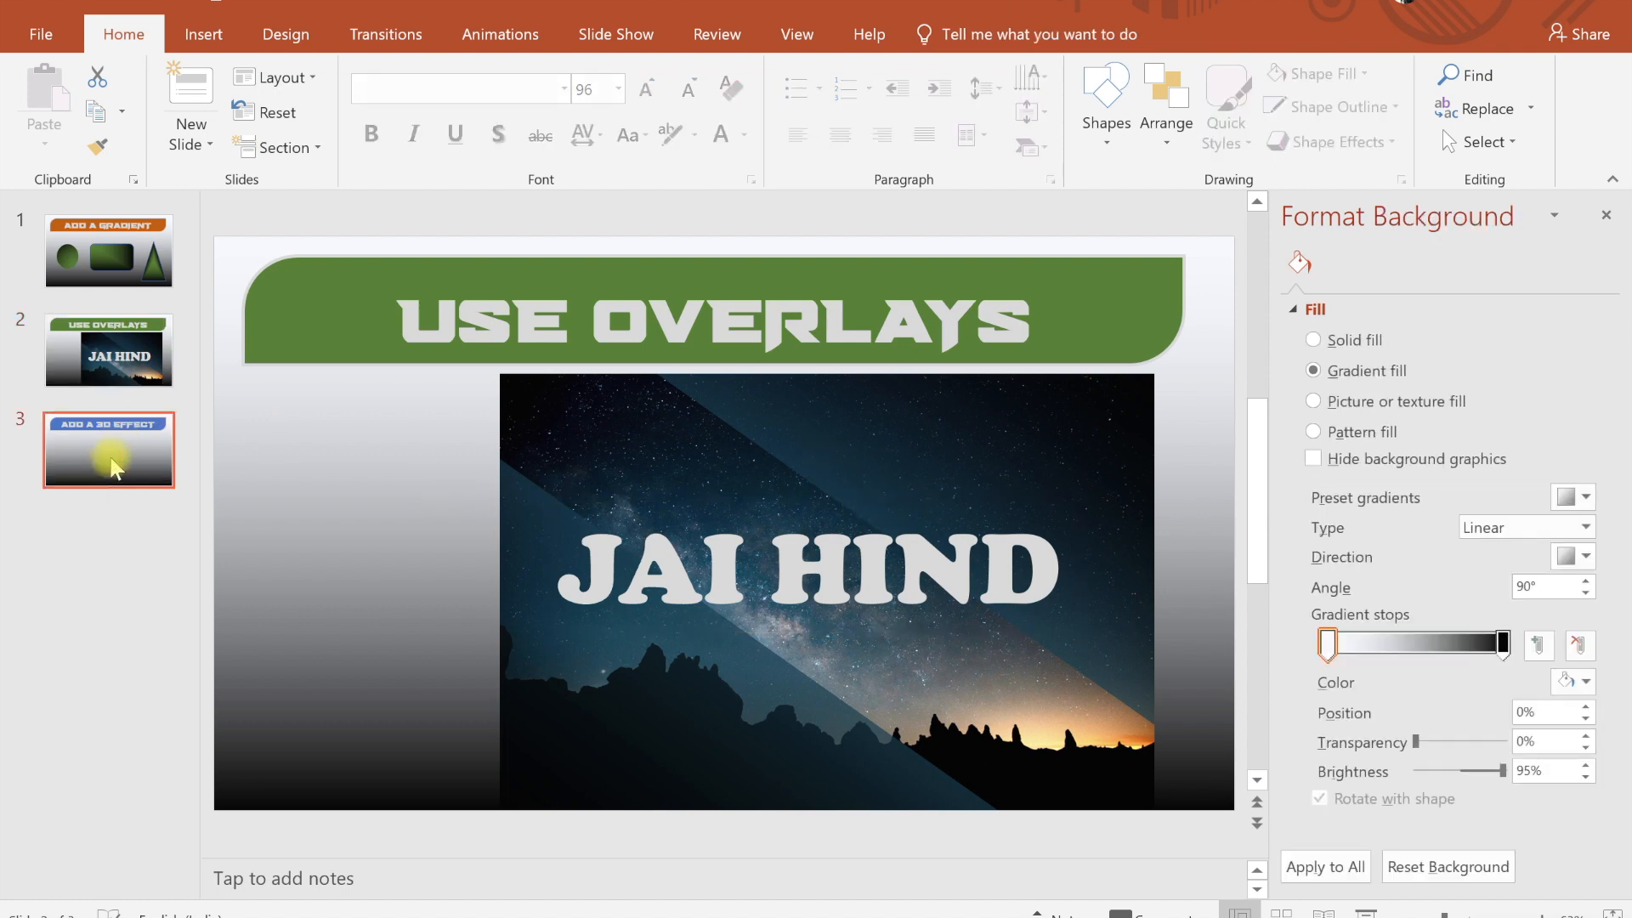
{"action": "left_click", "coordinate": [109, 449]}
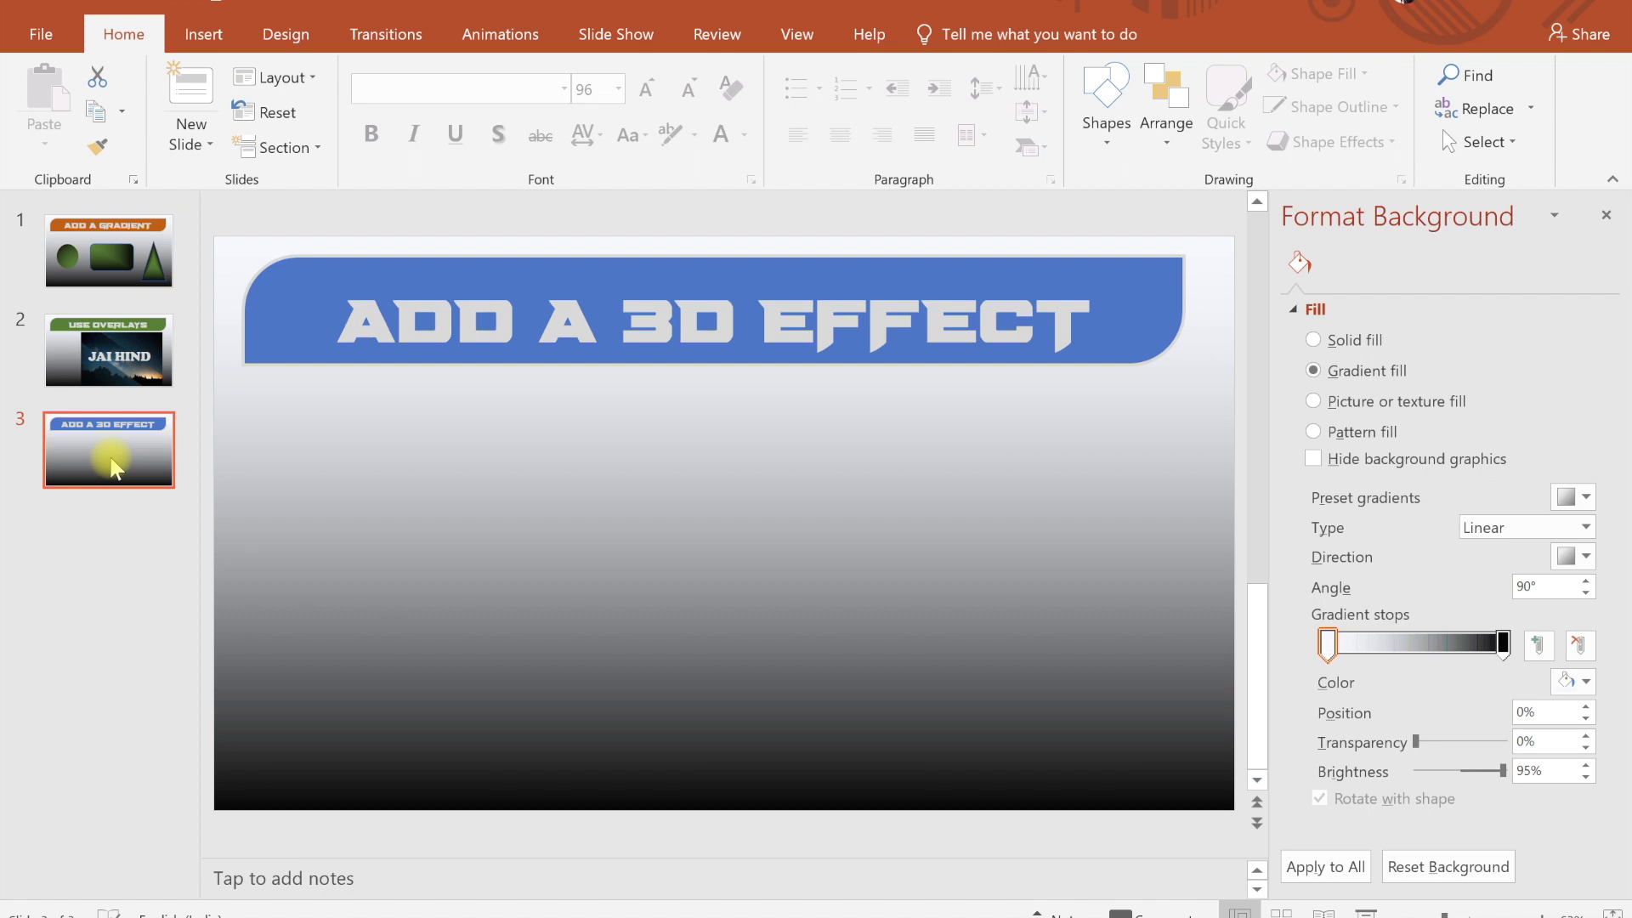
{"action": "left_click", "coordinate": [202, 34]}
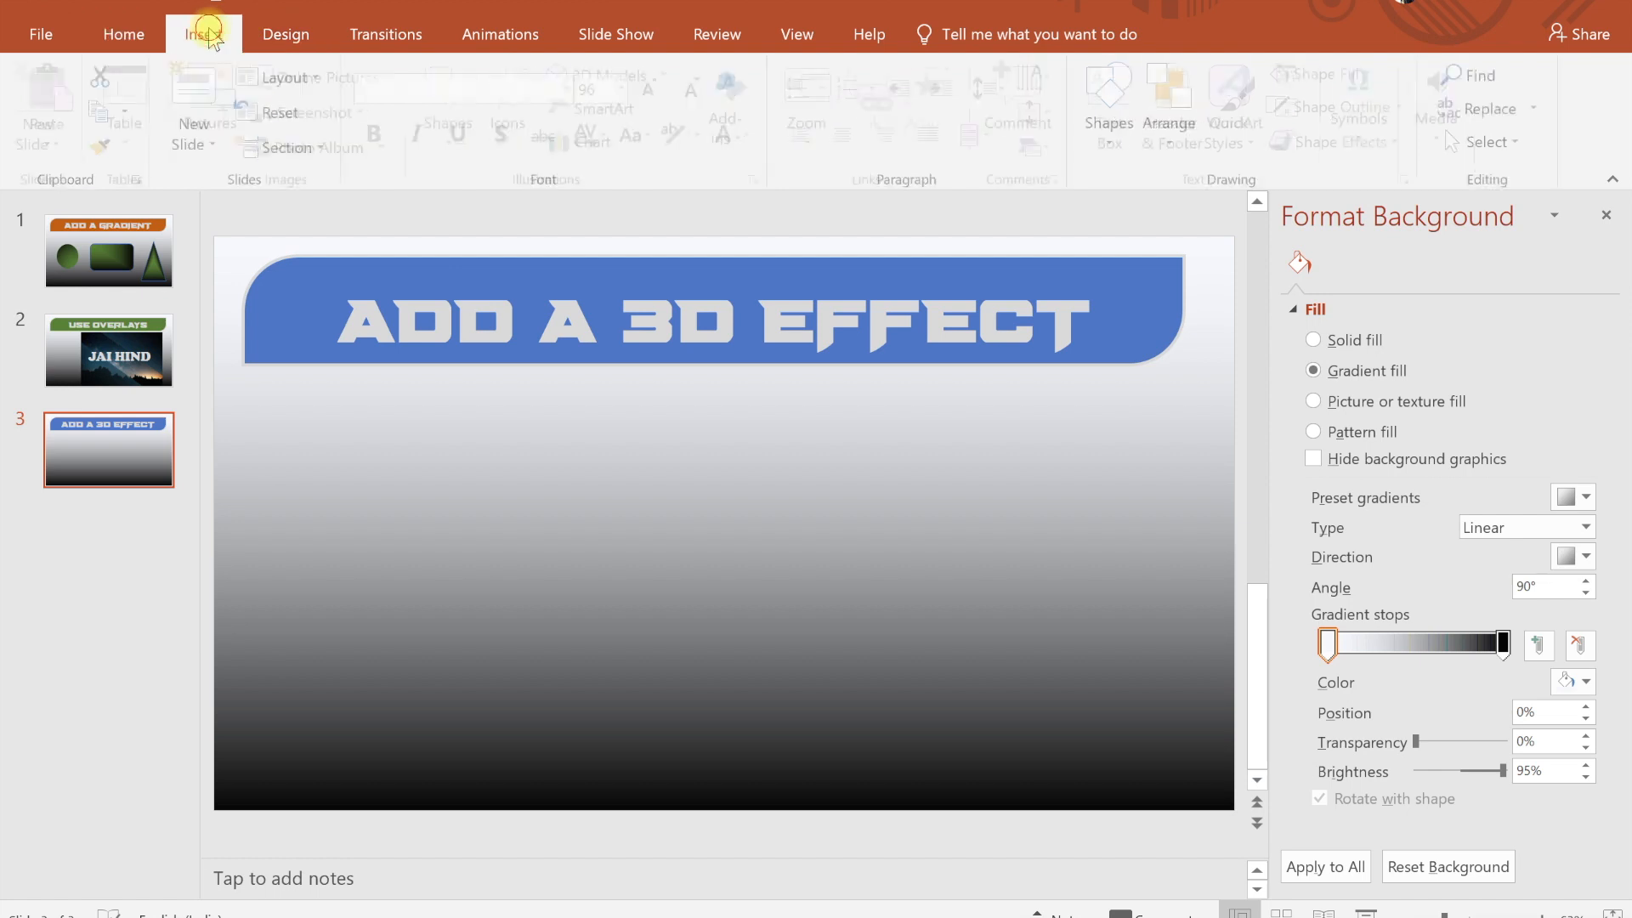
{"action": "left_click", "coordinate": [454, 103]}
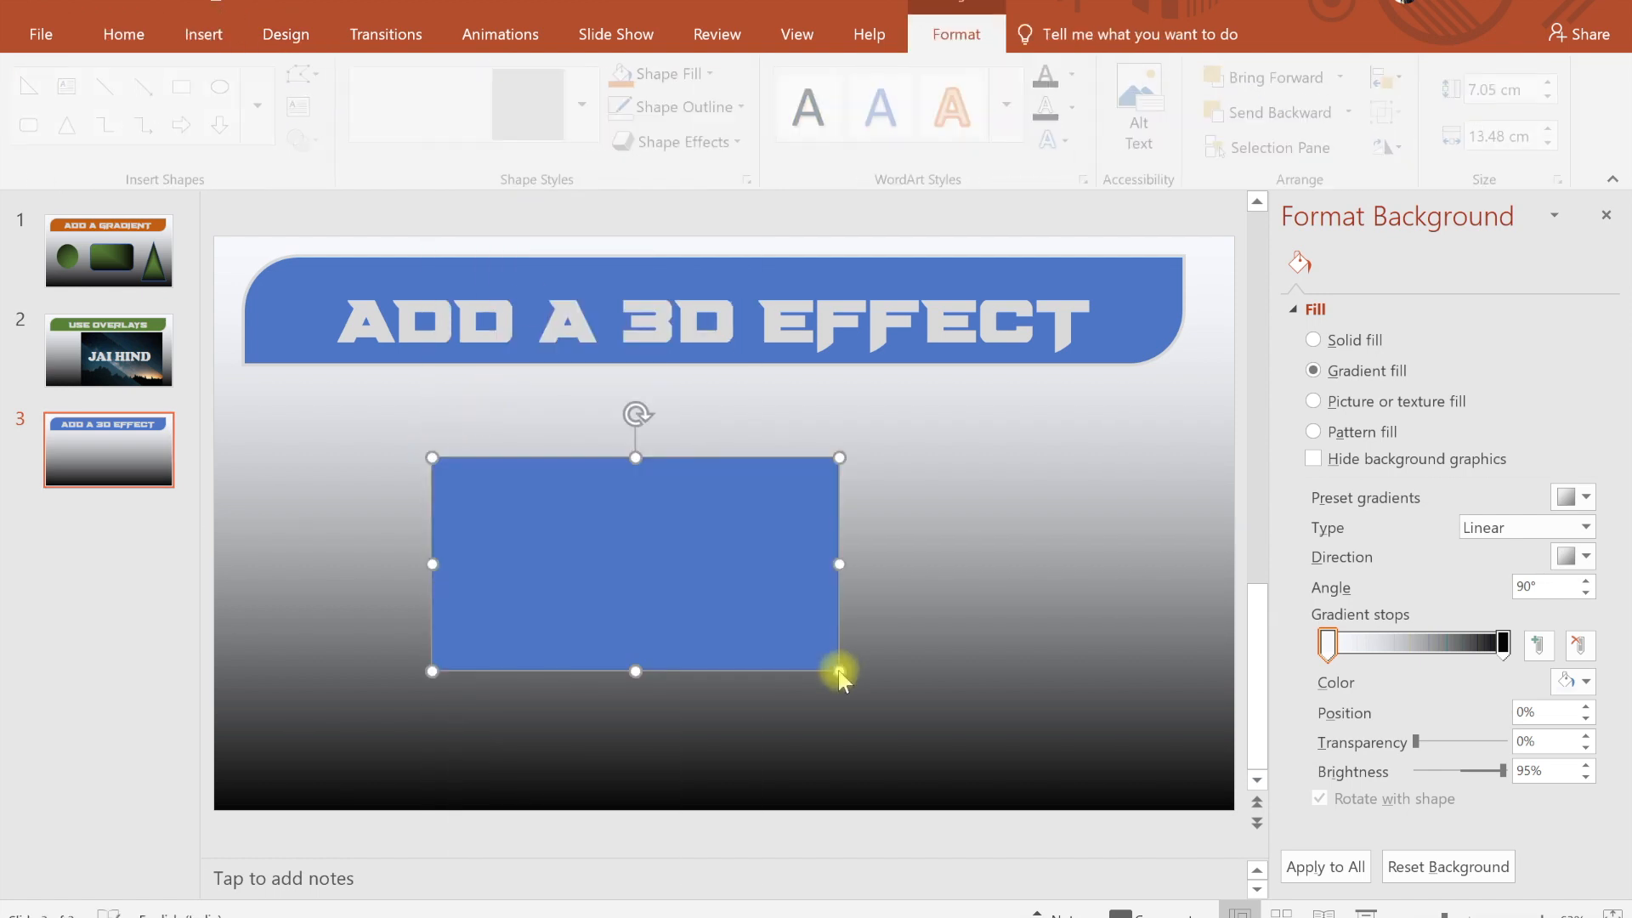
Give the blue rectangle a Top bevel with raised width and height via Format Shape > 3-D Format.
{"action": "left_click", "coordinate": [750, 549]}
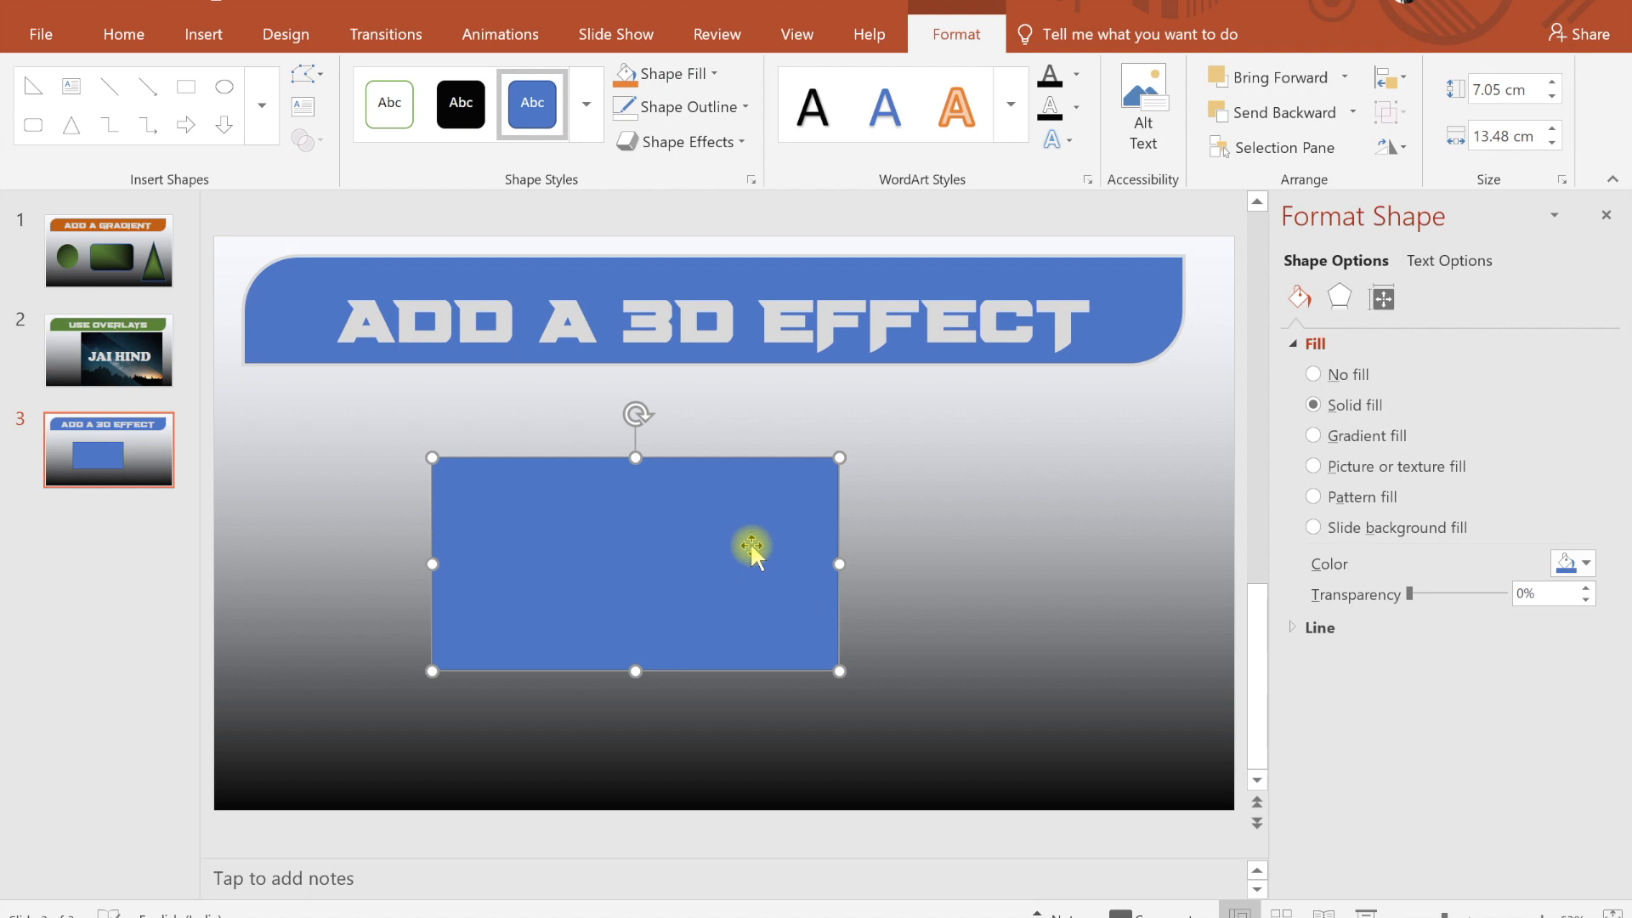
{"action": "mouse_move", "coordinate": [1150, 255]}
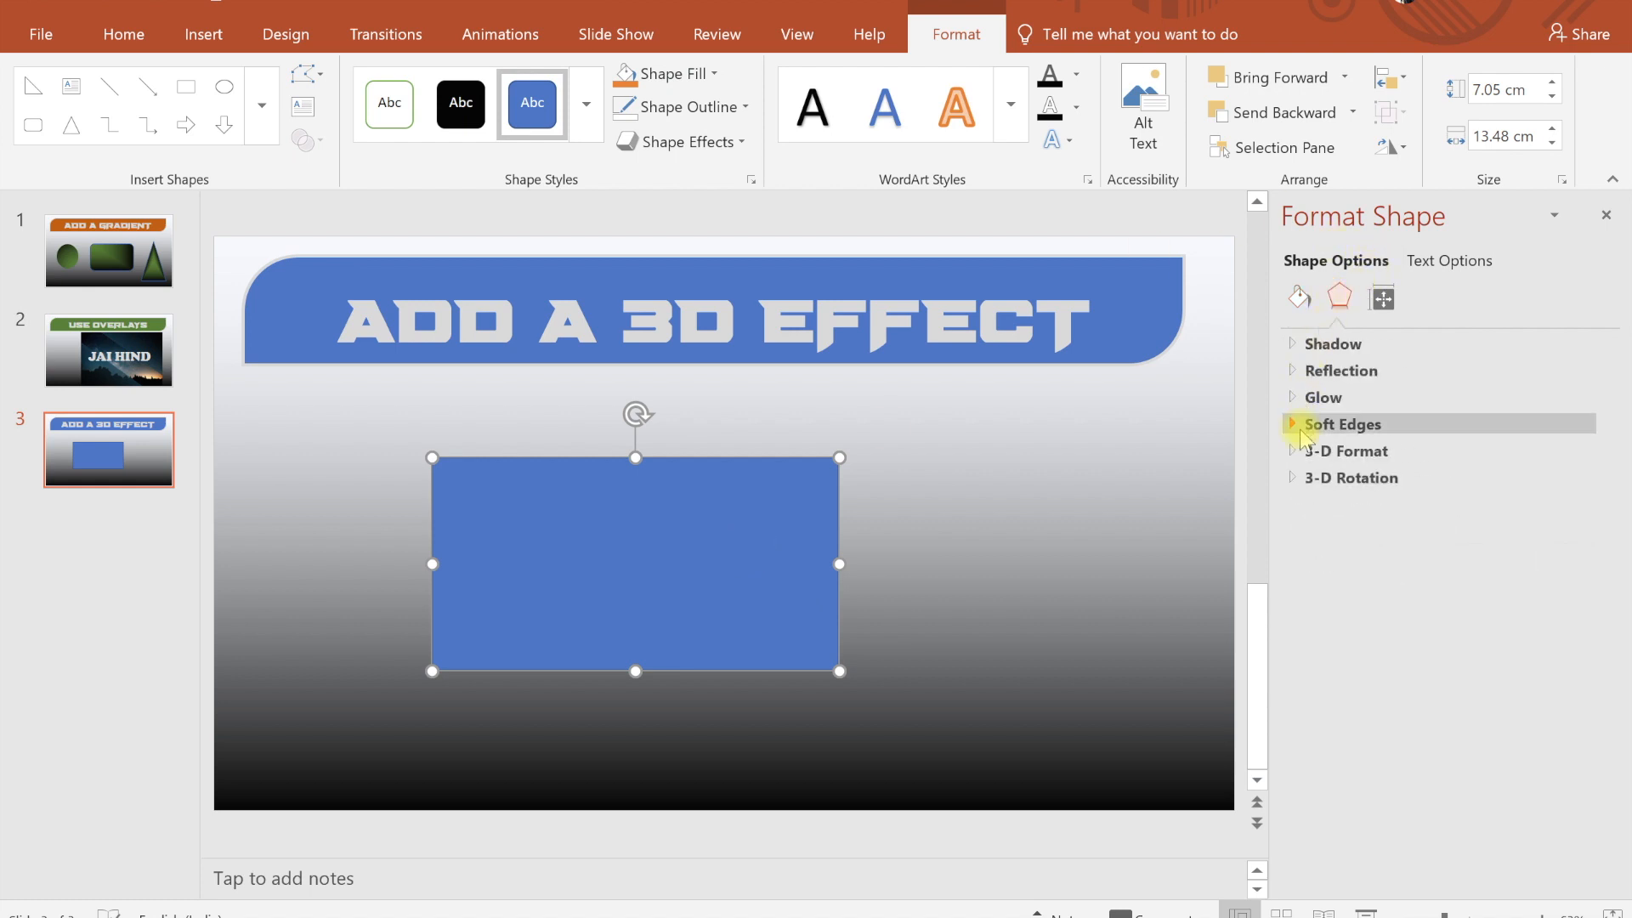
{"action": "left_click", "coordinate": [1346, 450]}
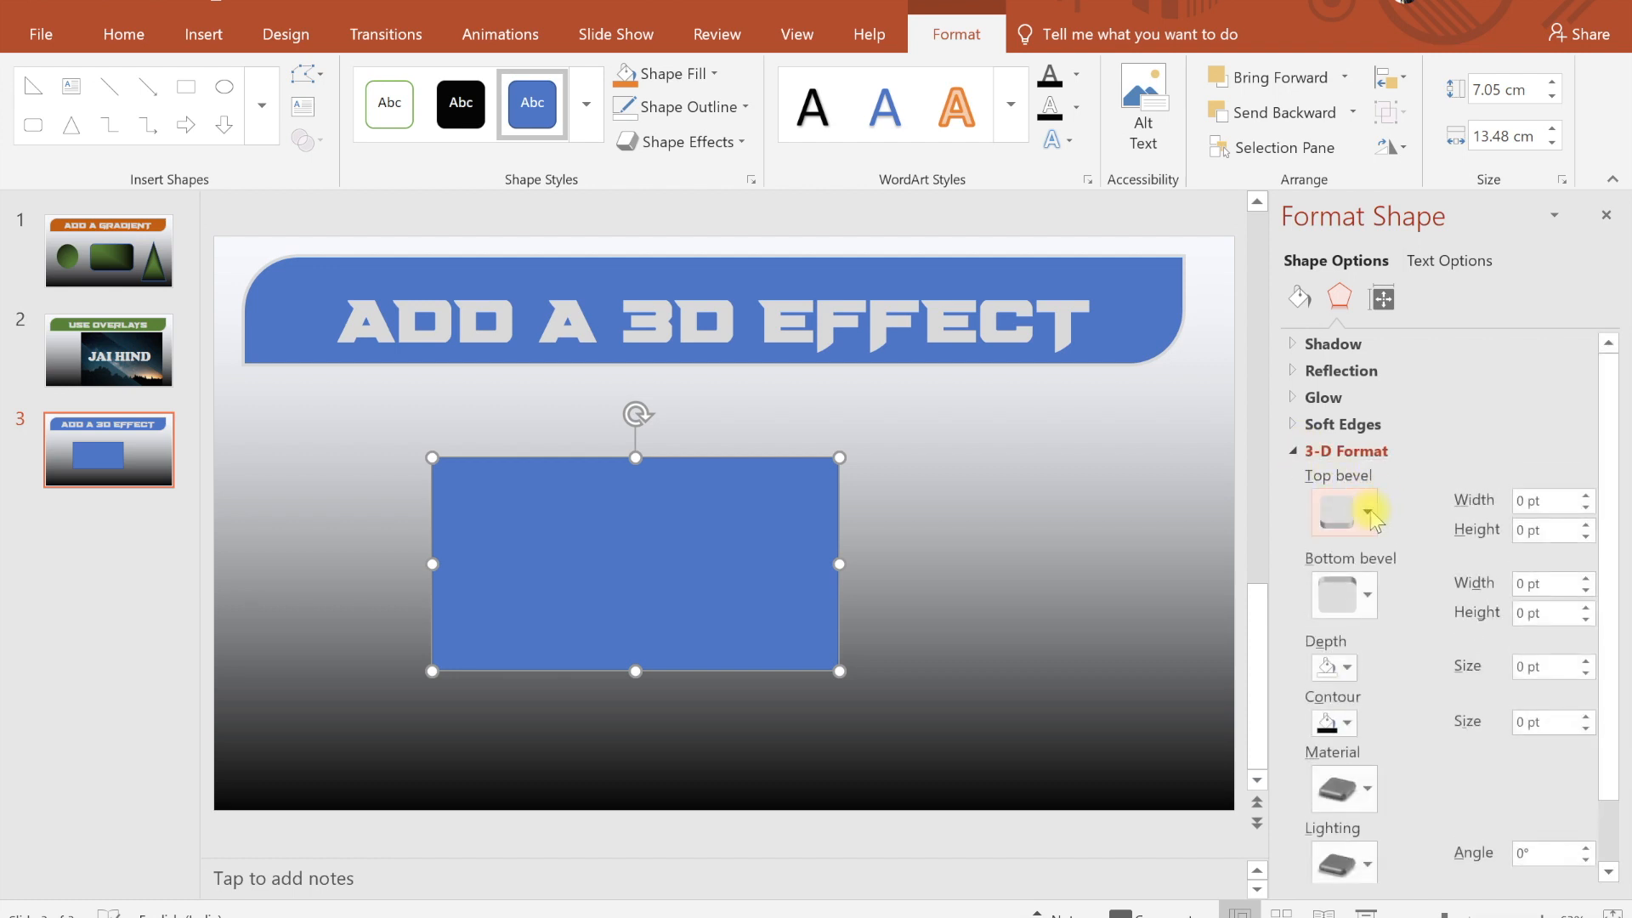
{"action": "left_click", "coordinate": [1343, 512]}
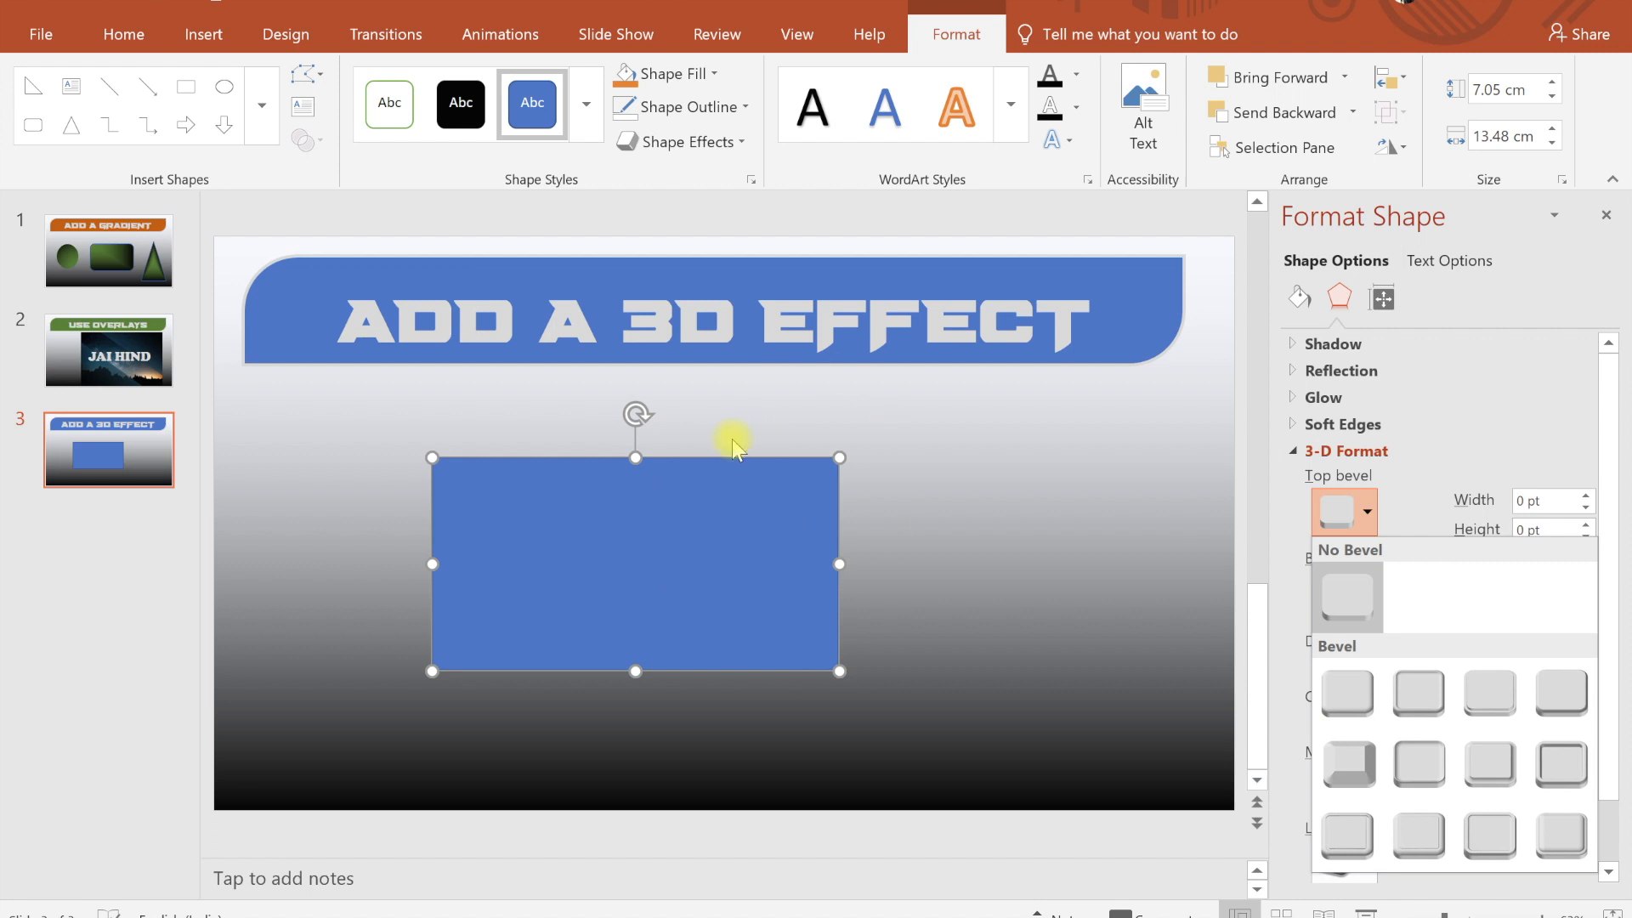
{"action": "mouse_move", "coordinate": [1346, 694]}
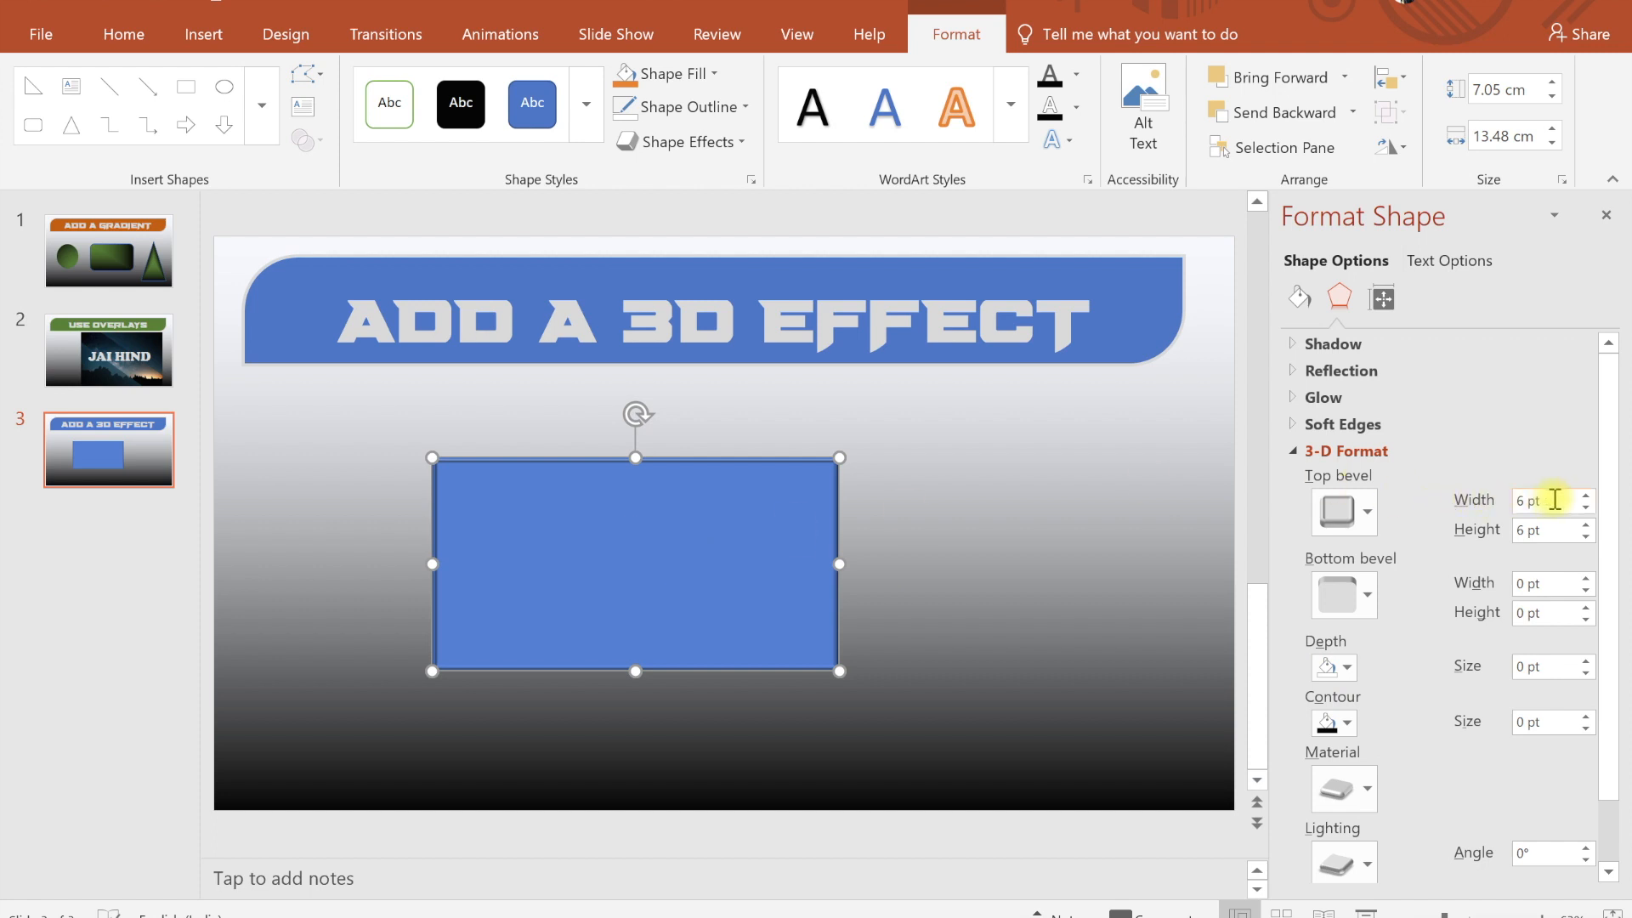
{"action": "left_click", "coordinate": [1584, 495]}
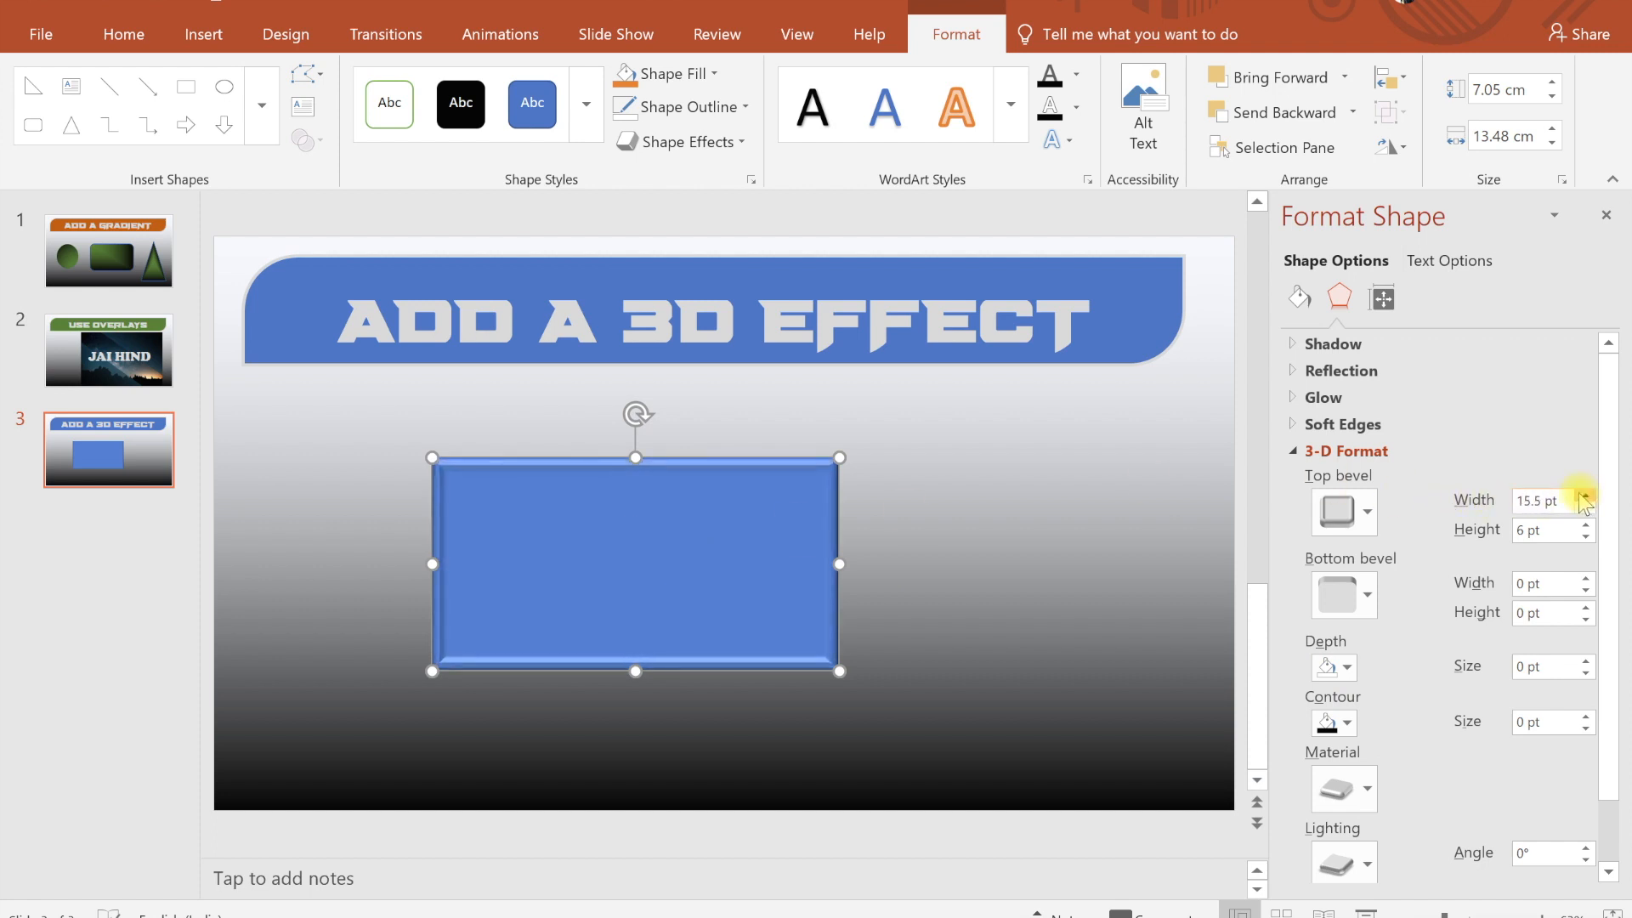
{"action": "left_click", "coordinate": [1586, 525]}
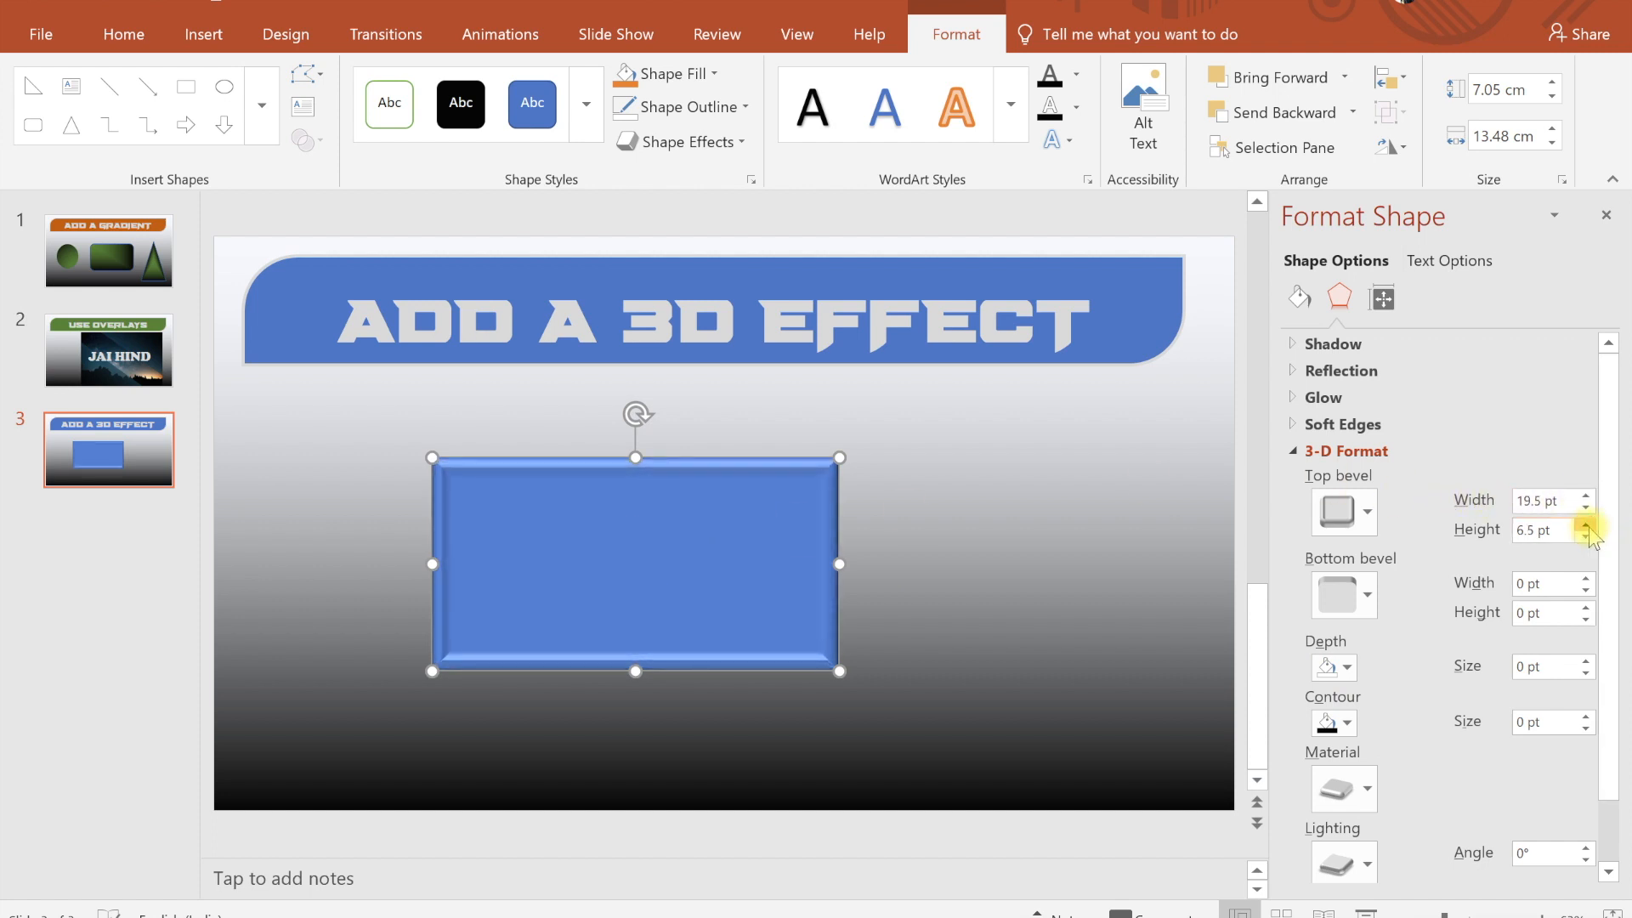
{"action": "left_click", "coordinate": [1582, 525]}
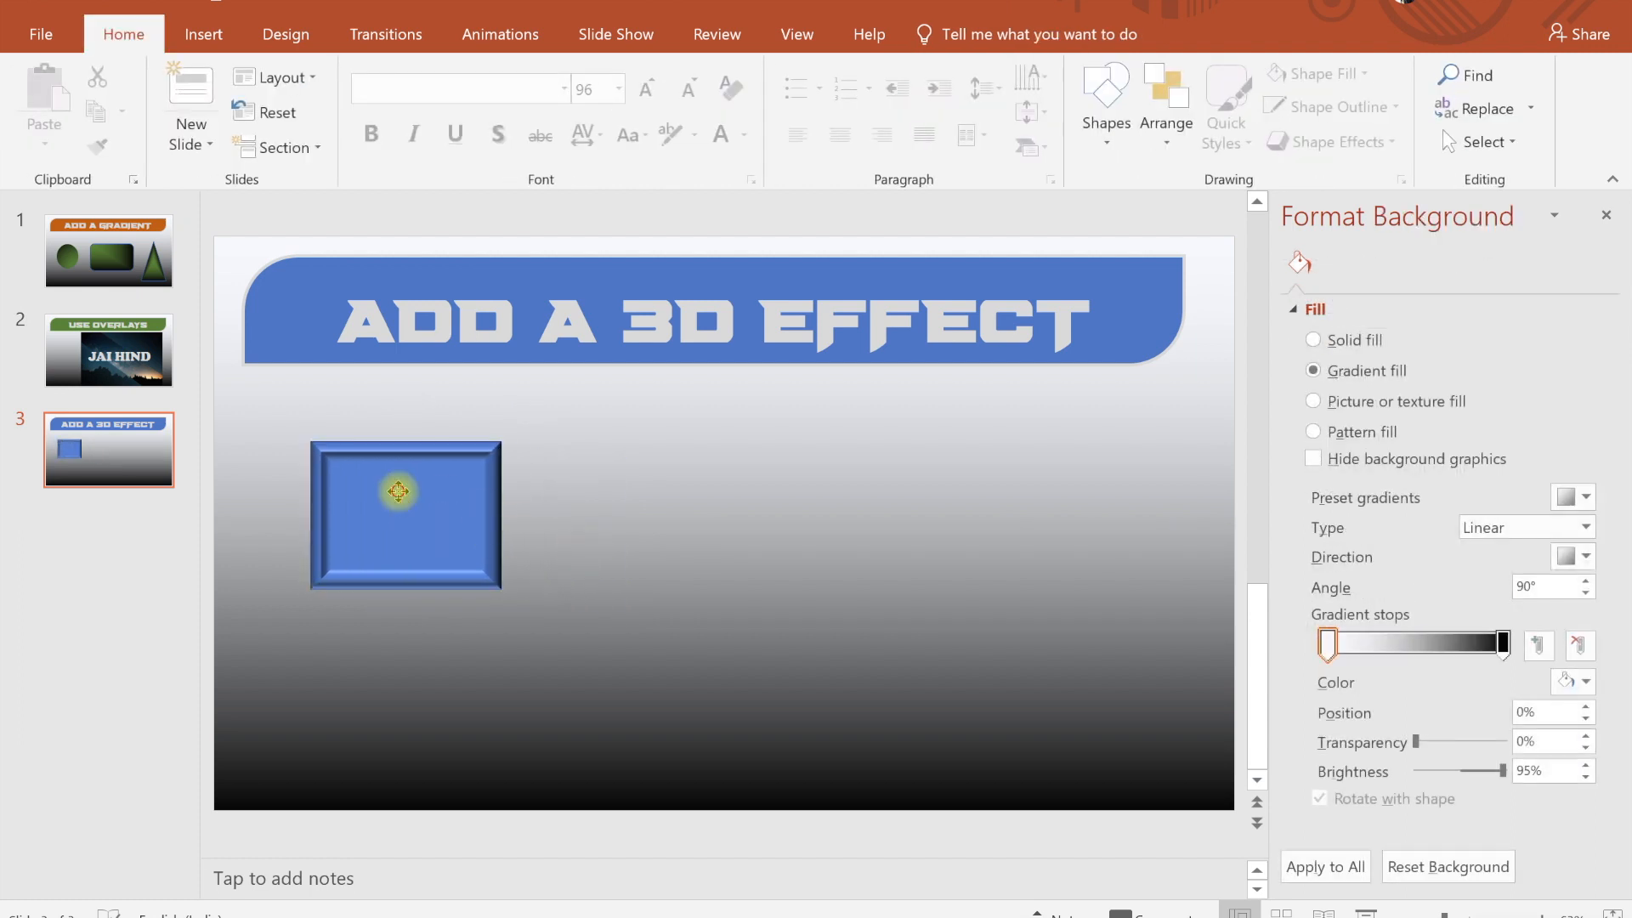
Draw a blue circle and give it a Top bevel with 16.5 pt width and height.
{"action": "left_click", "coordinate": [406, 515]}
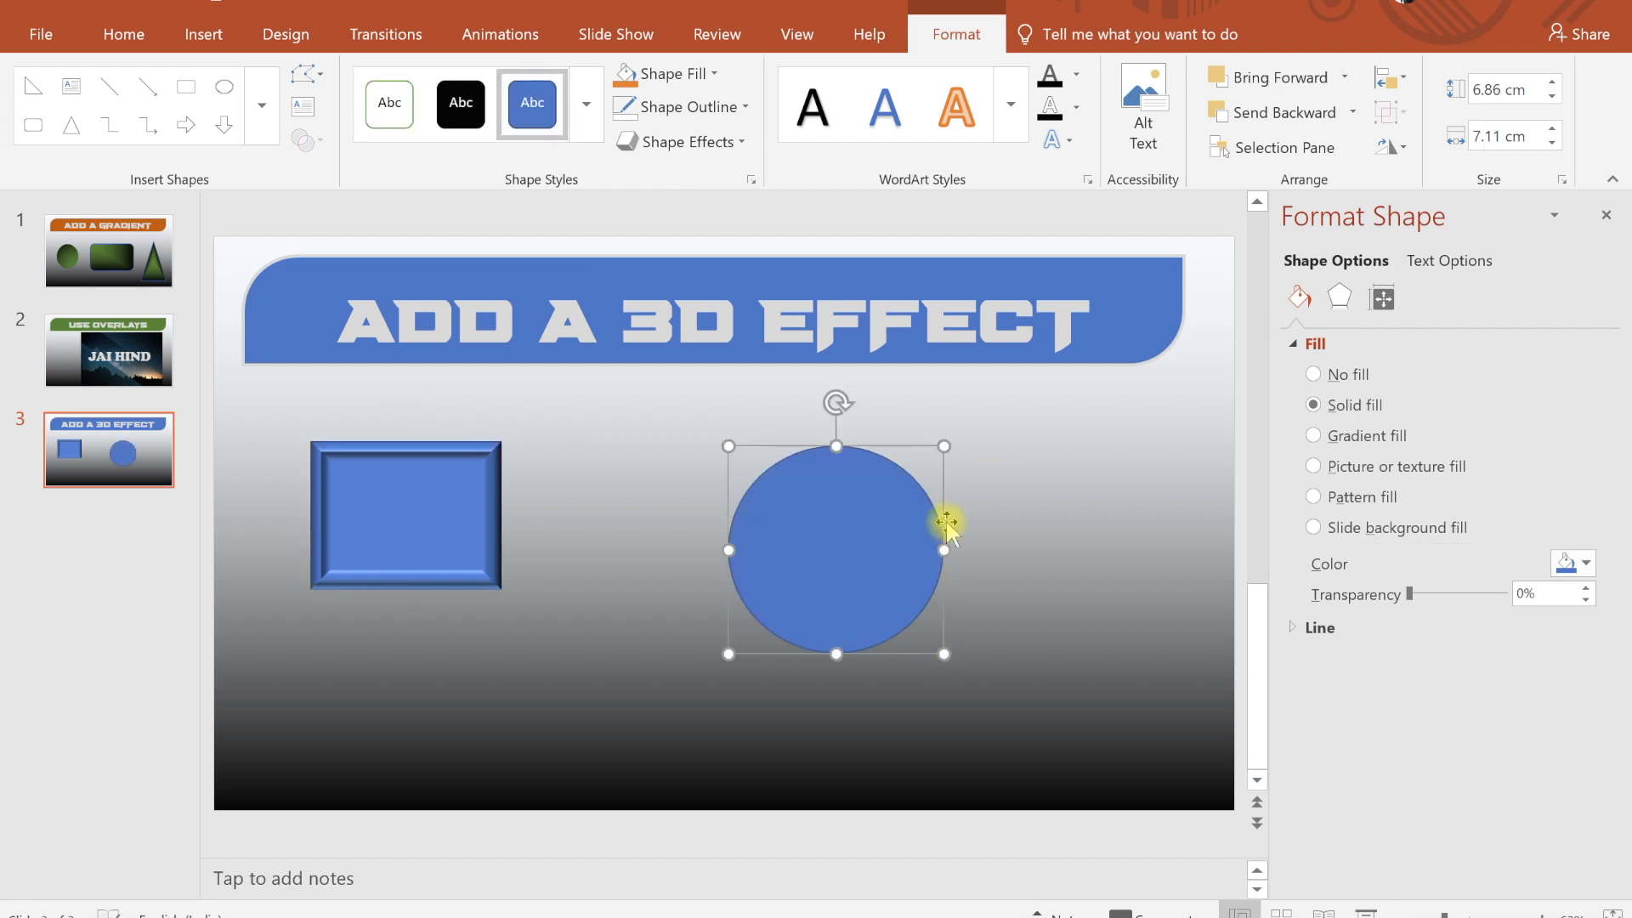
{"action": "left_click", "coordinate": [1339, 299]}
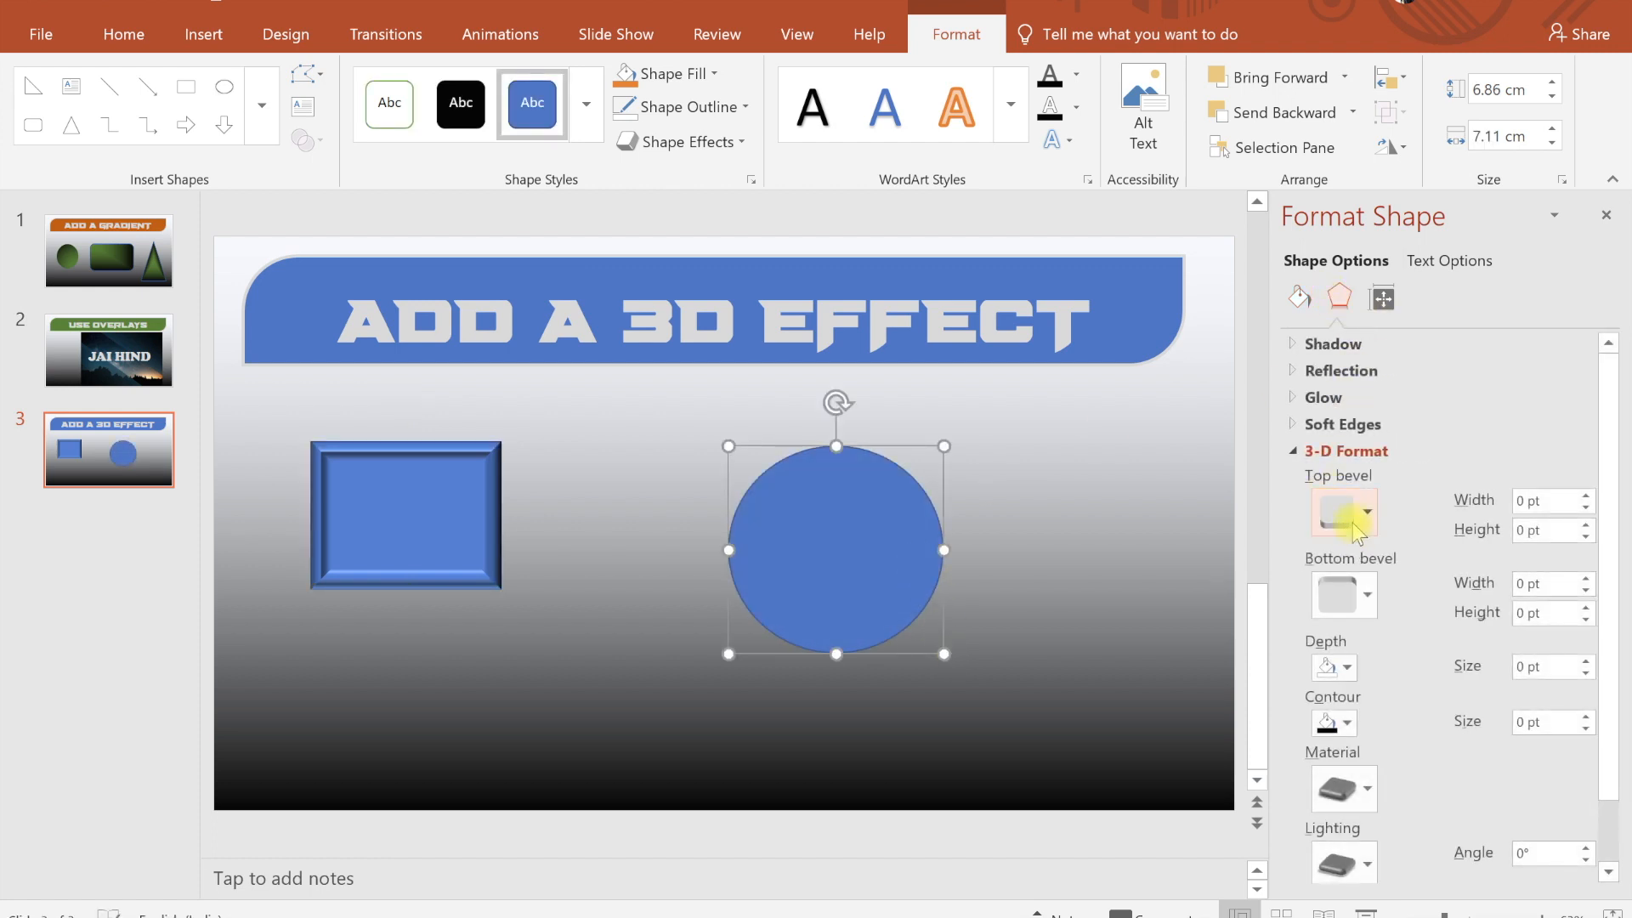
{"action": "left_click", "coordinate": [1363, 511]}
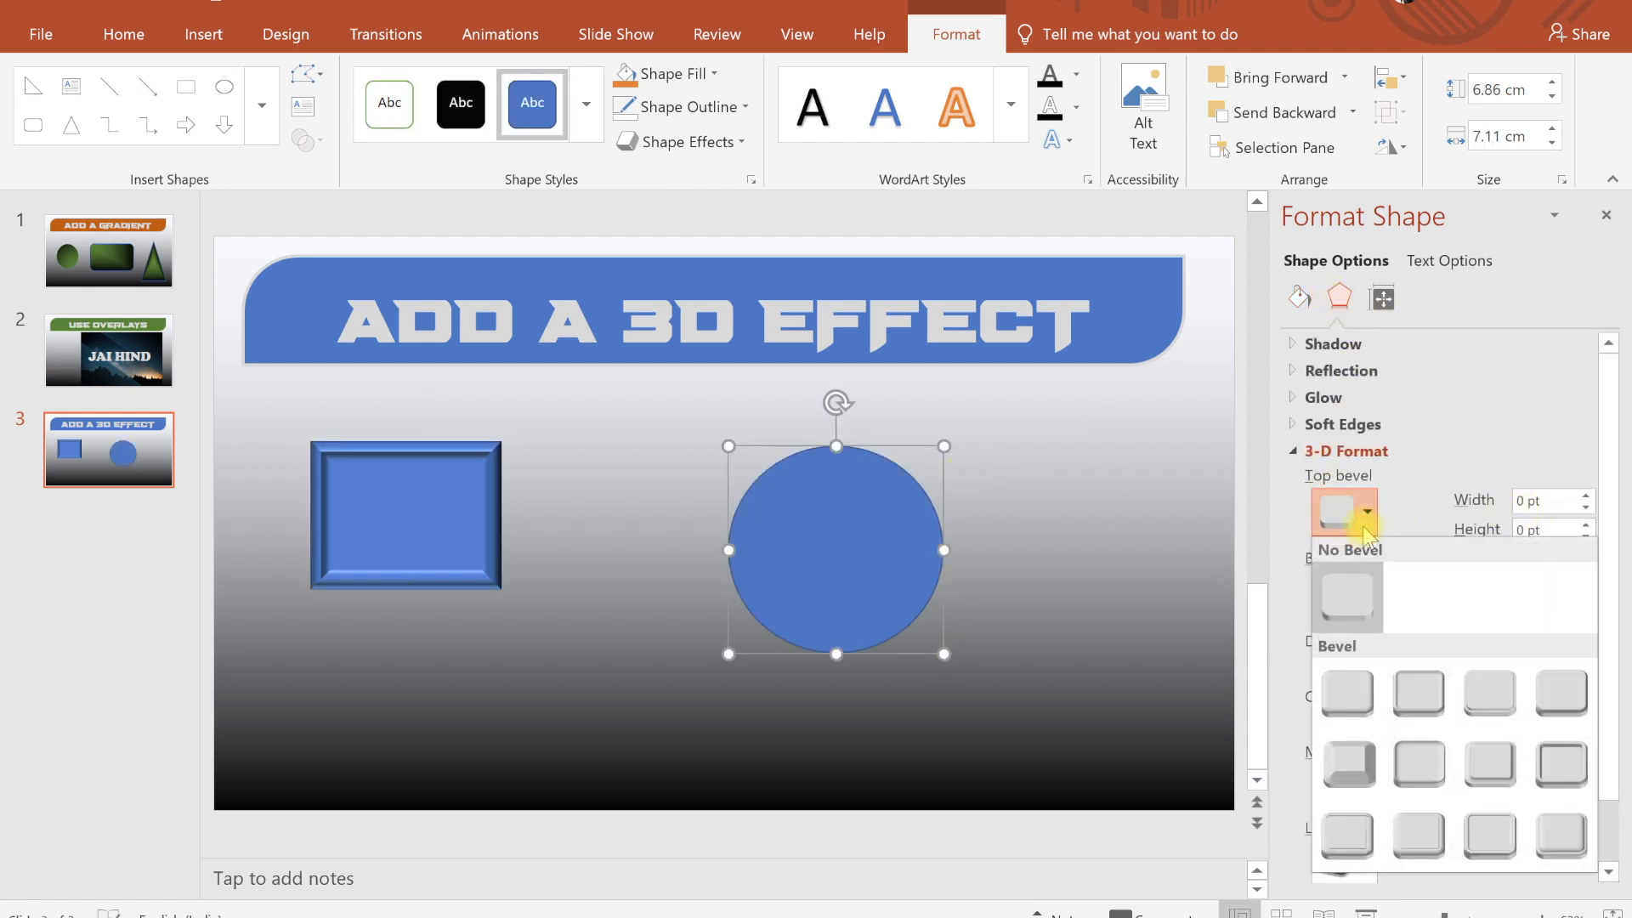
{"action": "left_click", "coordinate": [1346, 692]}
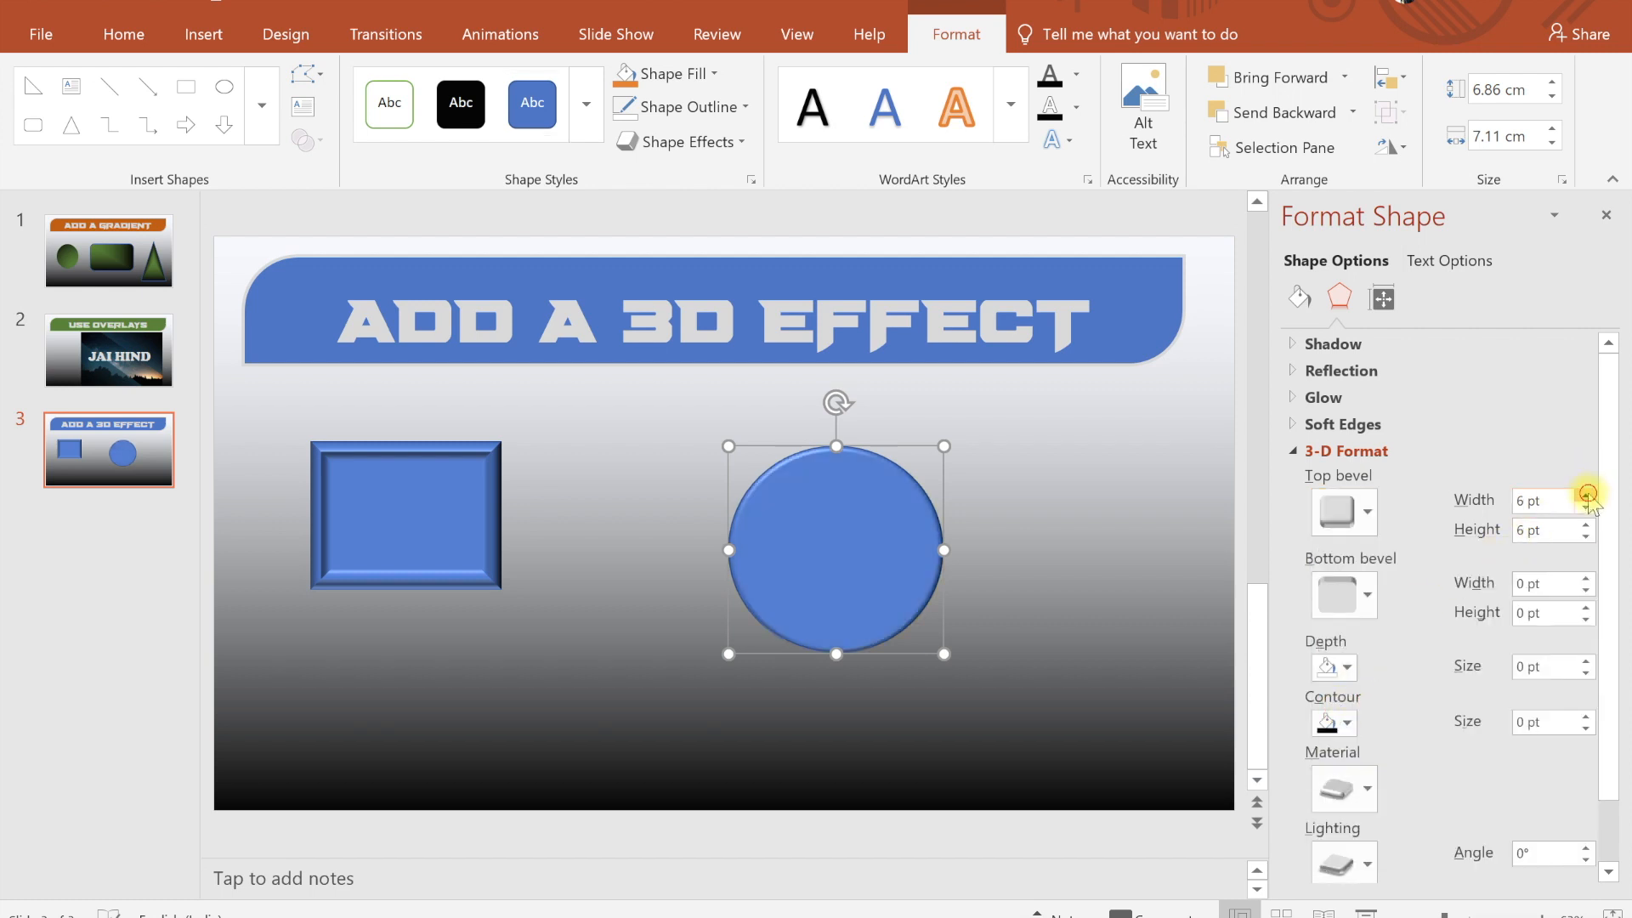
{"action": "left_click", "coordinate": [1584, 494]}
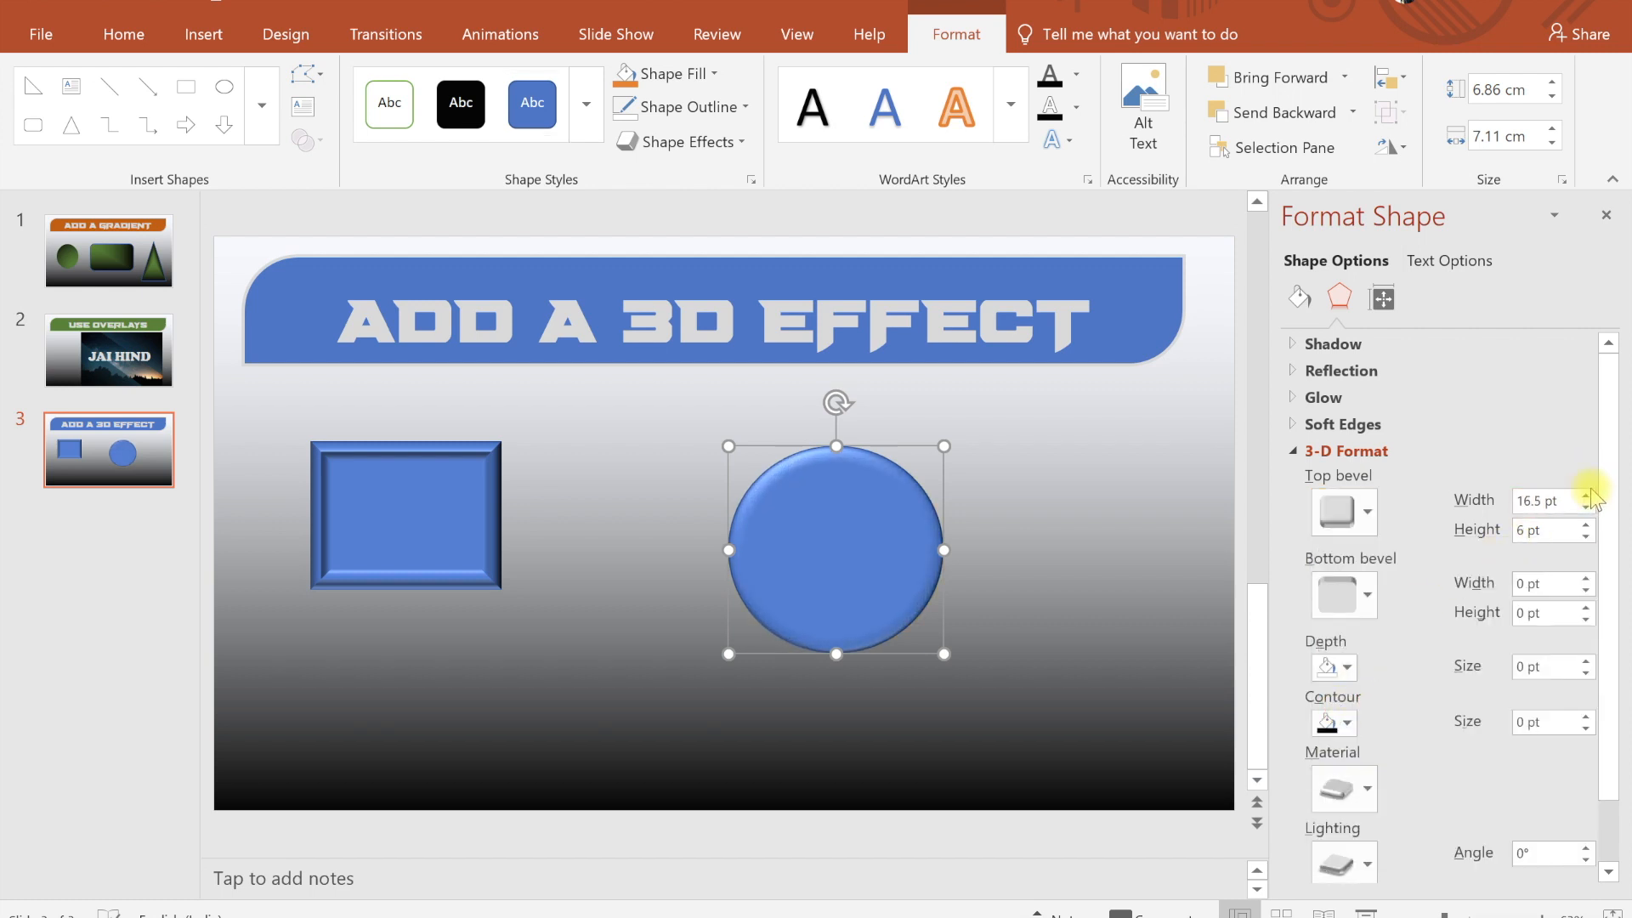
{"action": "left_click", "coordinate": [1584, 523]}
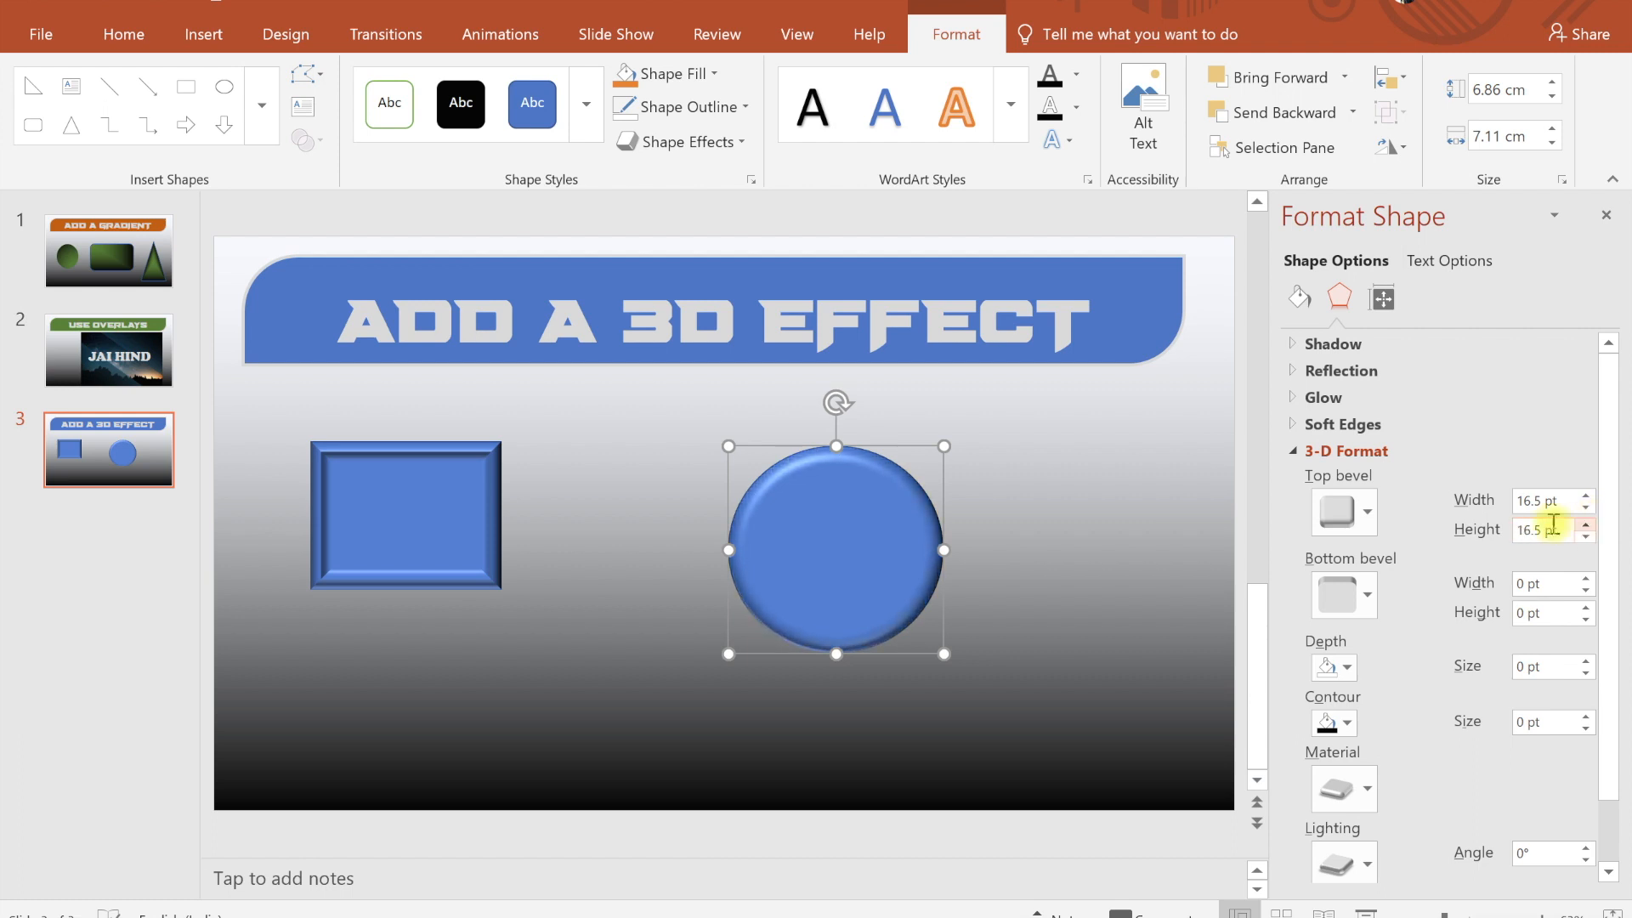
{"action": "left_click", "coordinate": [1297, 298]}
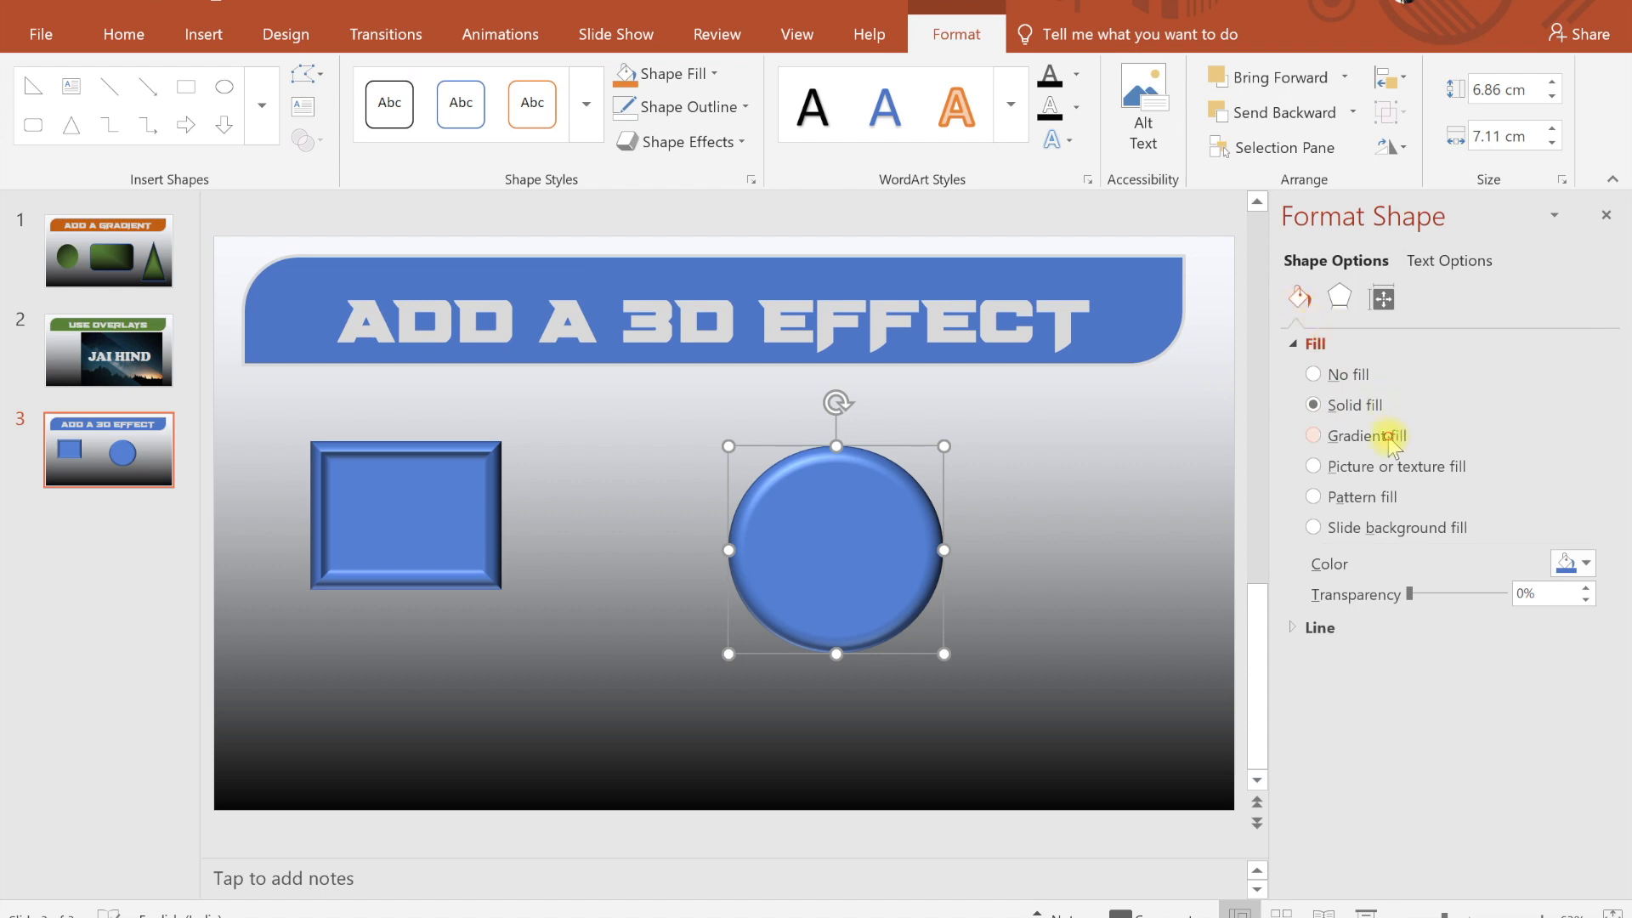
Fill the circle with a Radial gradient for a silvery metallic sphere look.
{"action": "left_click", "coordinate": [1314, 435]}
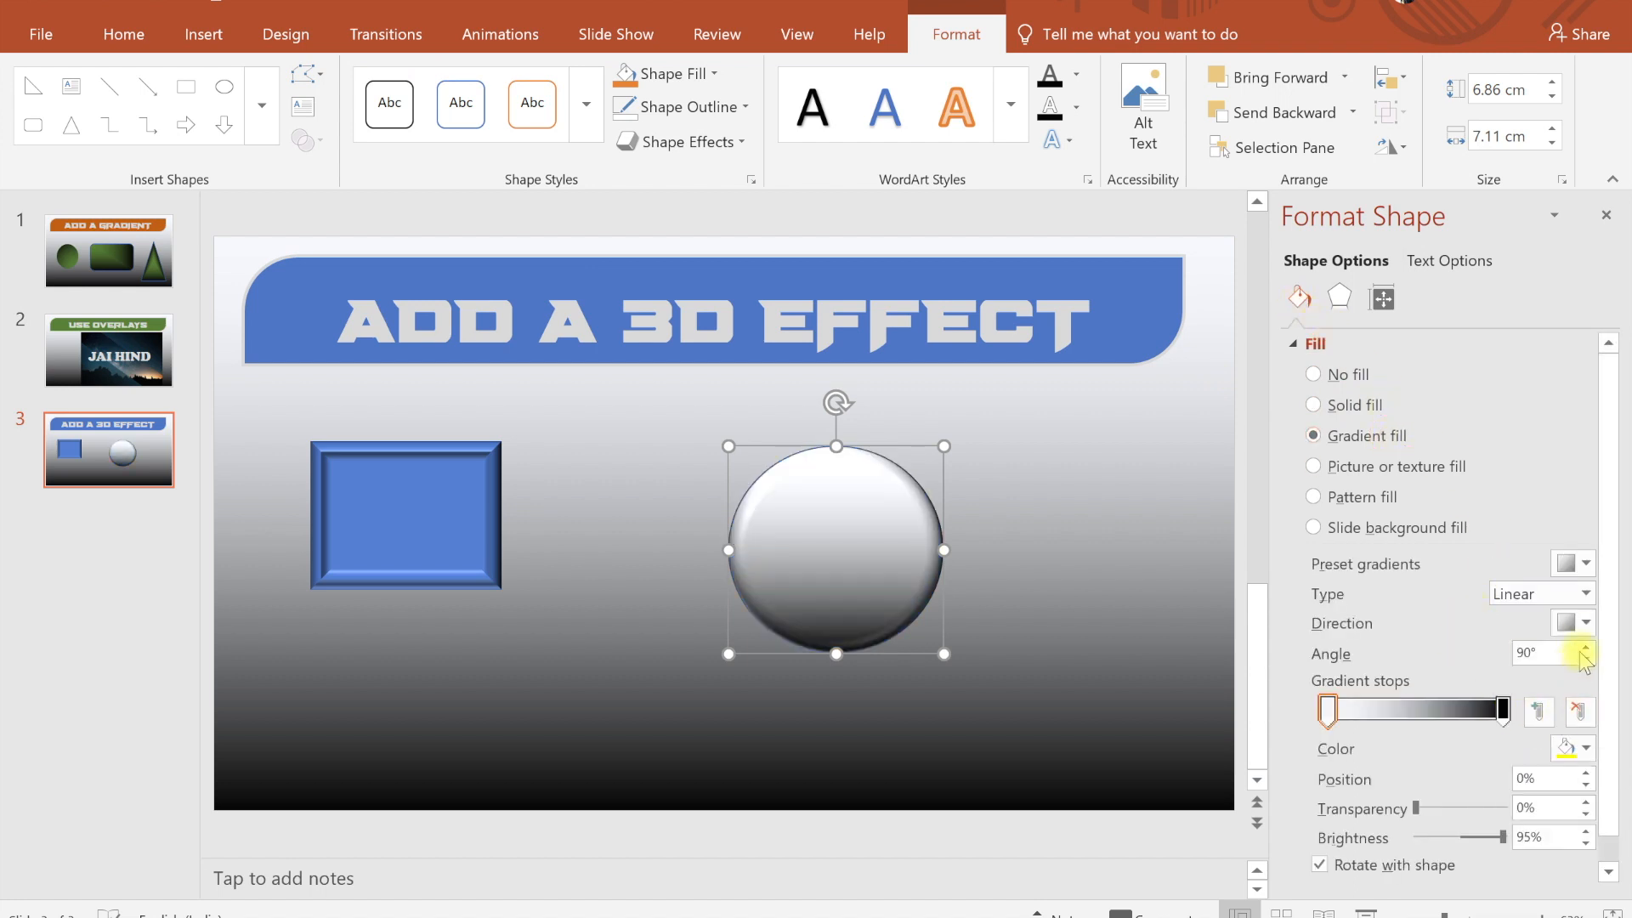
{"action": "left_click", "coordinate": [1540, 594]}
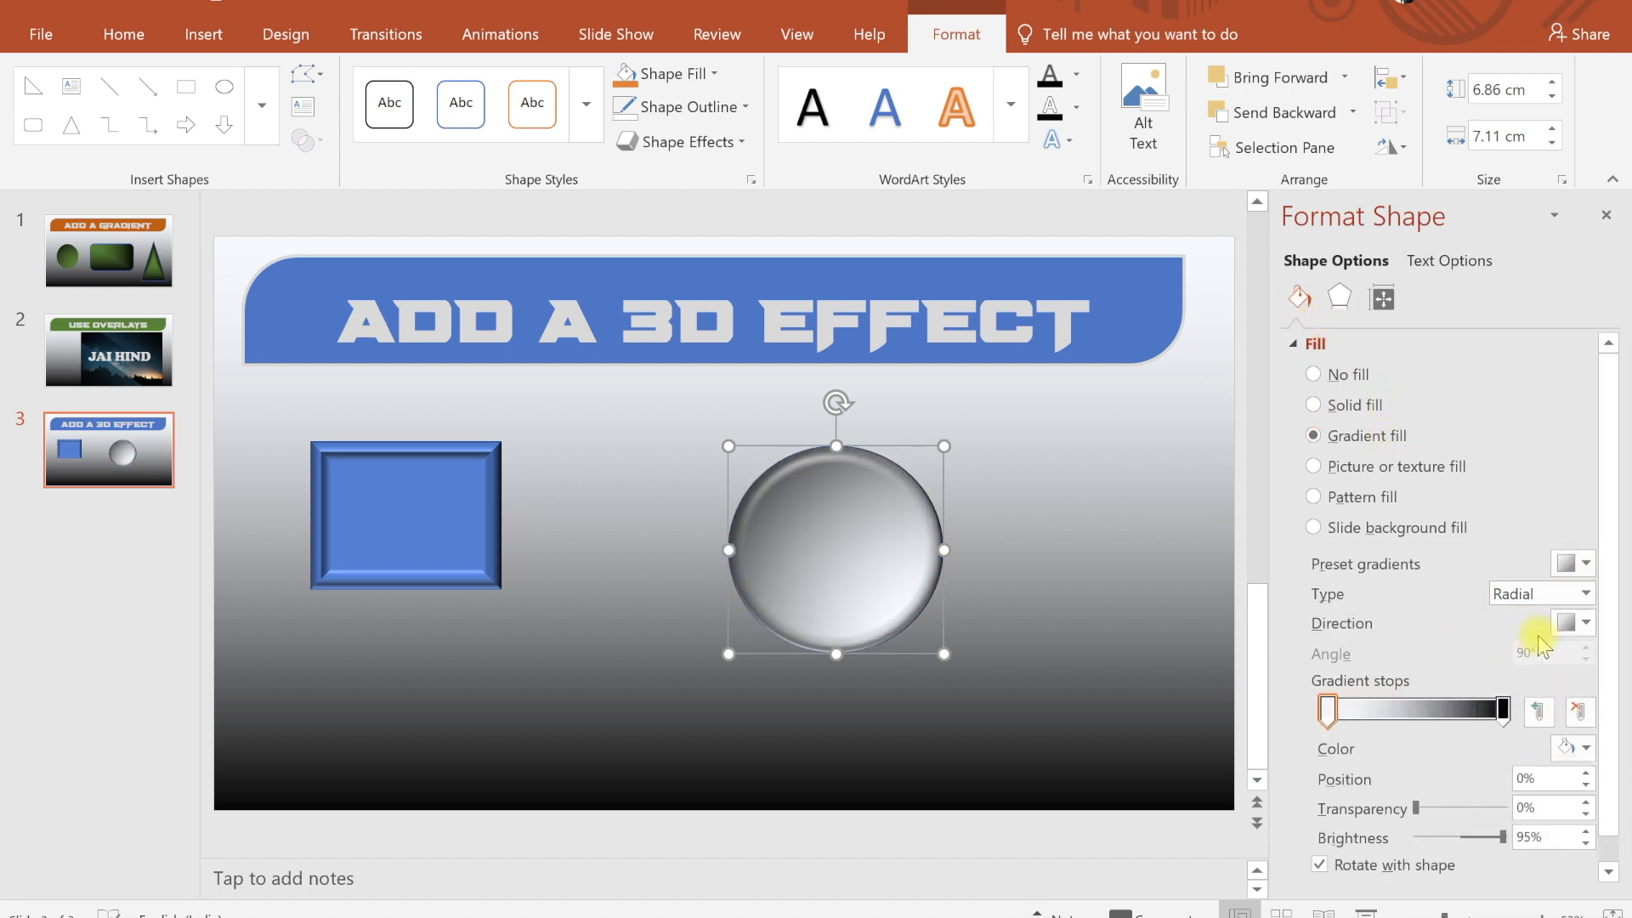
{"action": "left_click", "coordinate": [1586, 622]}
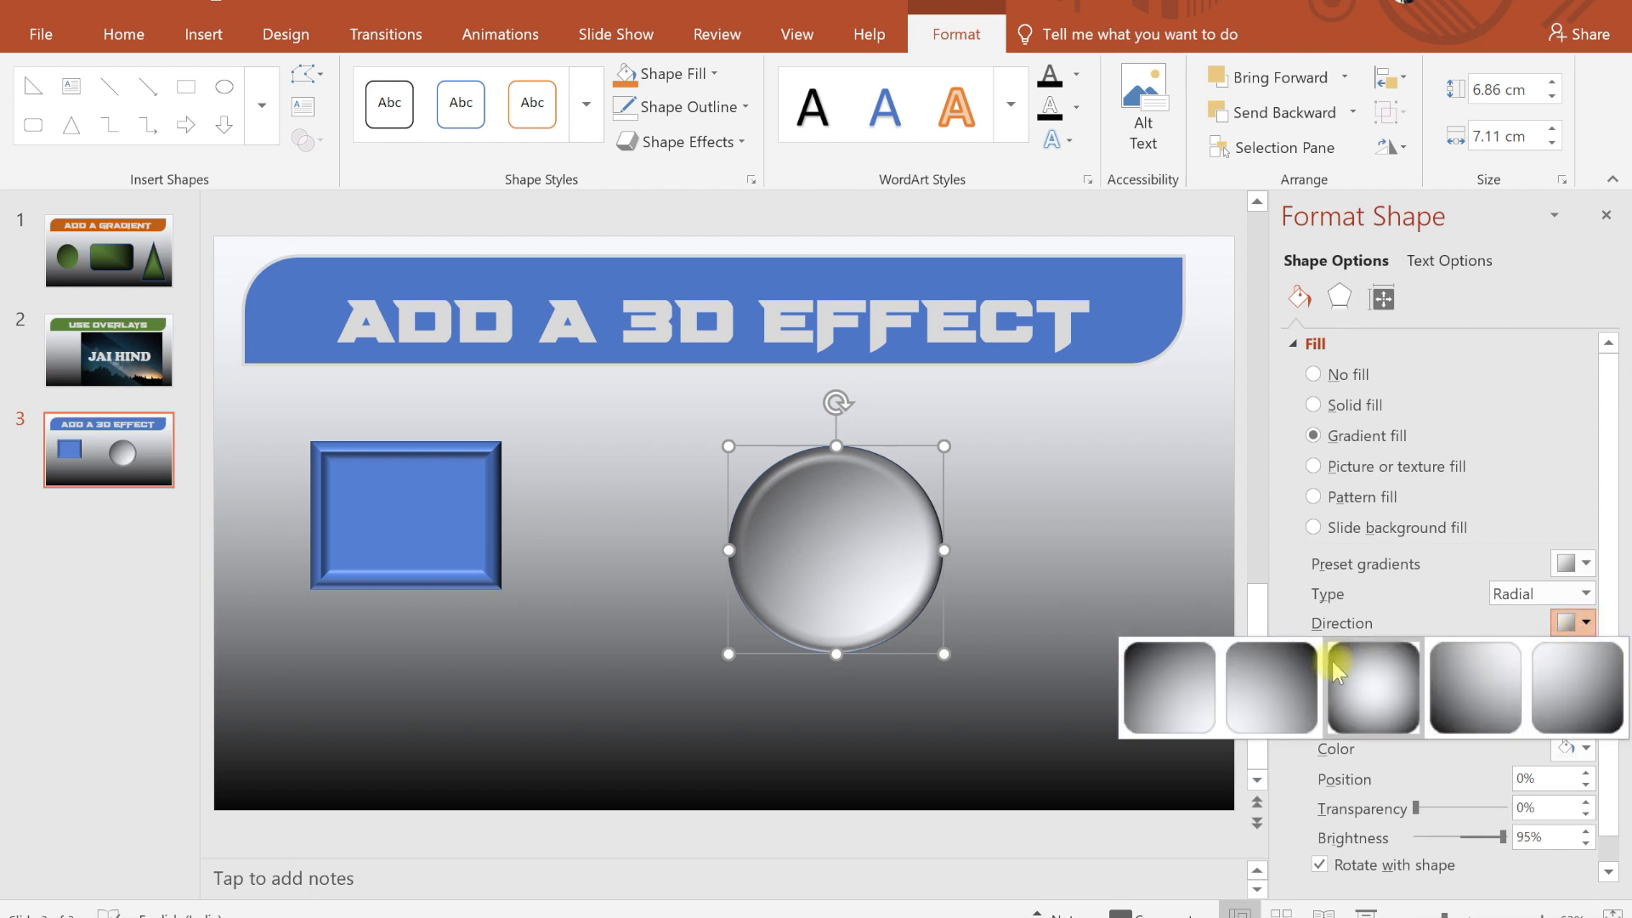